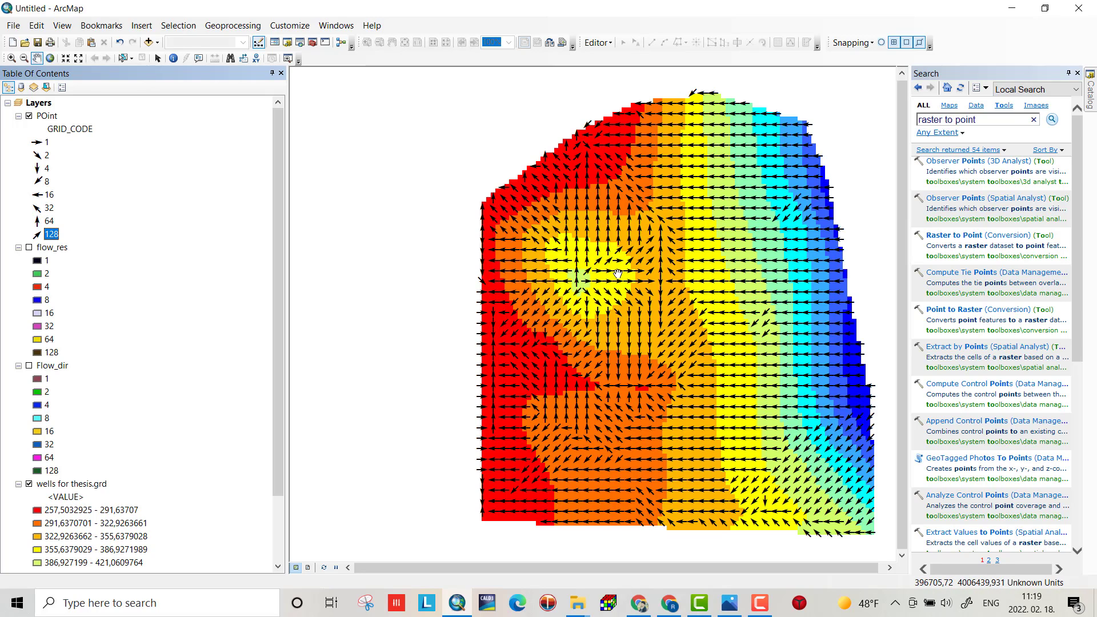
pyautogui.moveTo(612, 322)
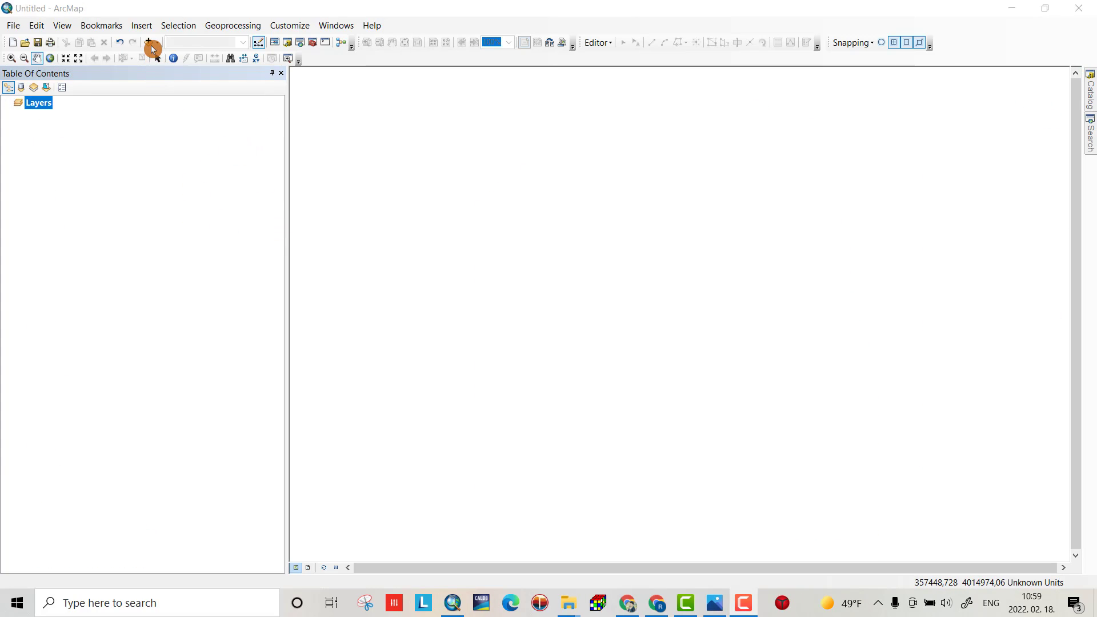
# Step: Add the wells for thesis.grd water level raster from the check folder to the map
pyautogui.click(147, 43)
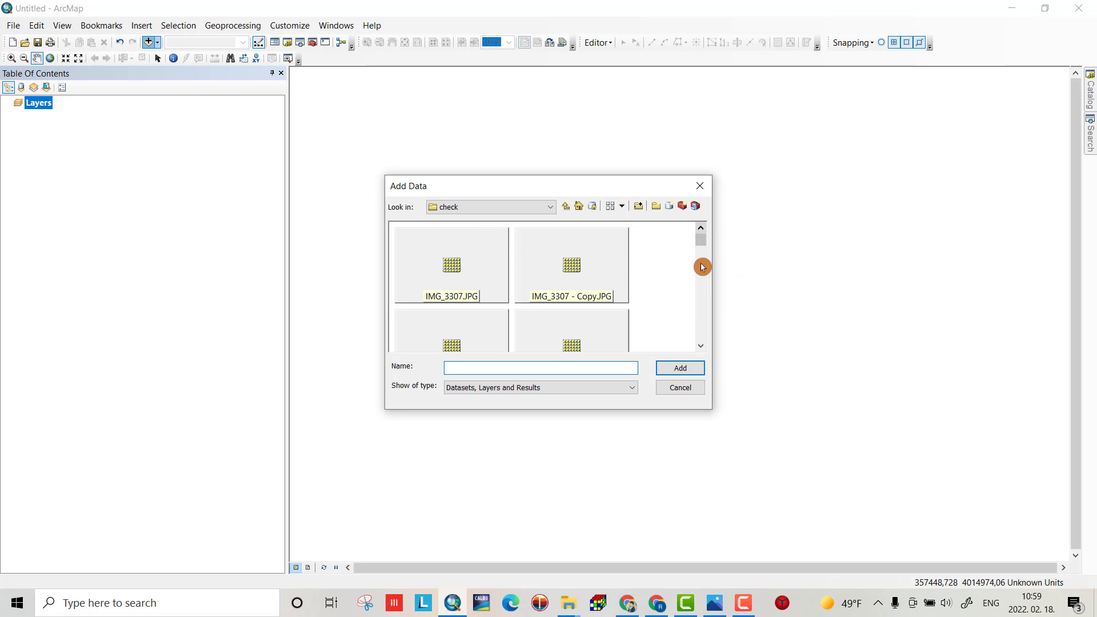
pyautogui.scroll(-3)
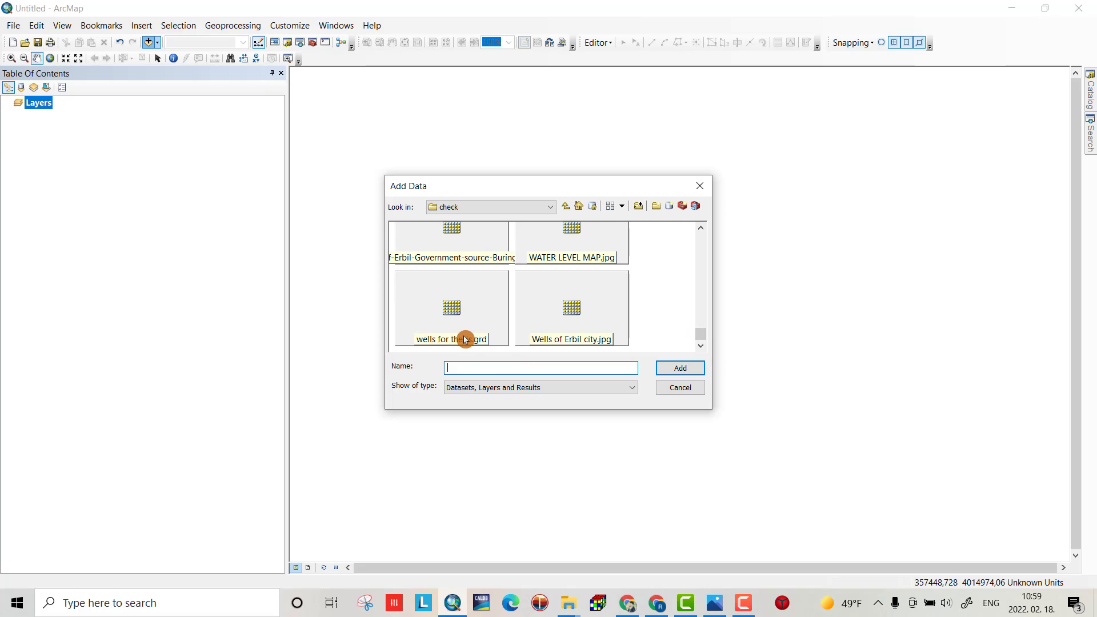
pyautogui.click(451, 307)
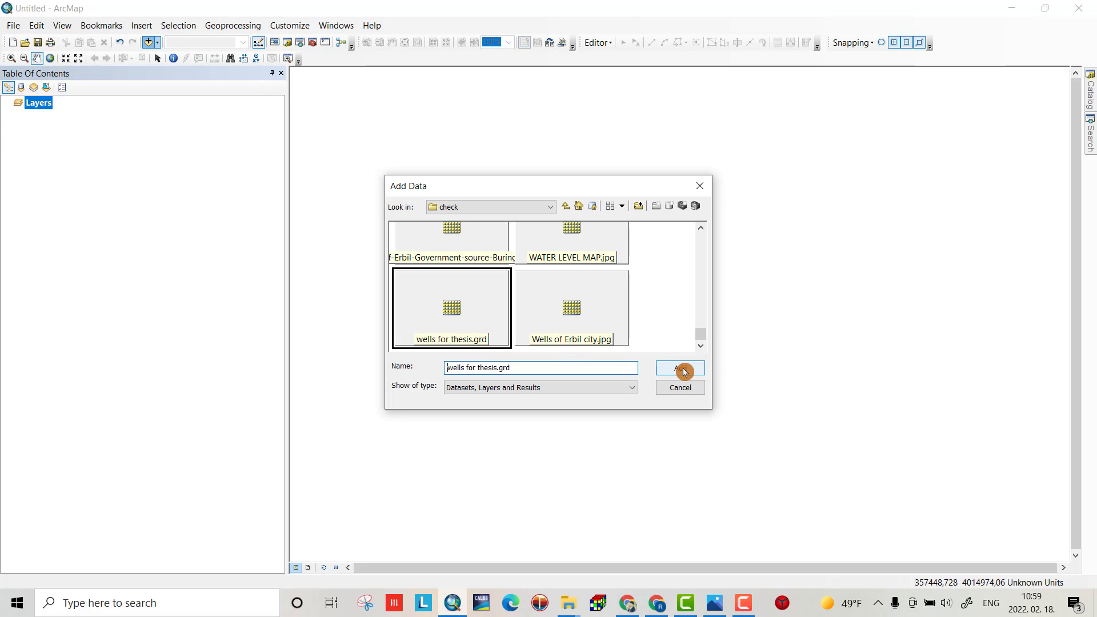
pyautogui.click(677, 369)
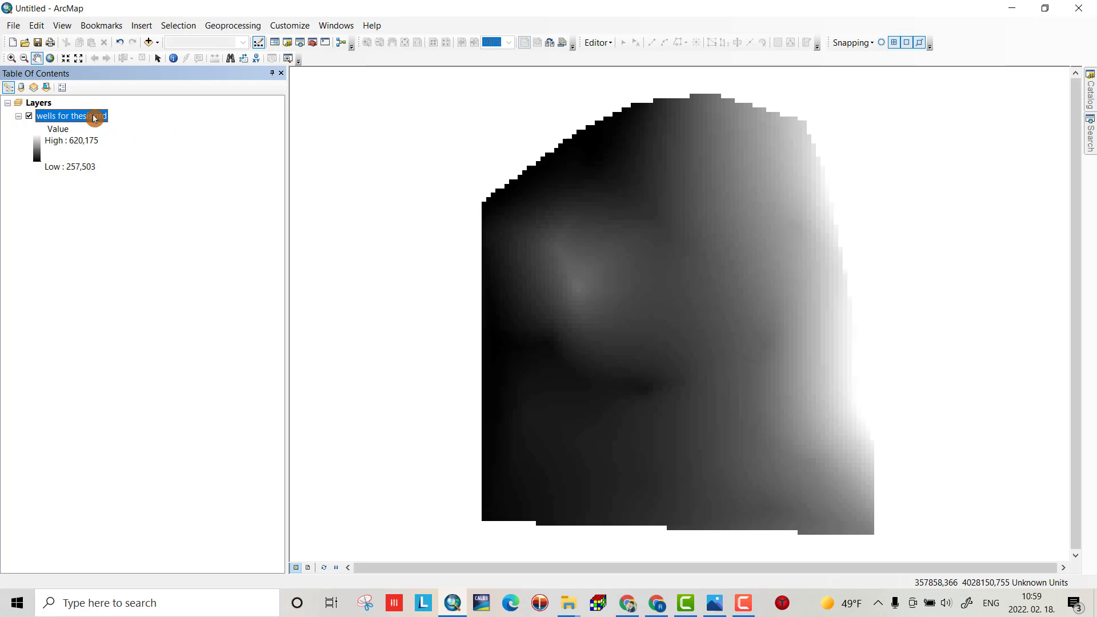
# Step: Switch the wells raster to Classified symbology with 10 Natural Breaks classes
pyautogui.doubleClick(71, 115)
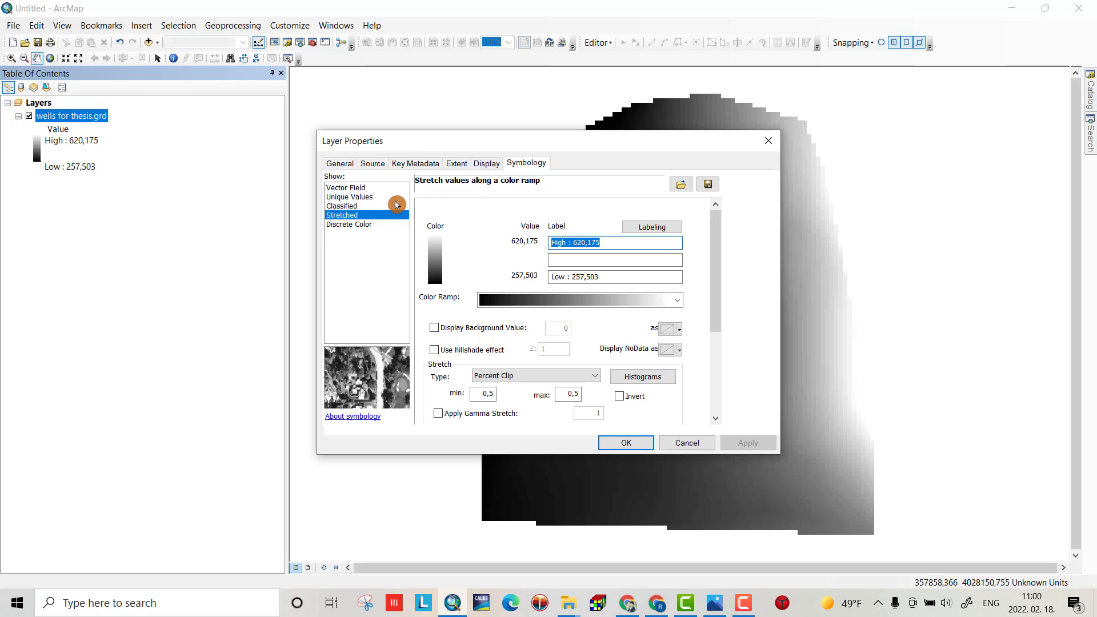
pyautogui.click(341, 206)
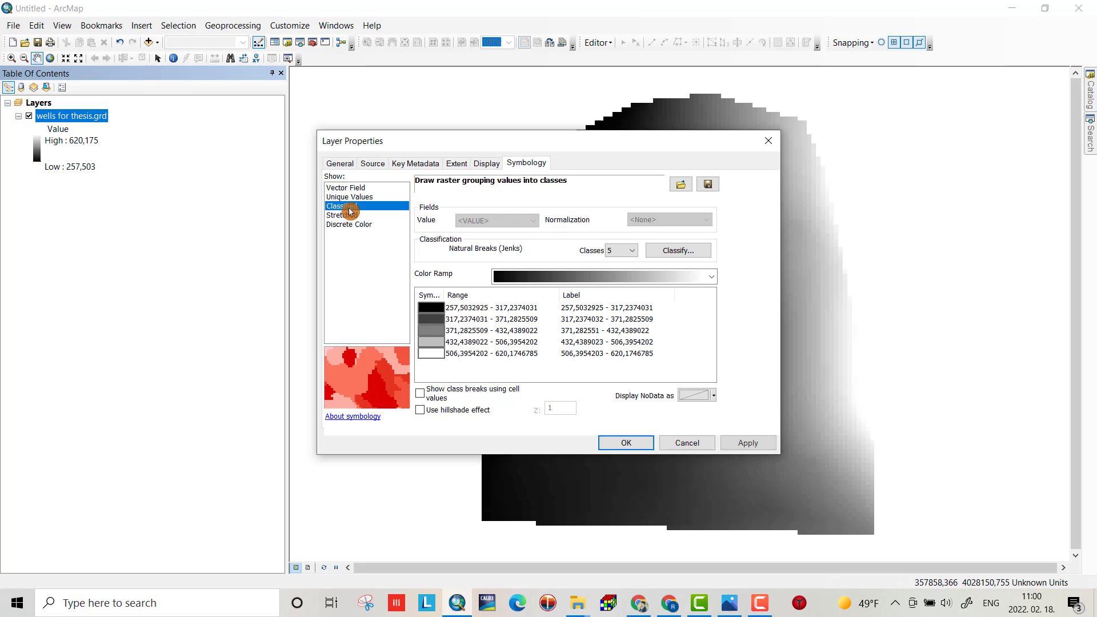
pyautogui.click(341, 206)
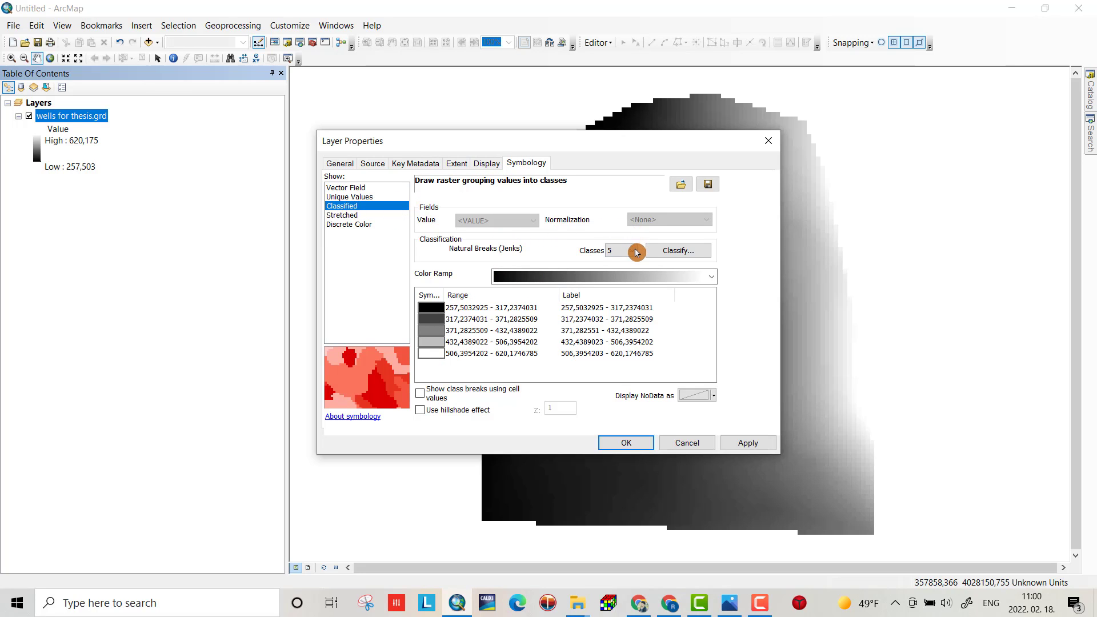
pyautogui.moveTo(504, 335)
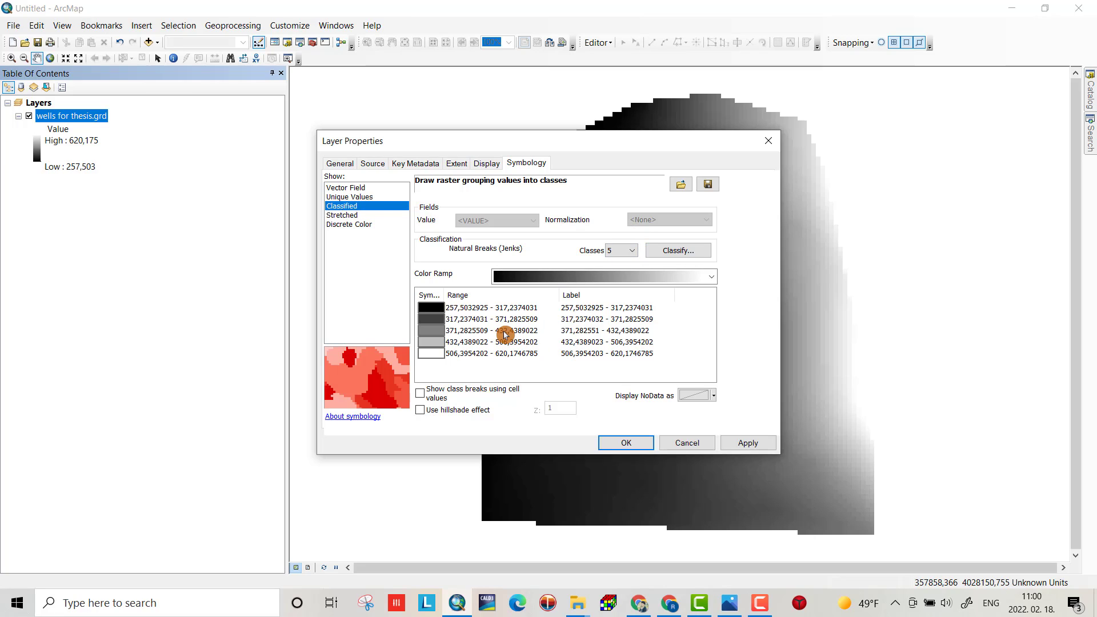
pyautogui.moveTo(490, 314)
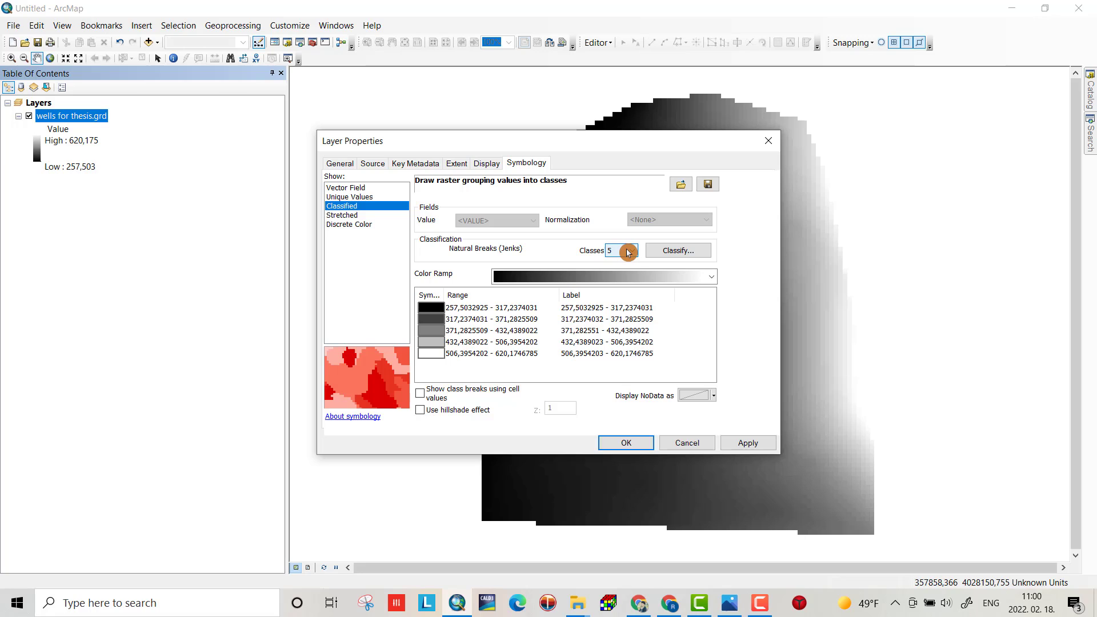
pyautogui.click(630, 250)
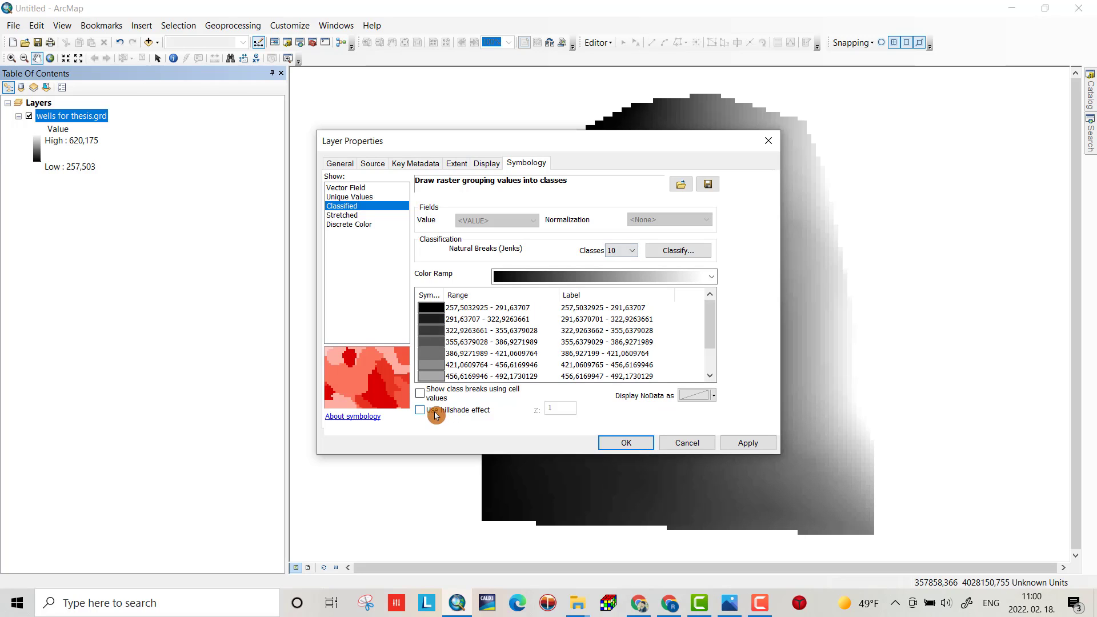
# Step: Enable hillshade and cell-value breaks, apply the red-to-blue colour ramp and confirm
pyautogui.click(419, 410)
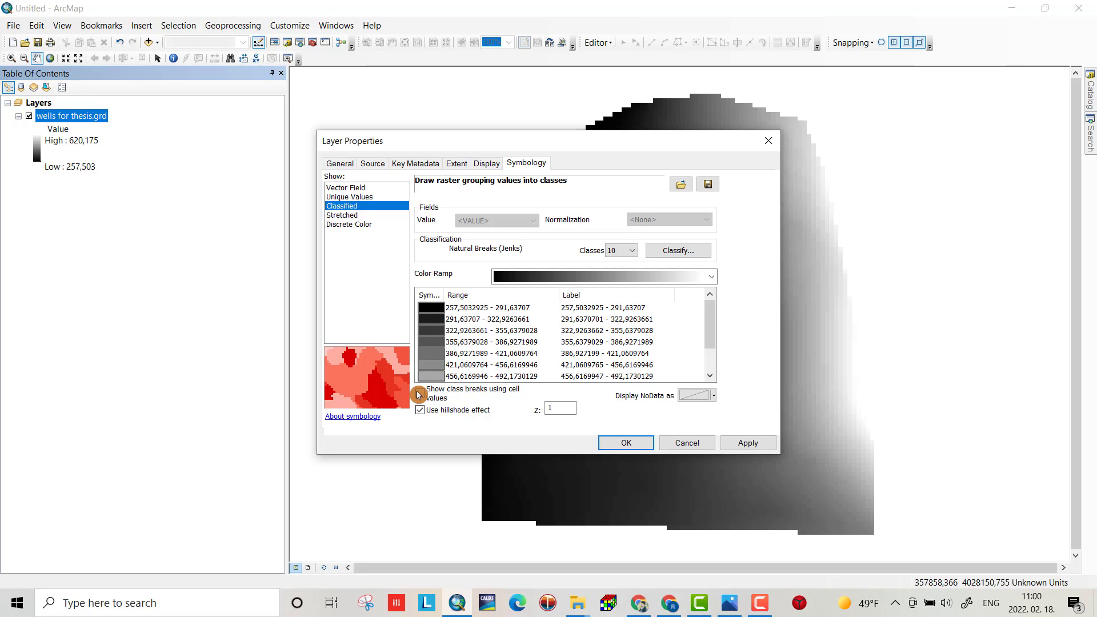
pyautogui.click(421, 392)
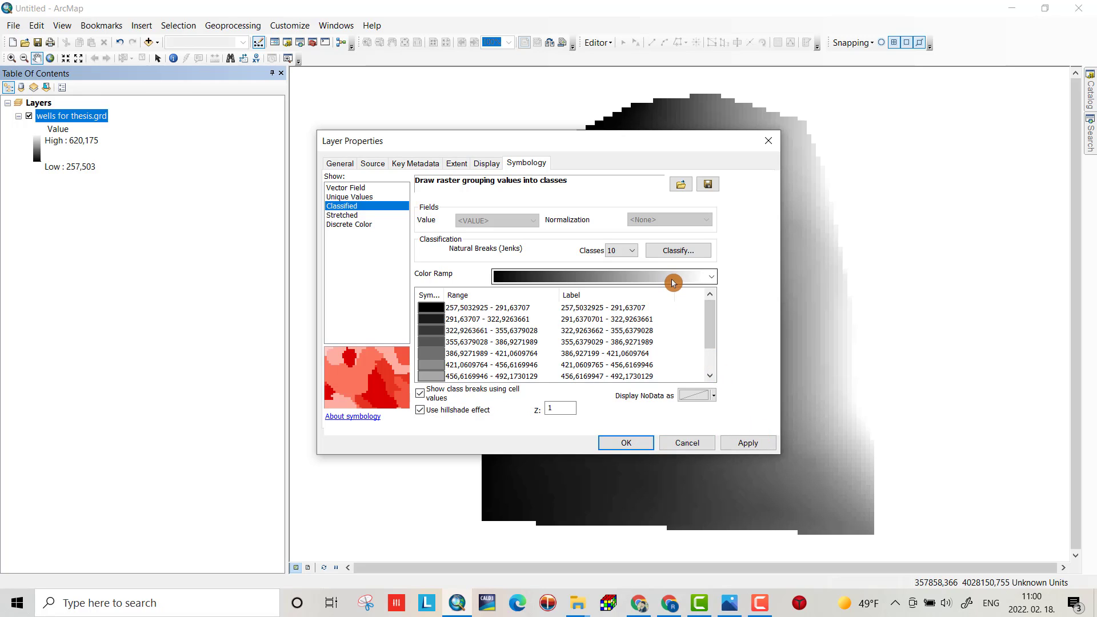
pyautogui.click(710, 275)
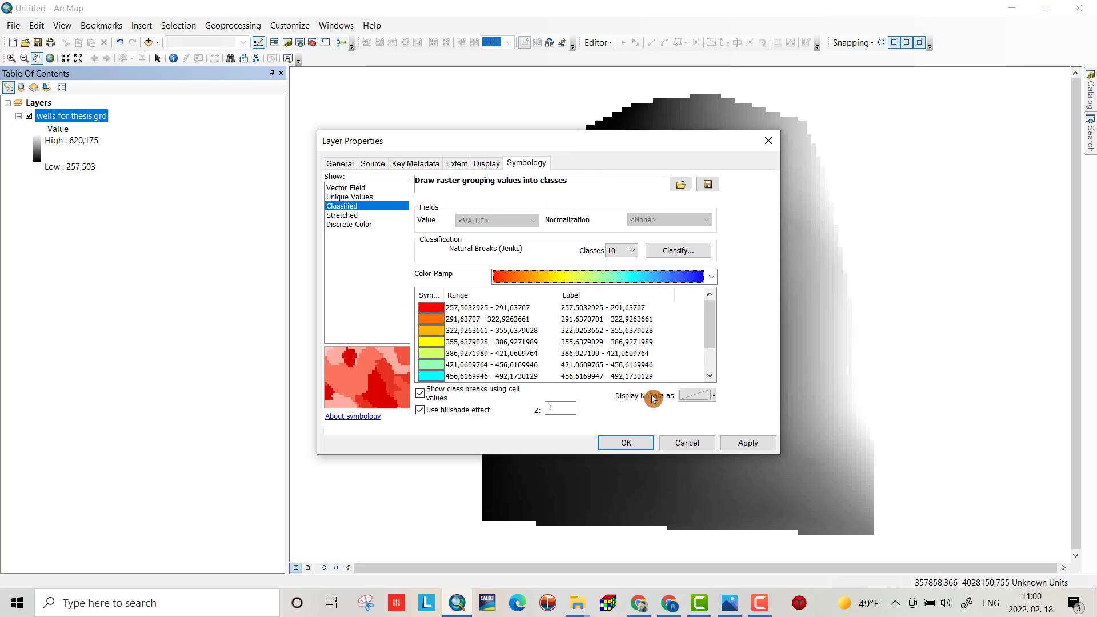
pyautogui.click(747, 442)
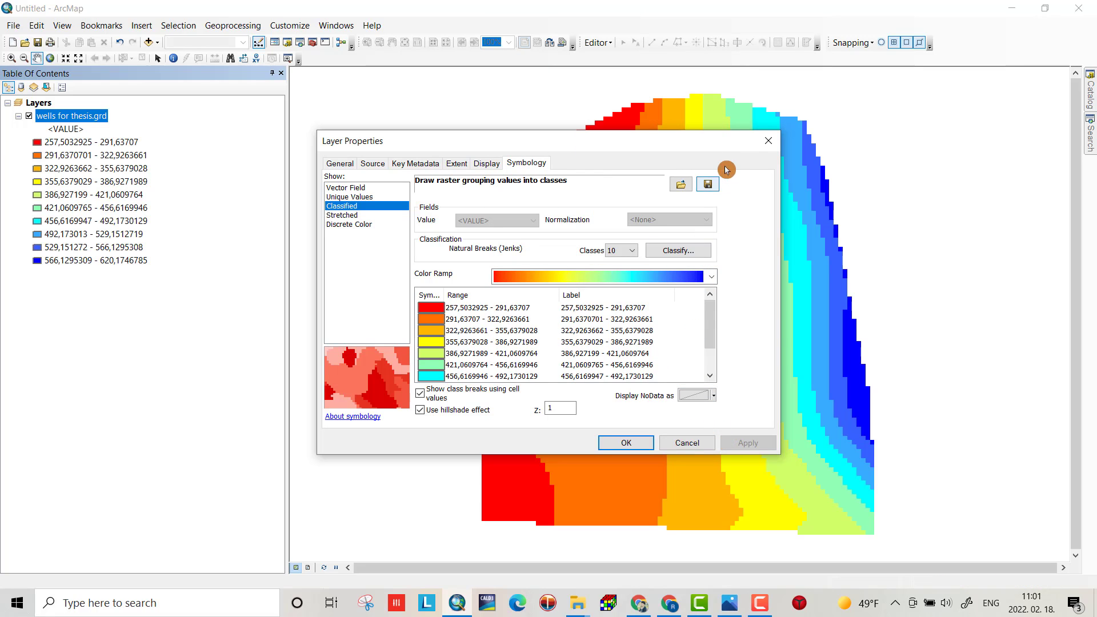
pyautogui.click(624, 442)
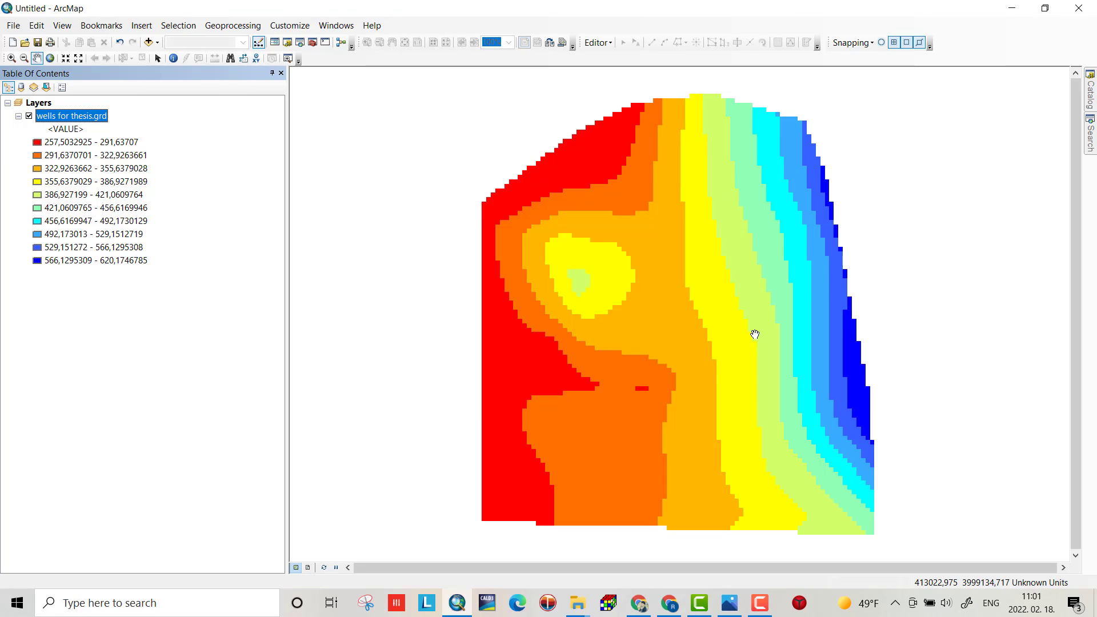
pyautogui.moveTo(846, 344)
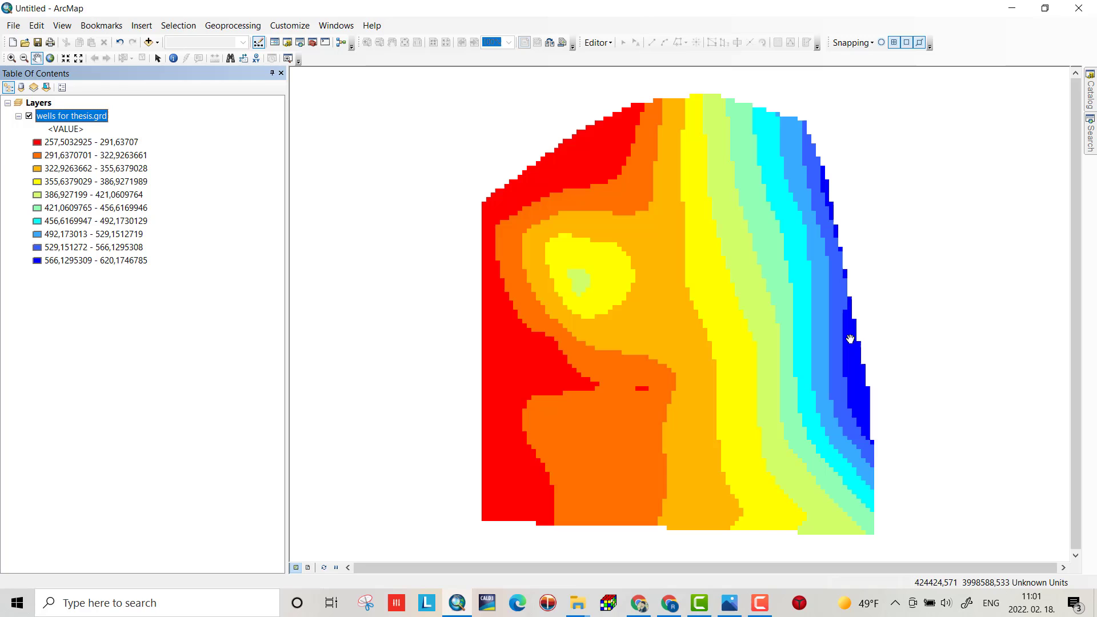
pyautogui.moveTo(820, 345)
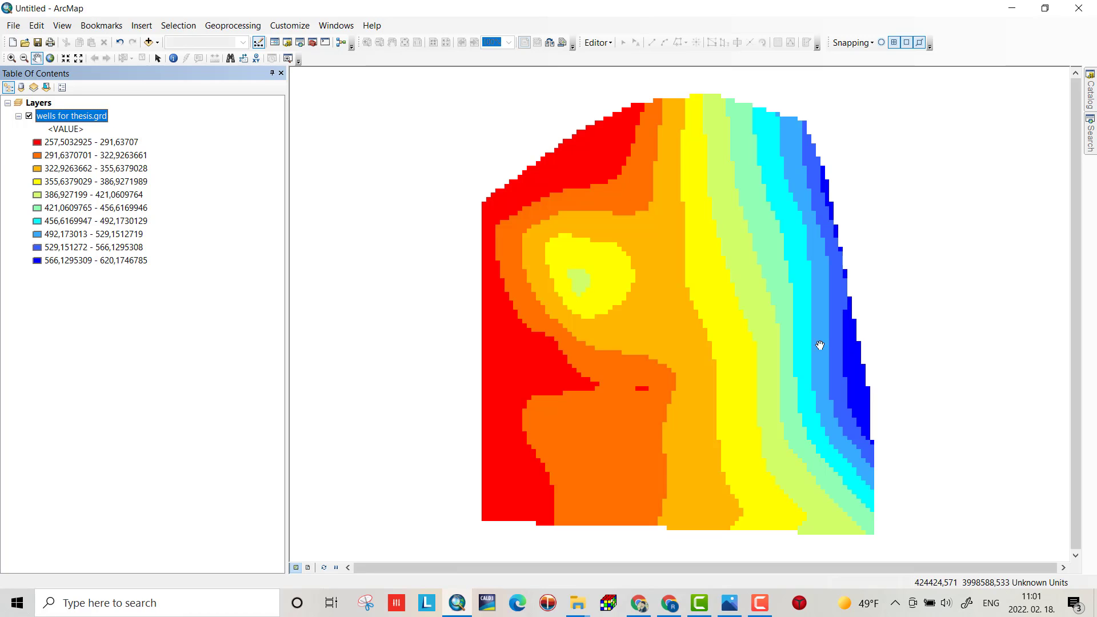
pyautogui.moveTo(490, 390)
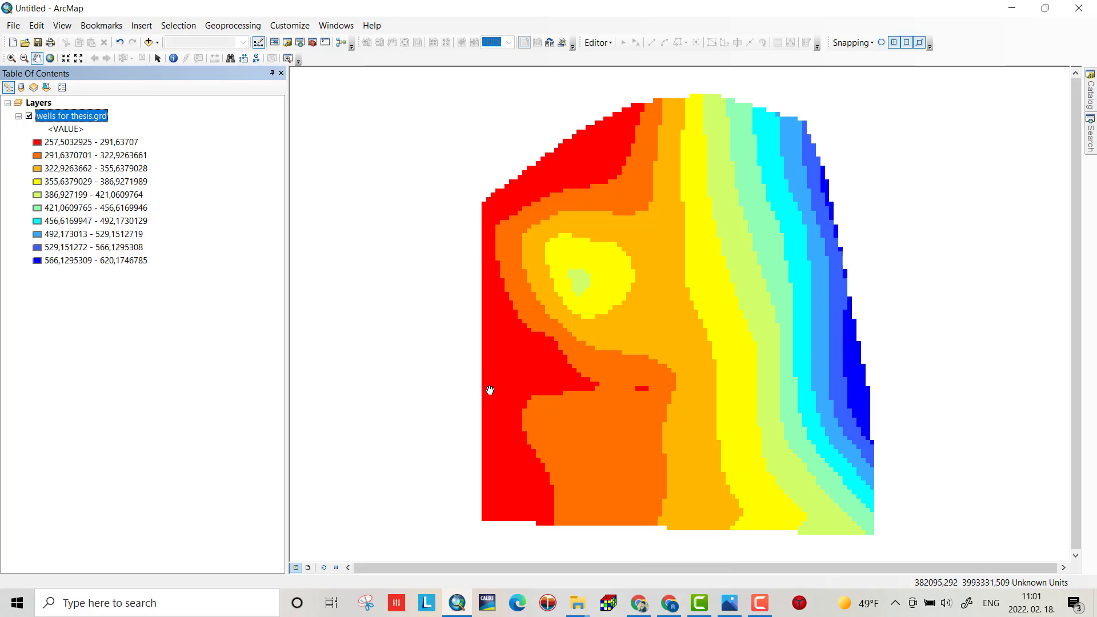
pyautogui.moveTo(376, 487)
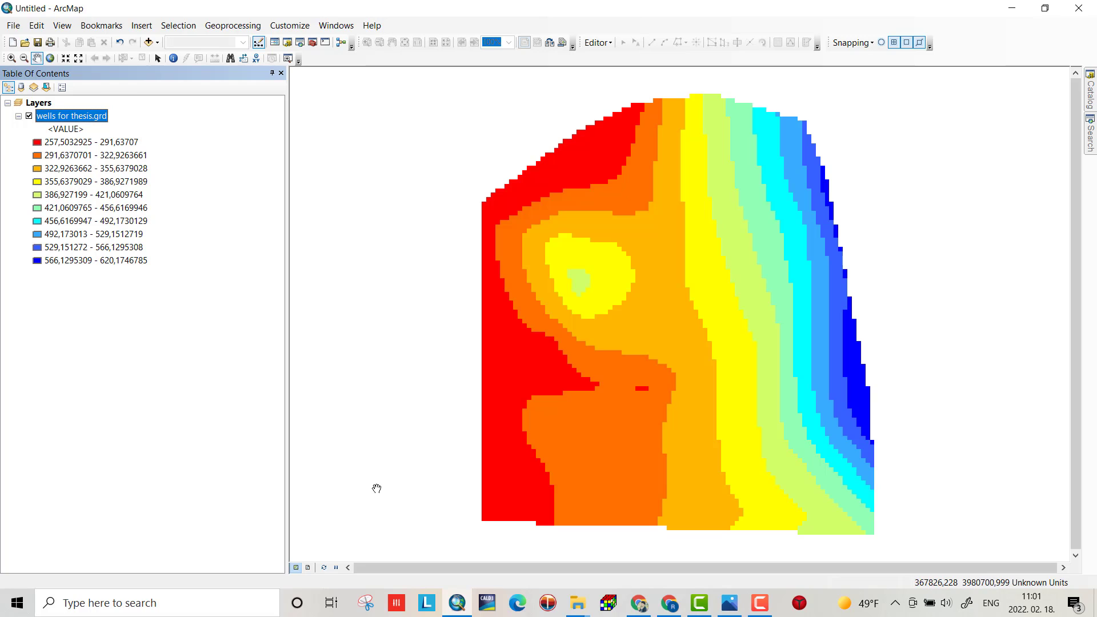
pyautogui.moveTo(299, 91)
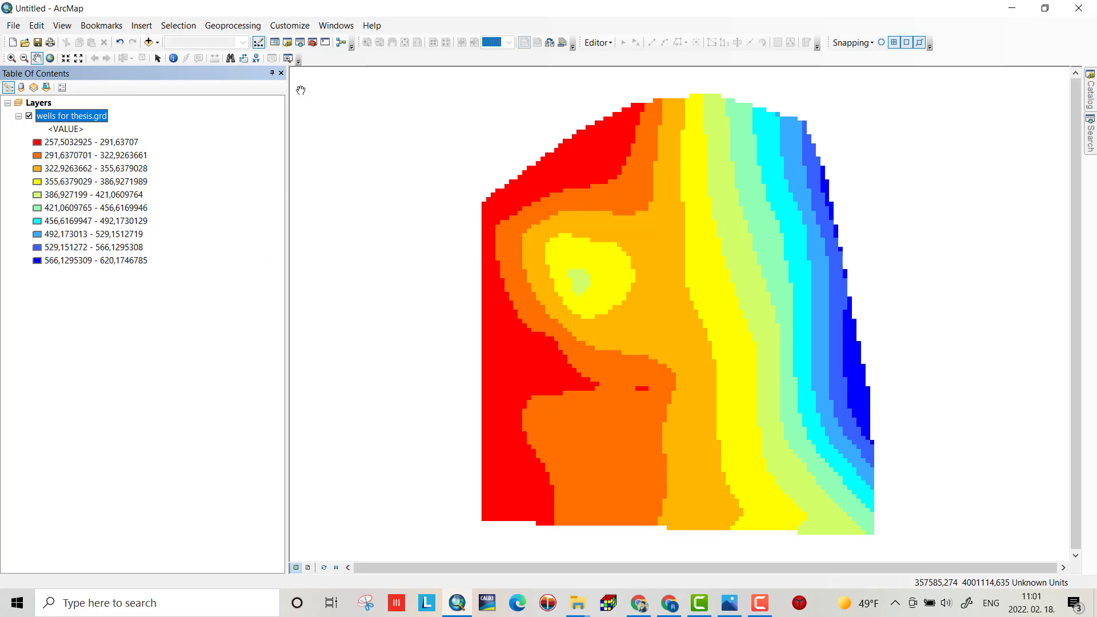
# Step: Show the ArcToolbox window listing its geoprocessing toolsets
pyautogui.click(313, 42)
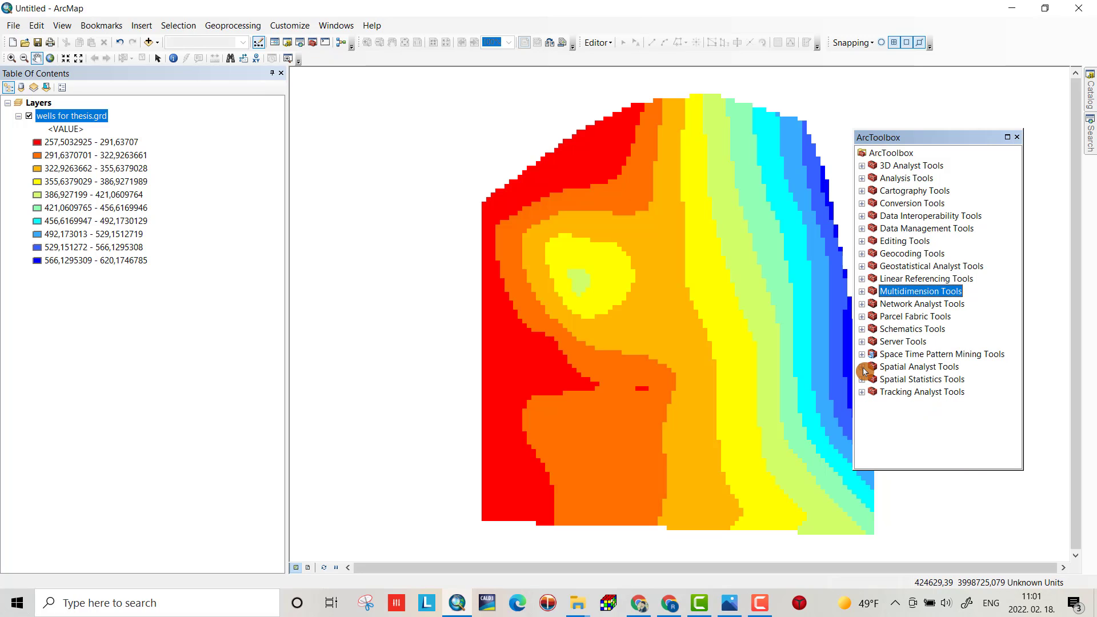
# Step: Launch Flow Direction from Spatial Analyst Tools > Hydrology with wells for thesis.grd as input
pyautogui.click(862, 367)
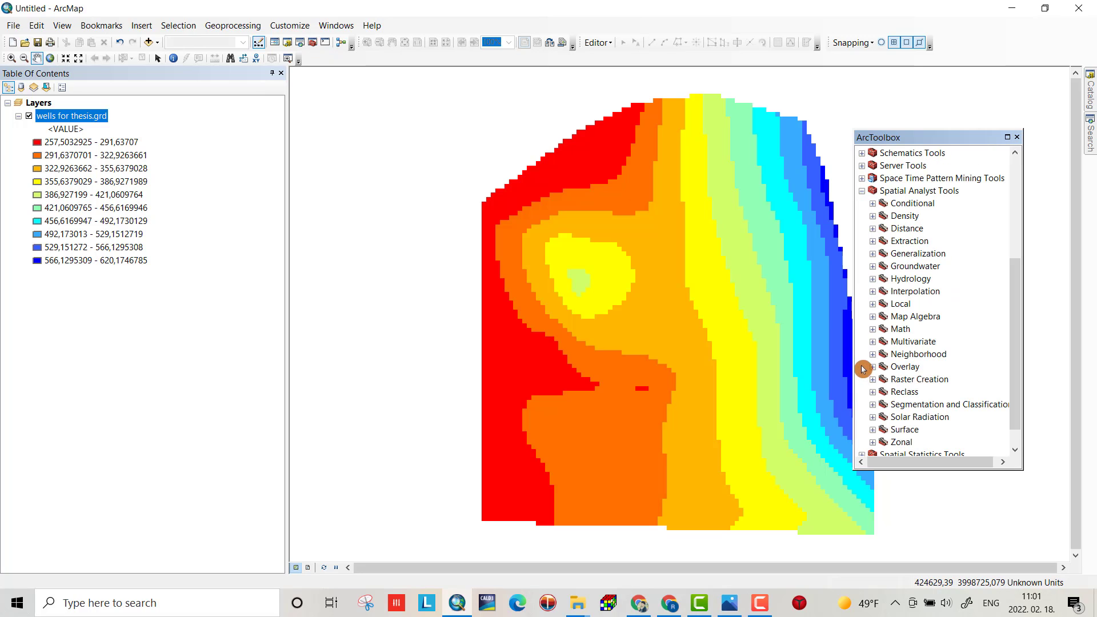
pyautogui.click(873, 279)
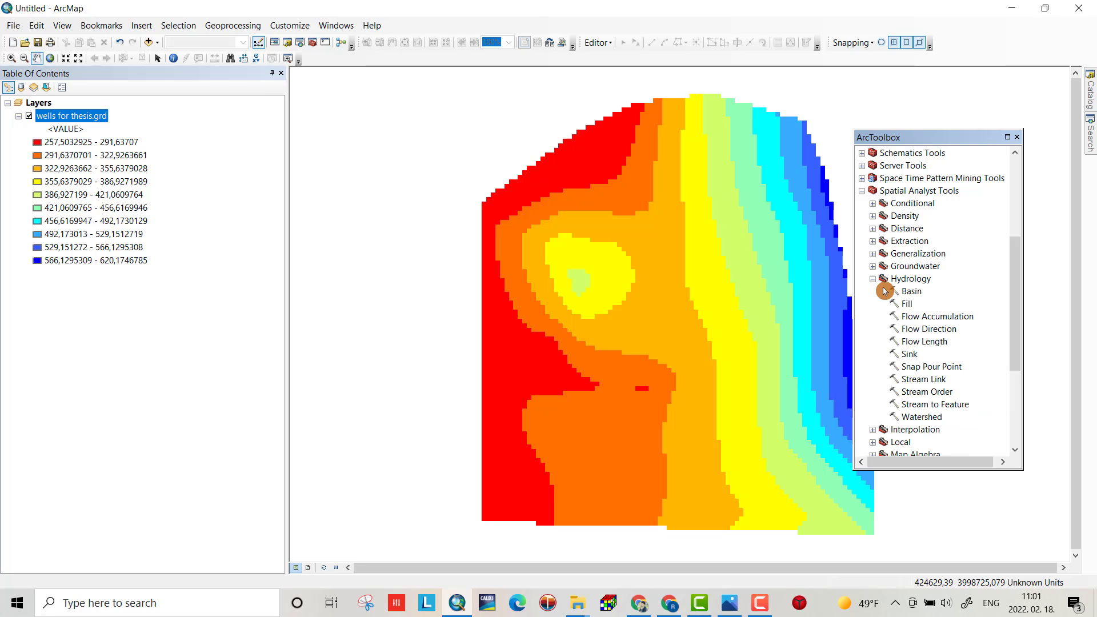
pyautogui.click(928, 329)
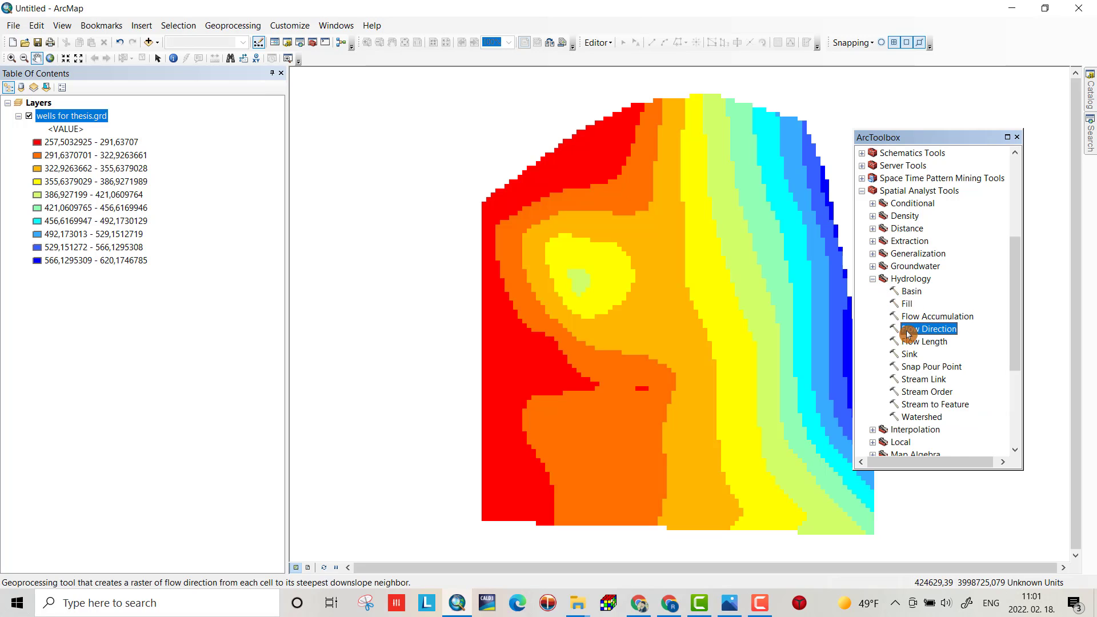
pyautogui.doubleClick(929, 329)
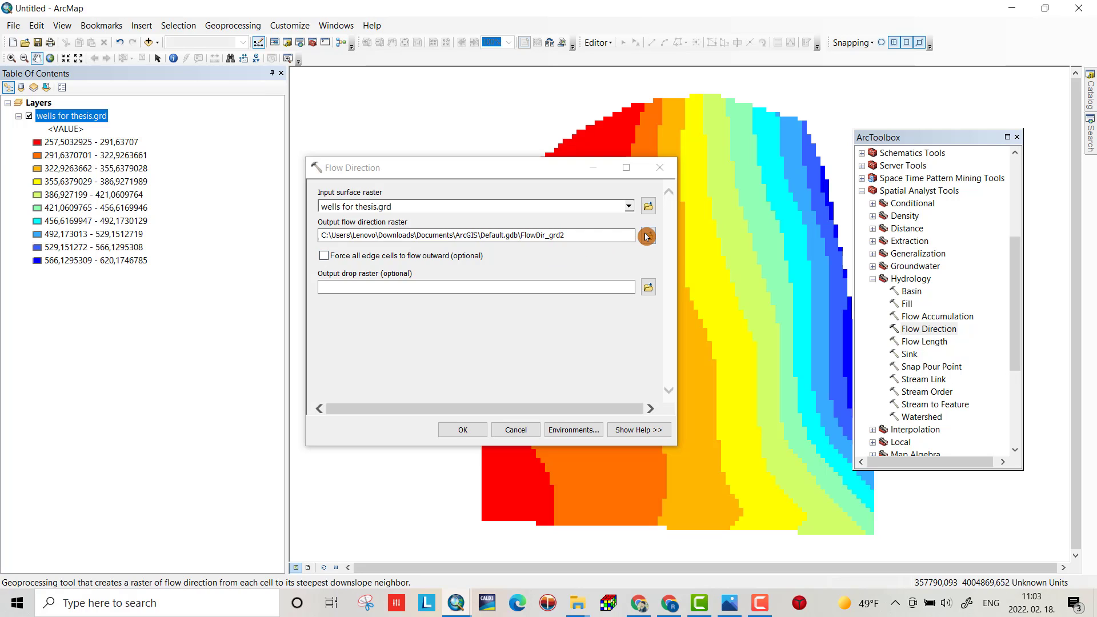
# Step: Save the output flow direction raster as Flow_dir in New Folder and run the tool
pyautogui.click(646, 236)
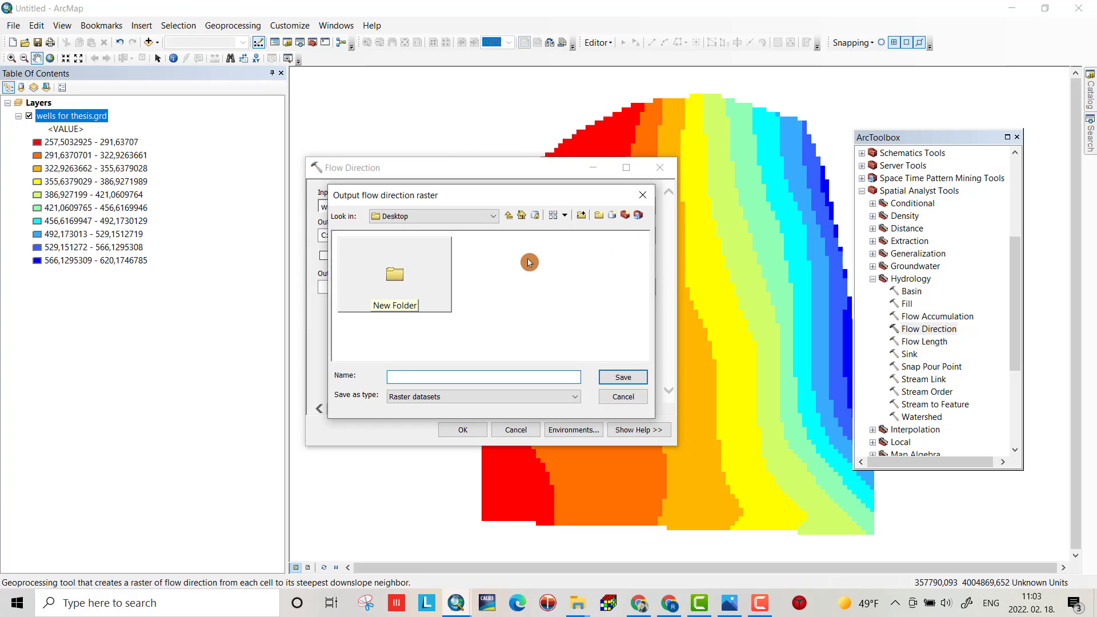
pyautogui.moveTo(532, 270)
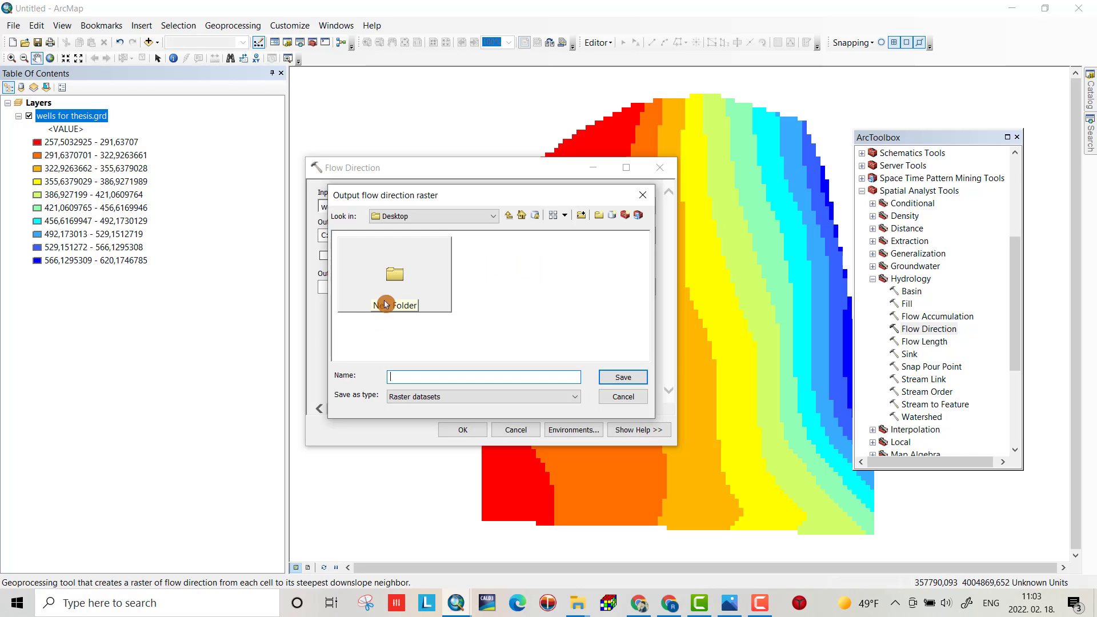
pyautogui.doubleClick(394, 277)
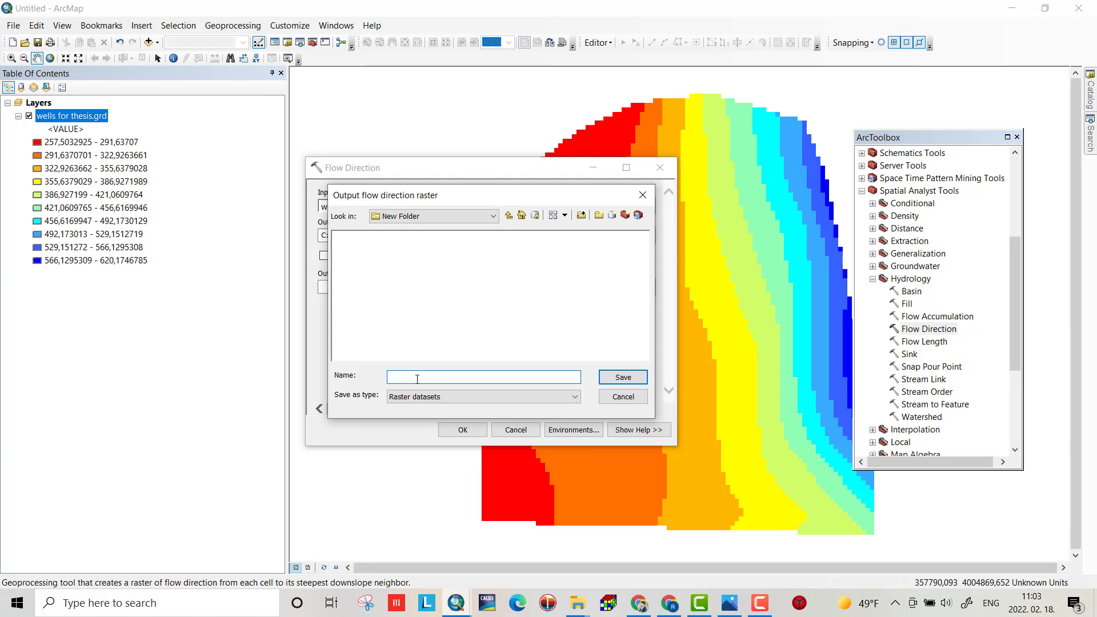
pyautogui.click(622, 377)
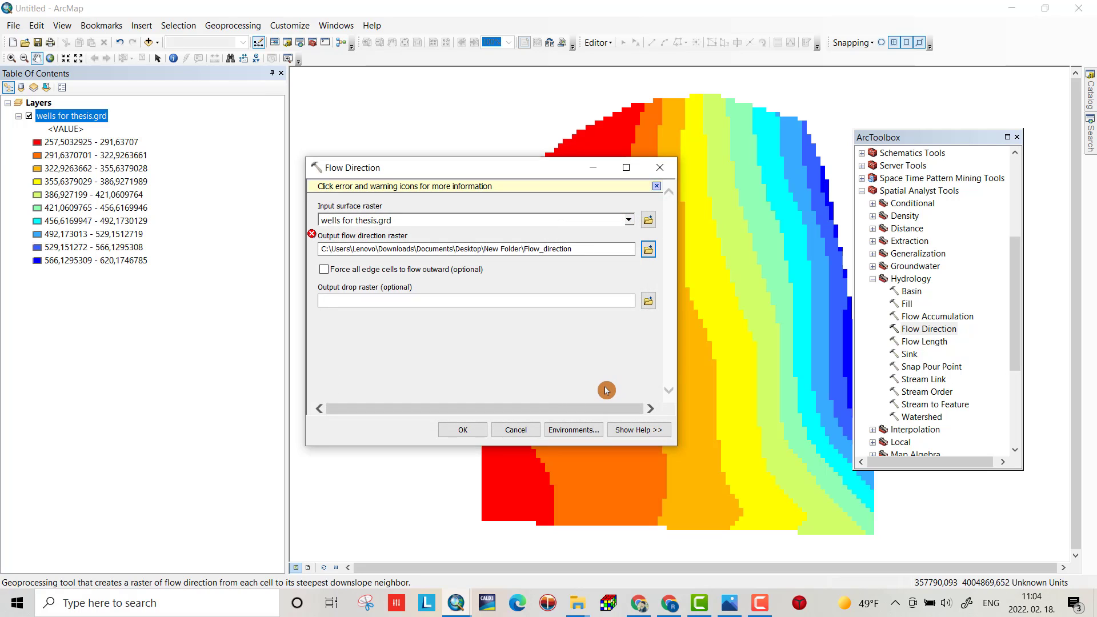
pyautogui.moveTo(312, 236)
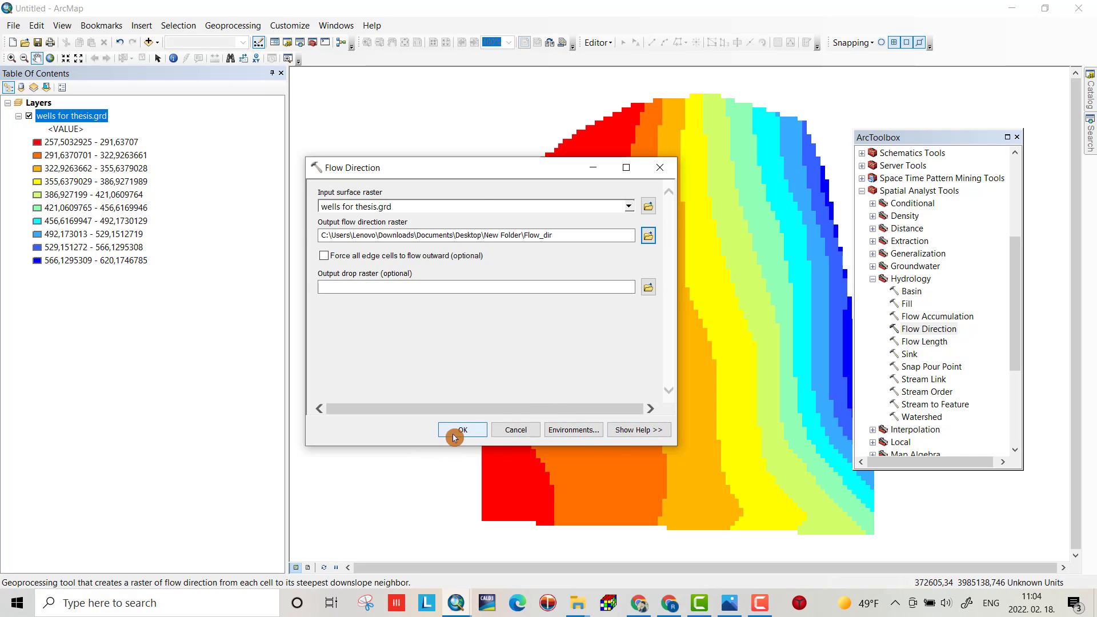
pyautogui.click(461, 429)
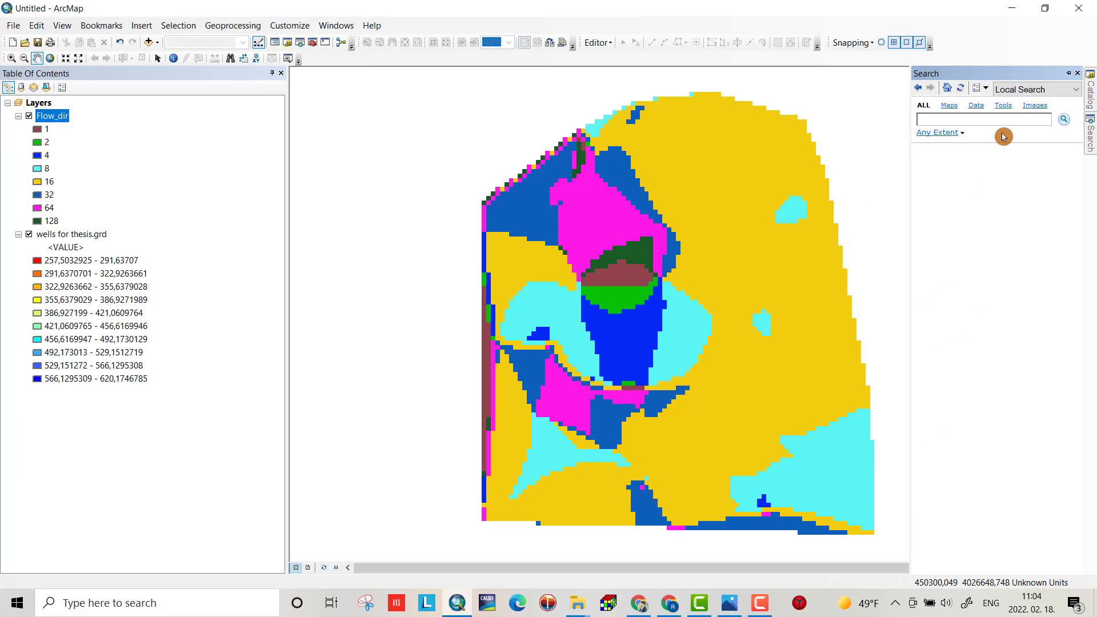
# Step: Search the tools for 'resample', returning Resample and Aggregate
pyautogui.write('resa')
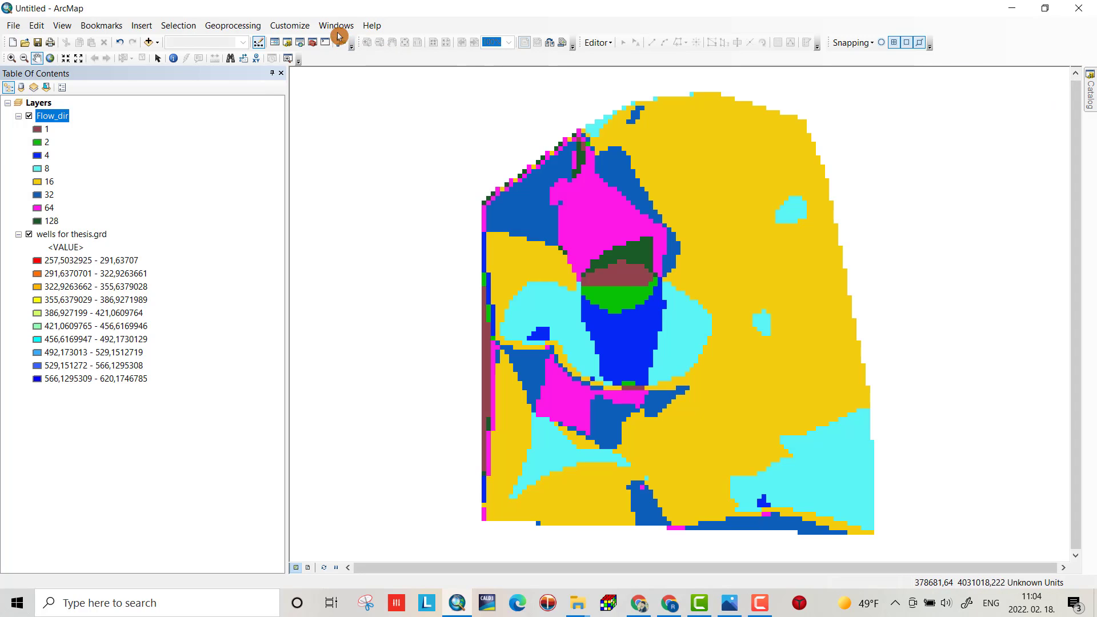
pyautogui.click(336, 25)
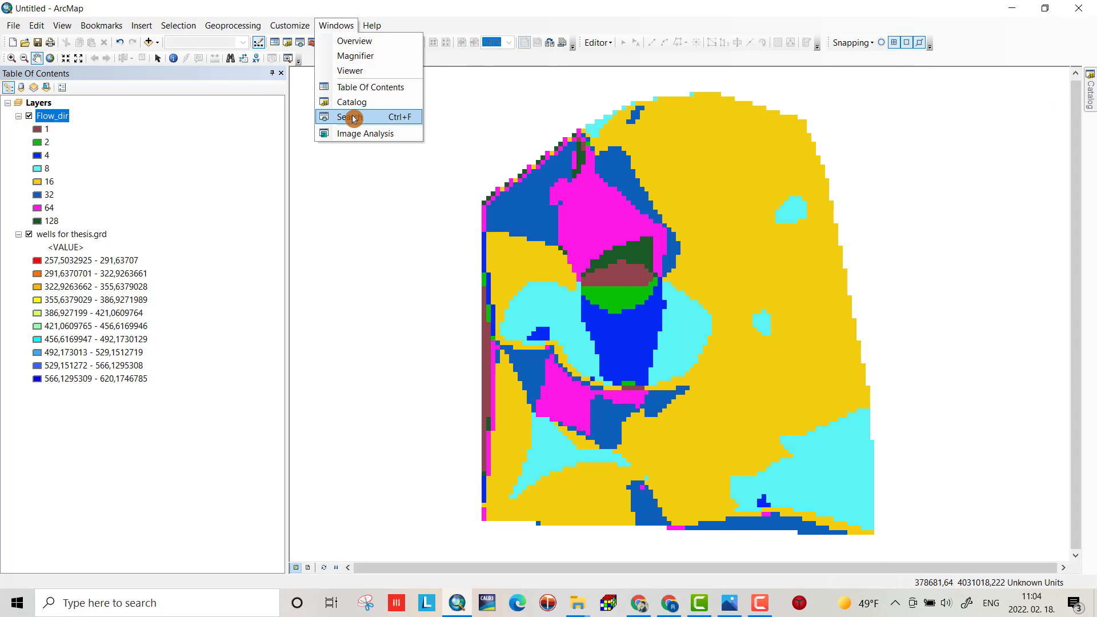
pyautogui.click(349, 116)
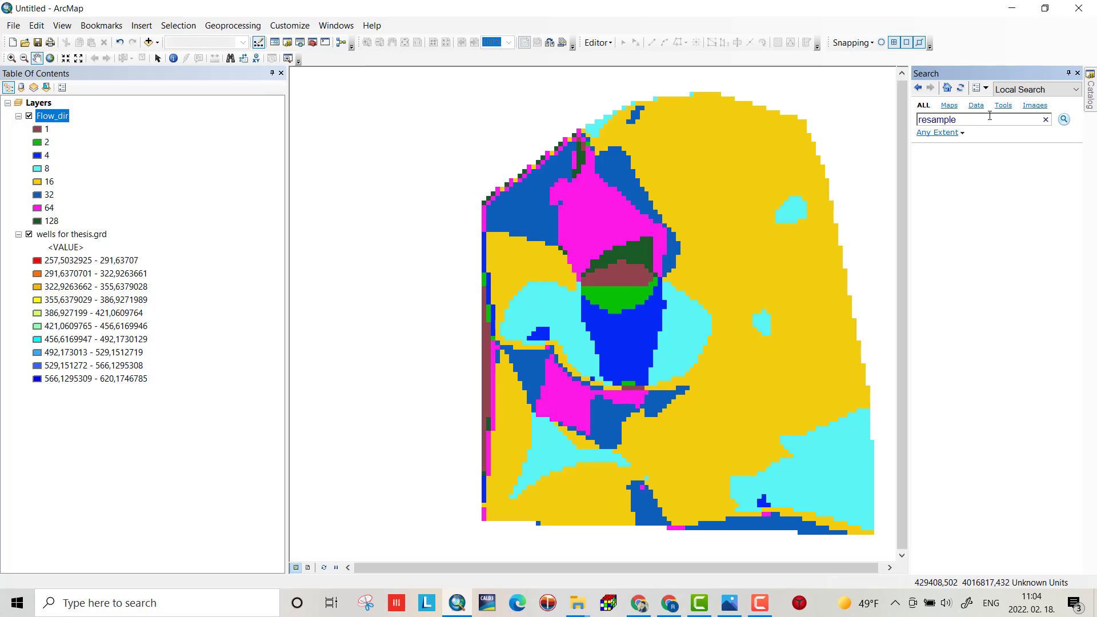
pyautogui.click(1064, 119)
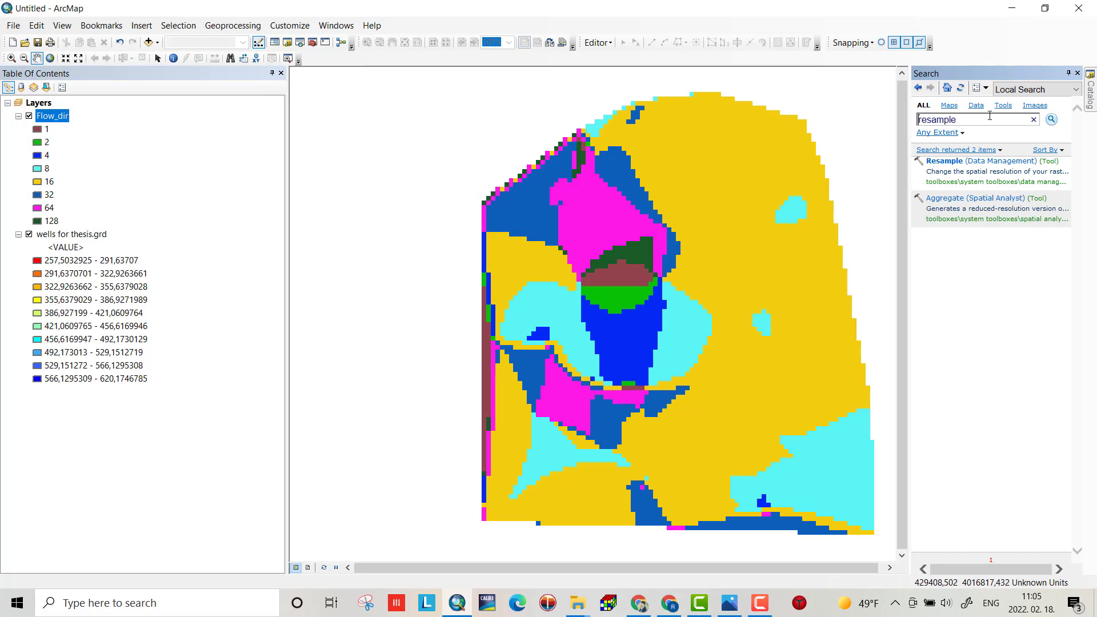
pyautogui.moveTo(980, 161)
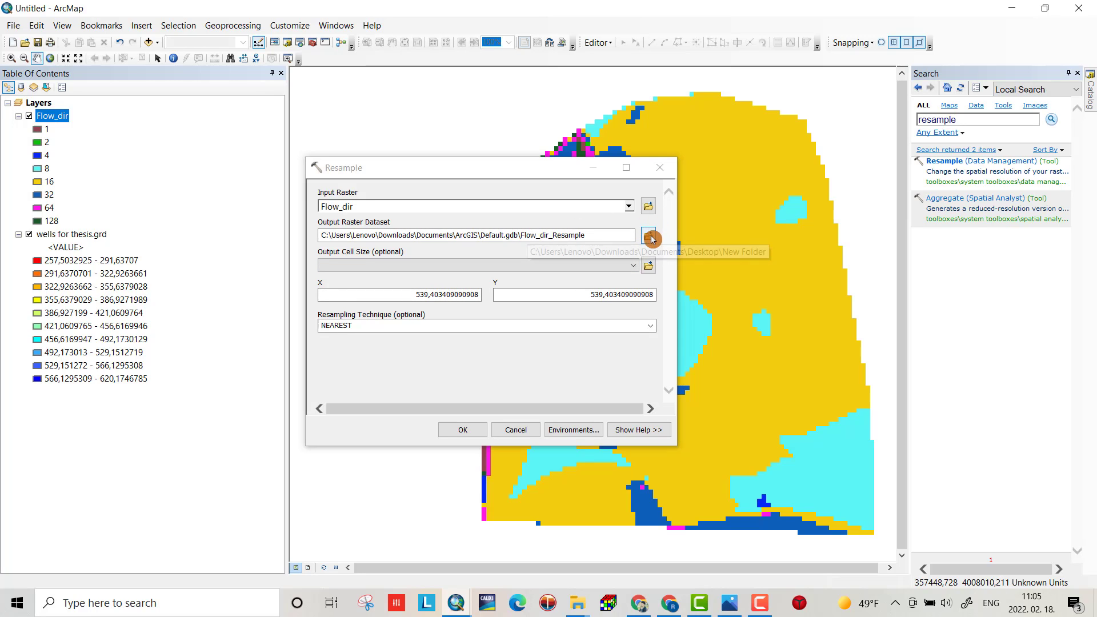
# Step: Set the Resample output raster to flow_res in New Folder
pyautogui.click(650, 236)
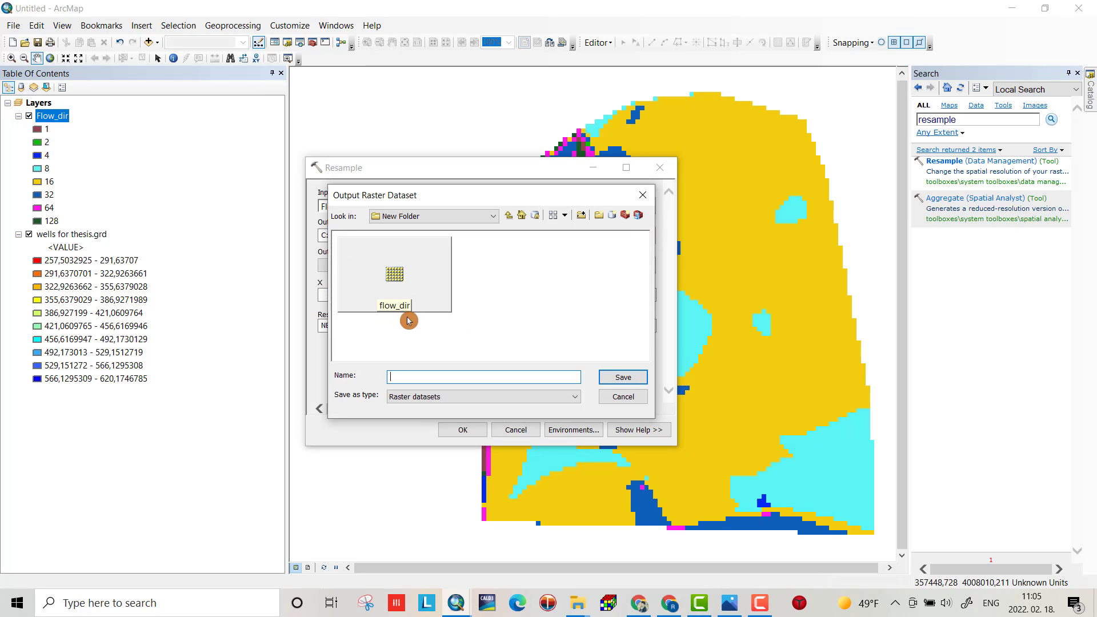
pyautogui.click(394, 274)
pyautogui.write('flow_res')
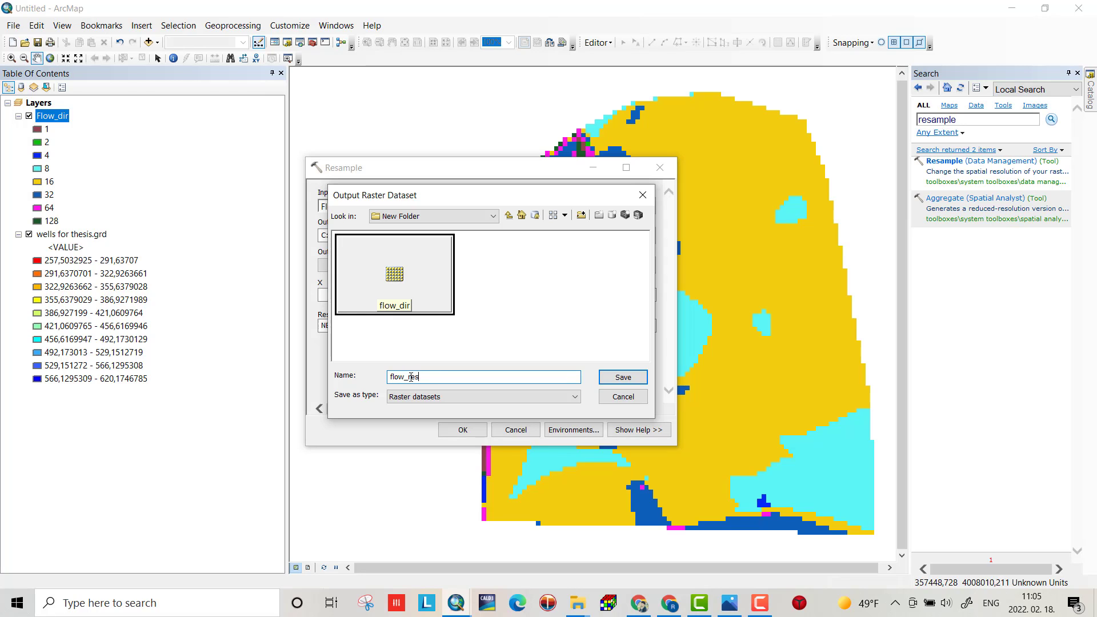
pyautogui.click(621, 377)
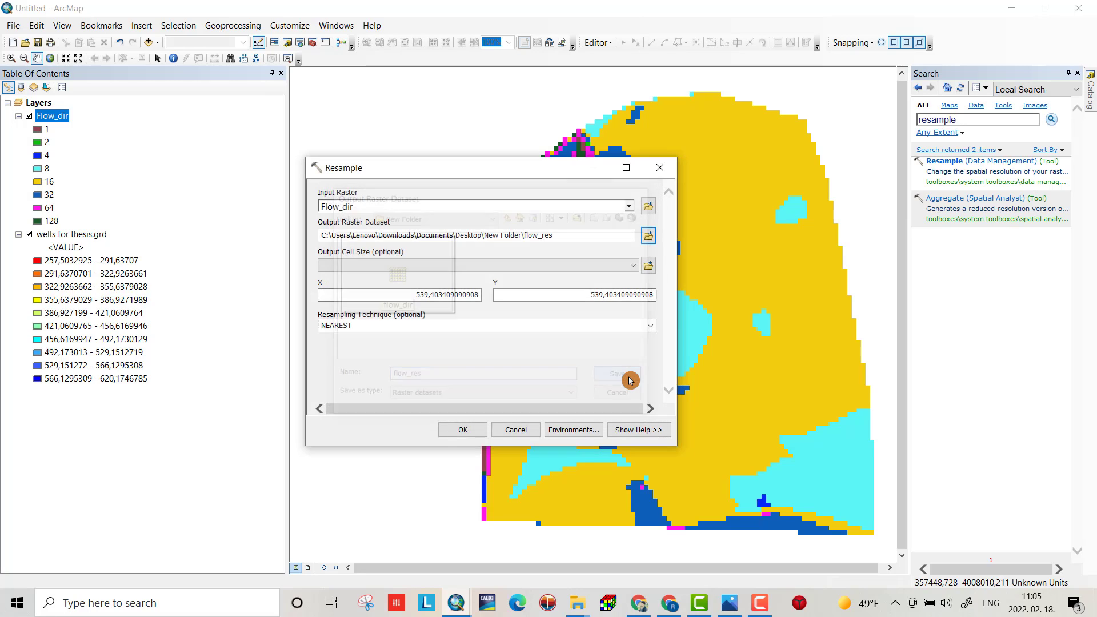
pyautogui.click(615, 372)
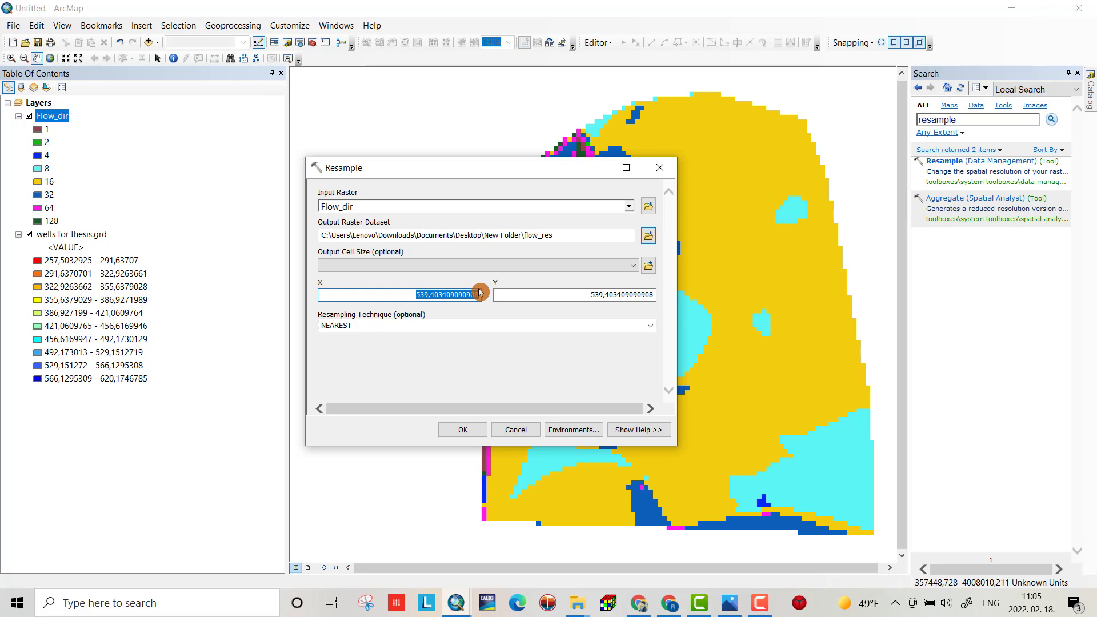
# Step: Set X and Y cell size to 1250 and run the resample of Flow_dir
pyautogui.press('Delete')
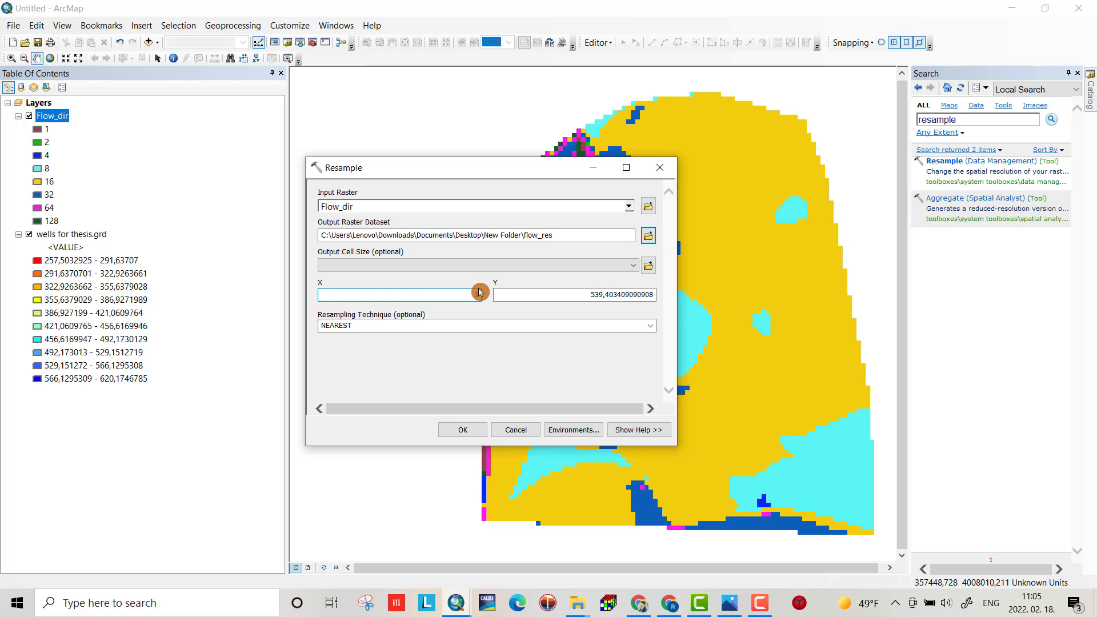
pyautogui.write('1250')
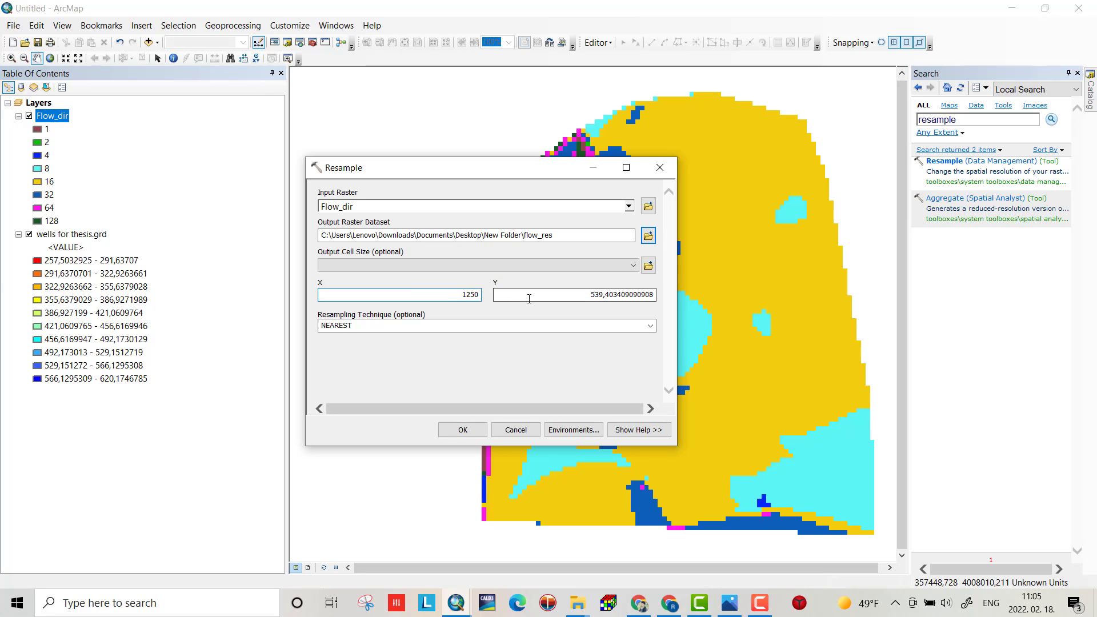
pyautogui.write('1250')
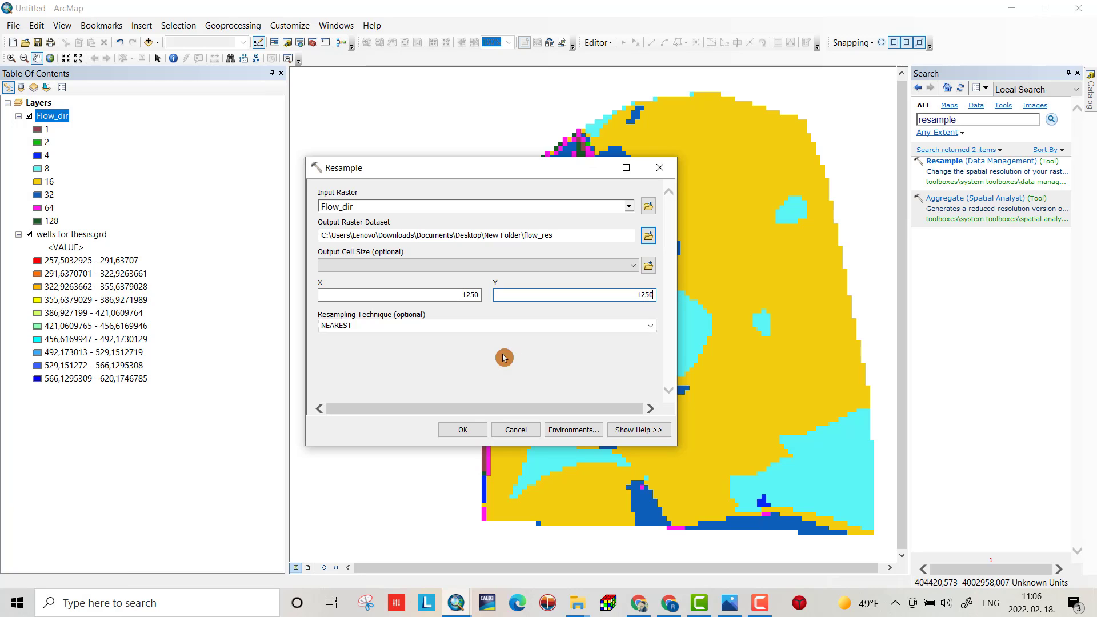
pyautogui.click(460, 429)
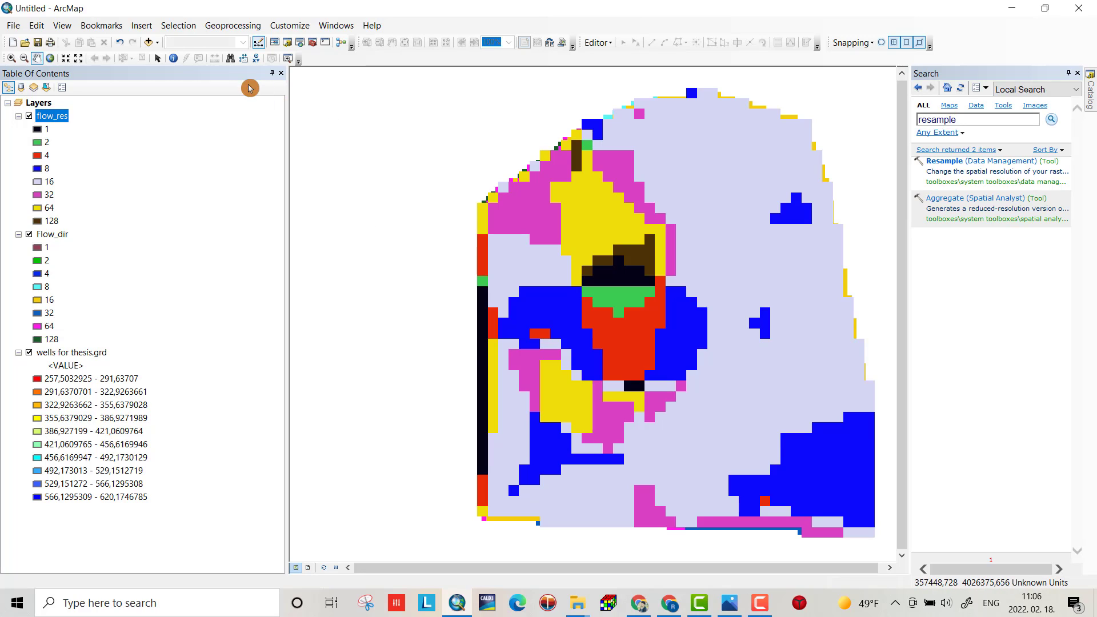
# Step: Search 'raster to point' and launch the Raster to Point tool
pyautogui.click(972, 119)
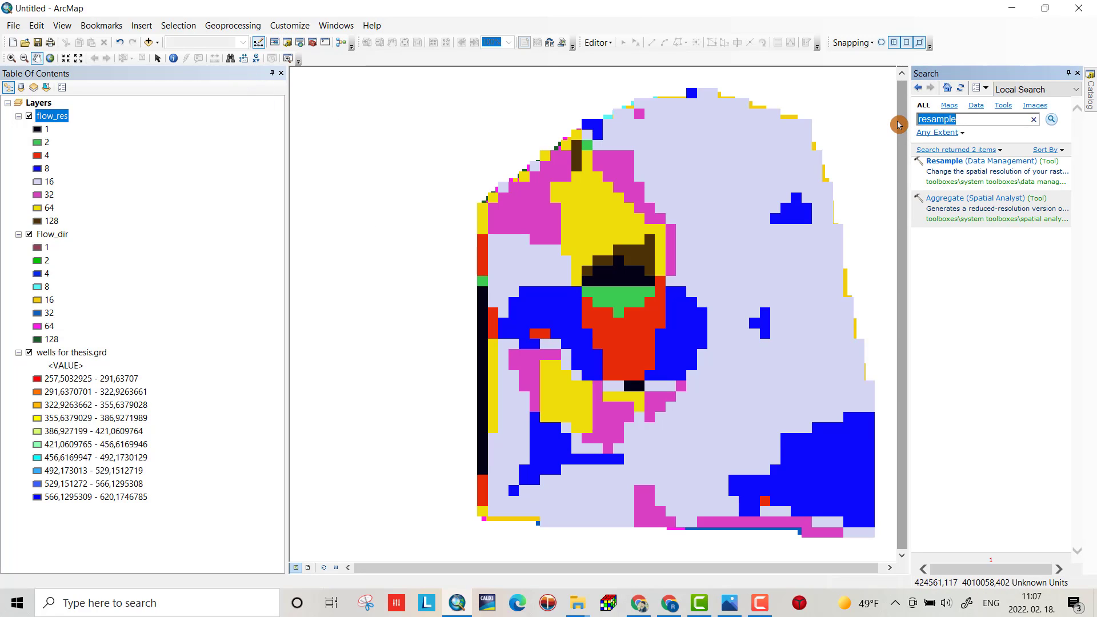
pyautogui.write('raster')
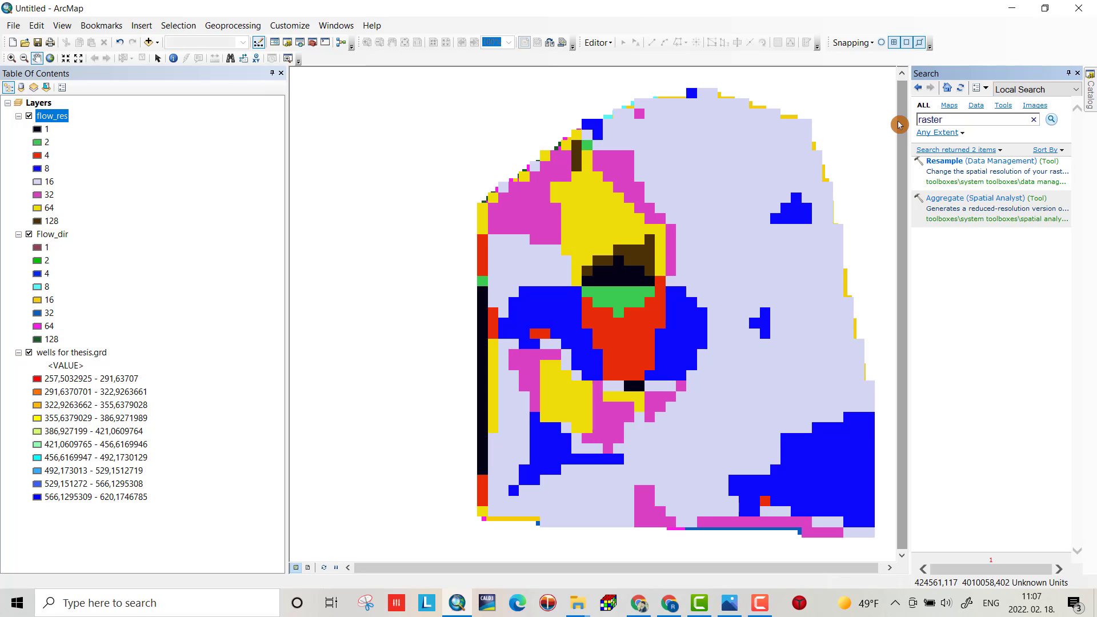
pyautogui.write('tom')
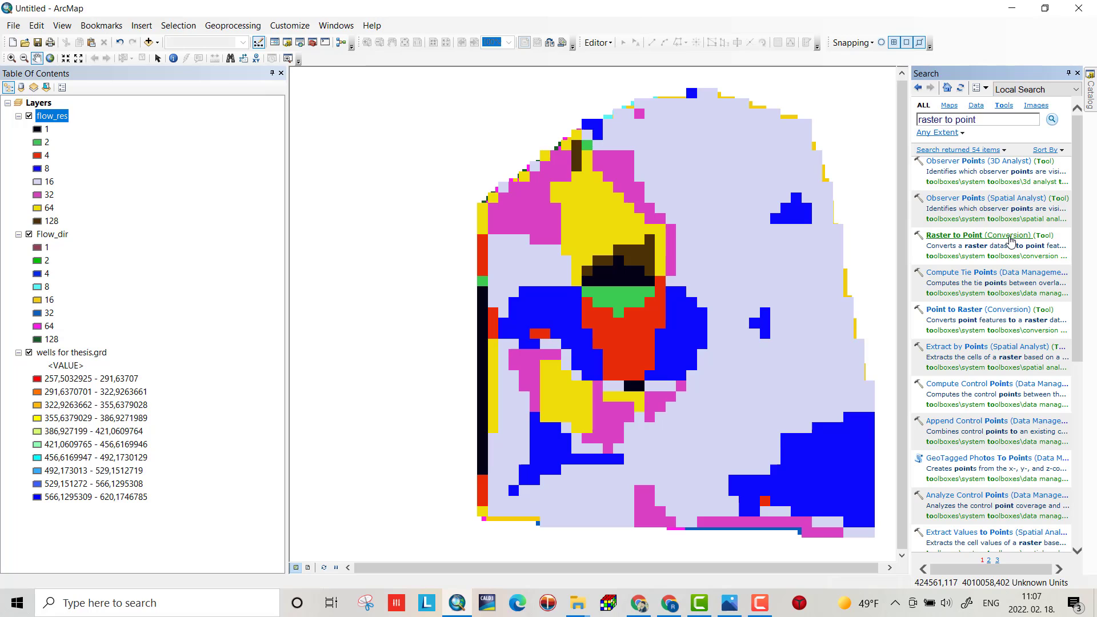
pyautogui.doubleClick(977, 235)
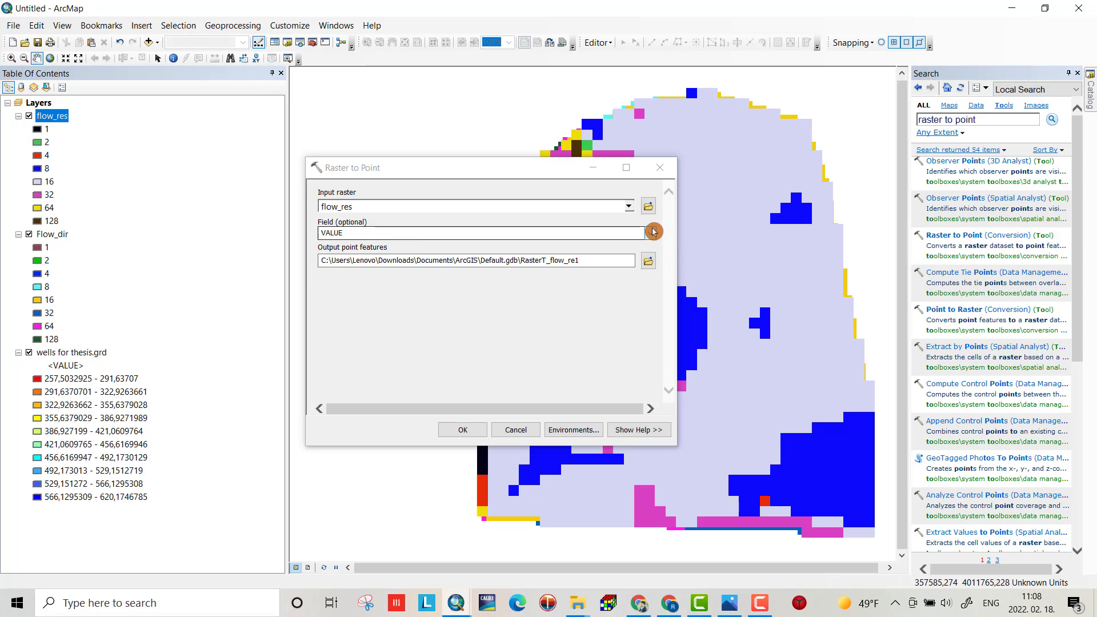
# Step: Save the output points from flow_res as POint.shp in New Folder and run the conversion
pyautogui.click(475, 232)
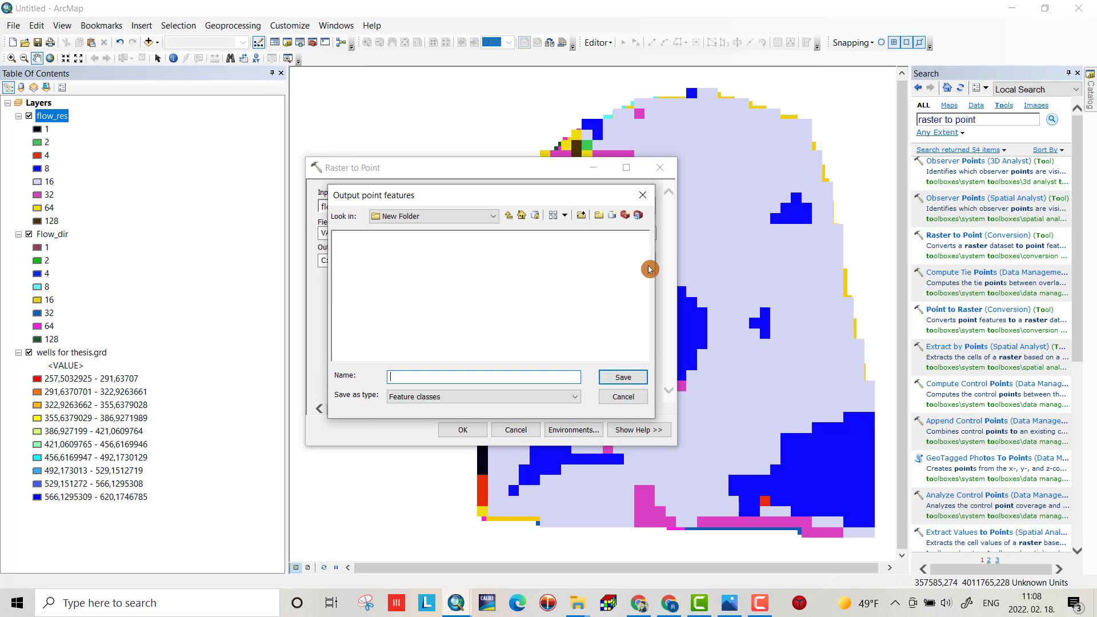
pyautogui.click(488, 216)
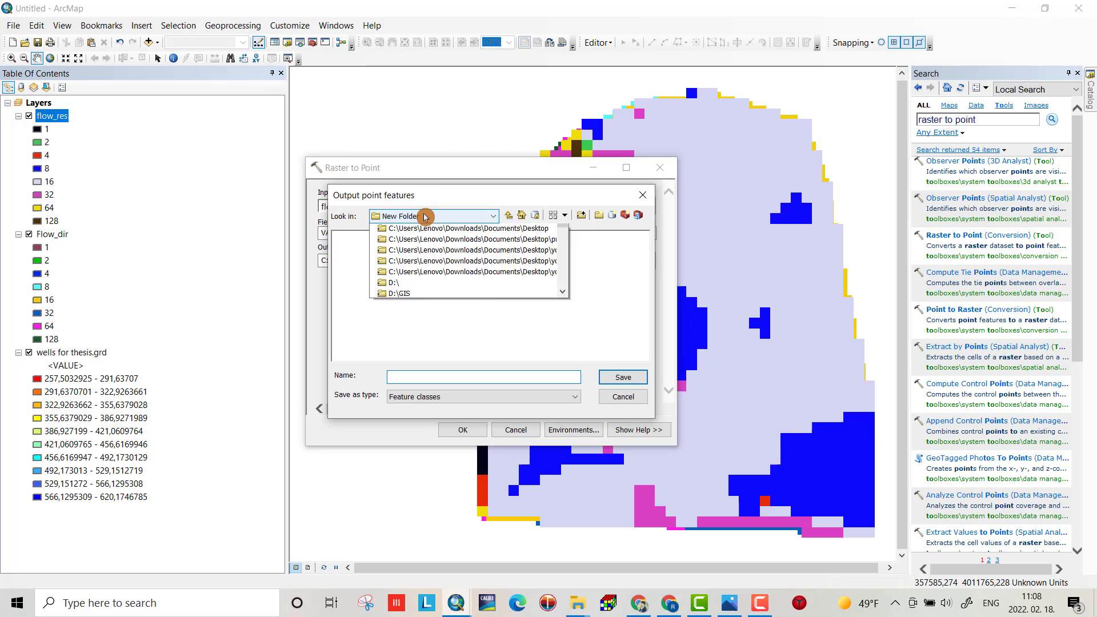
pyautogui.click(451, 279)
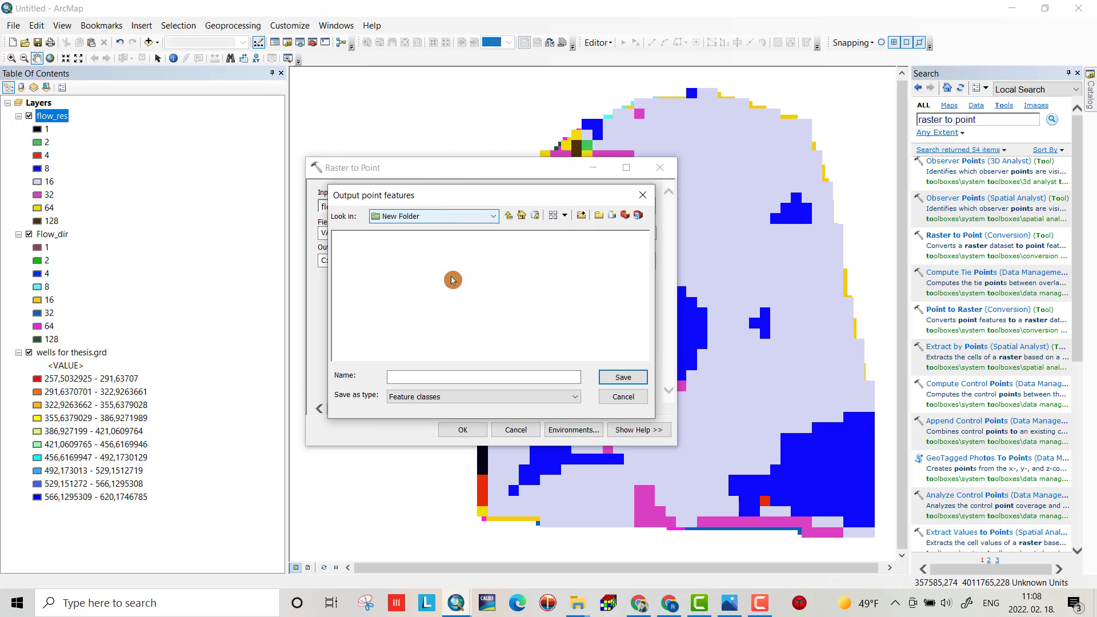
pyautogui.click(622, 377)
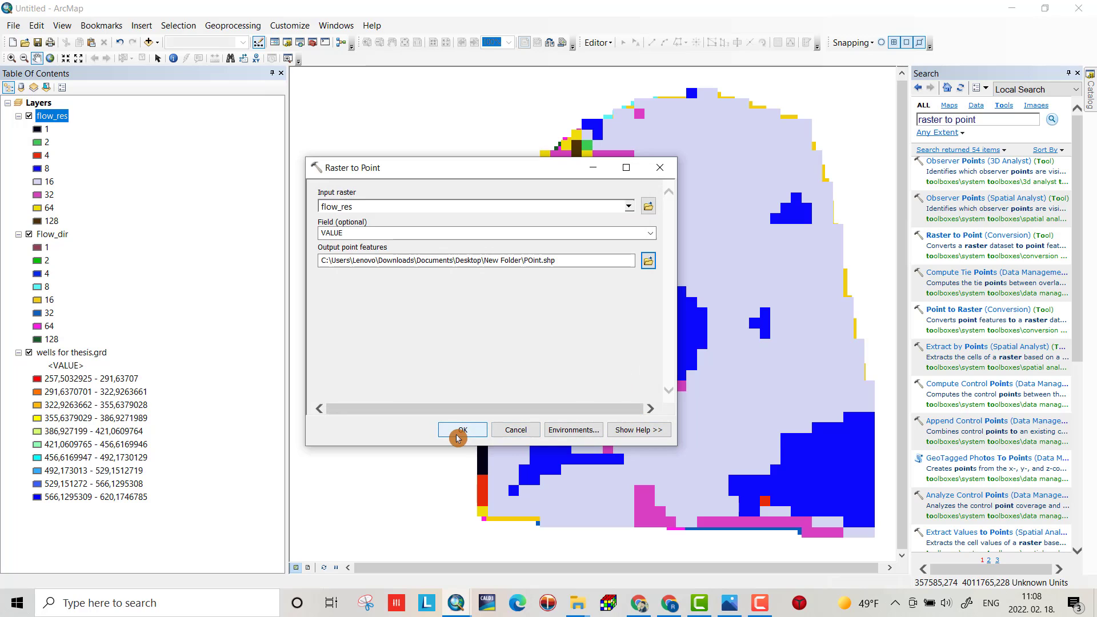
pyautogui.click(462, 430)
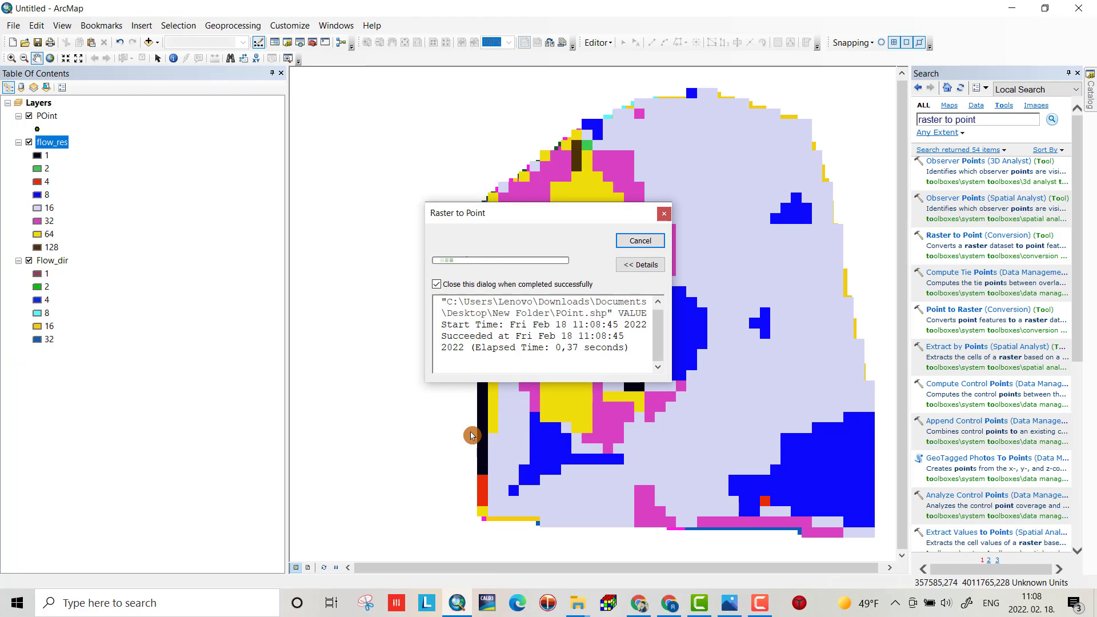
# Step: View the POint layer drawn as dots over every flow_res cell centre
pyautogui.click(638, 240)
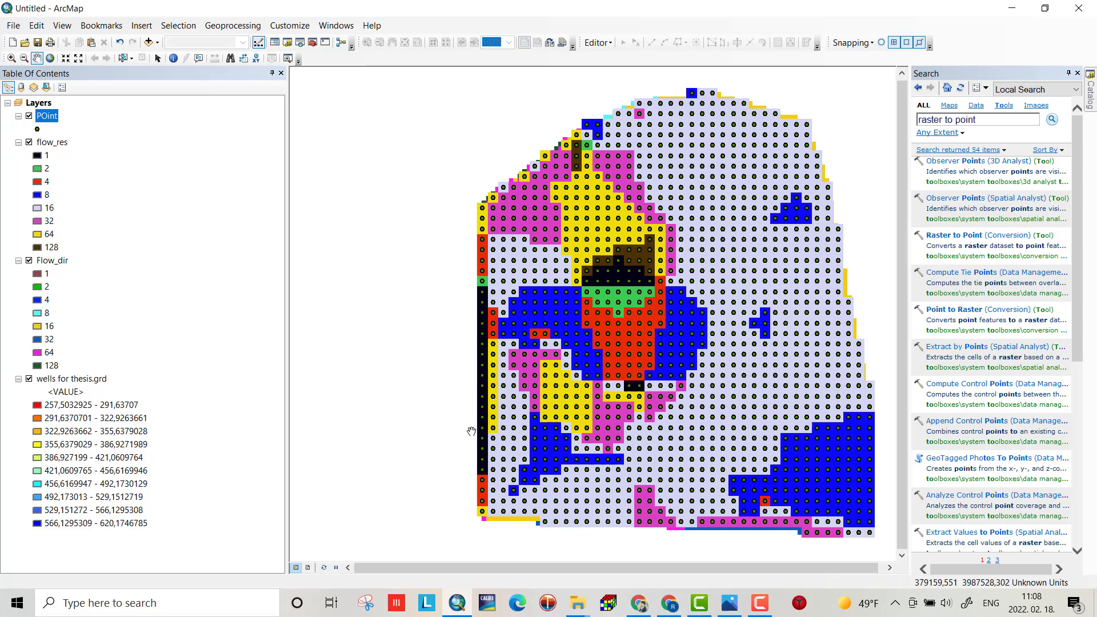
pyautogui.moveTo(338, 199)
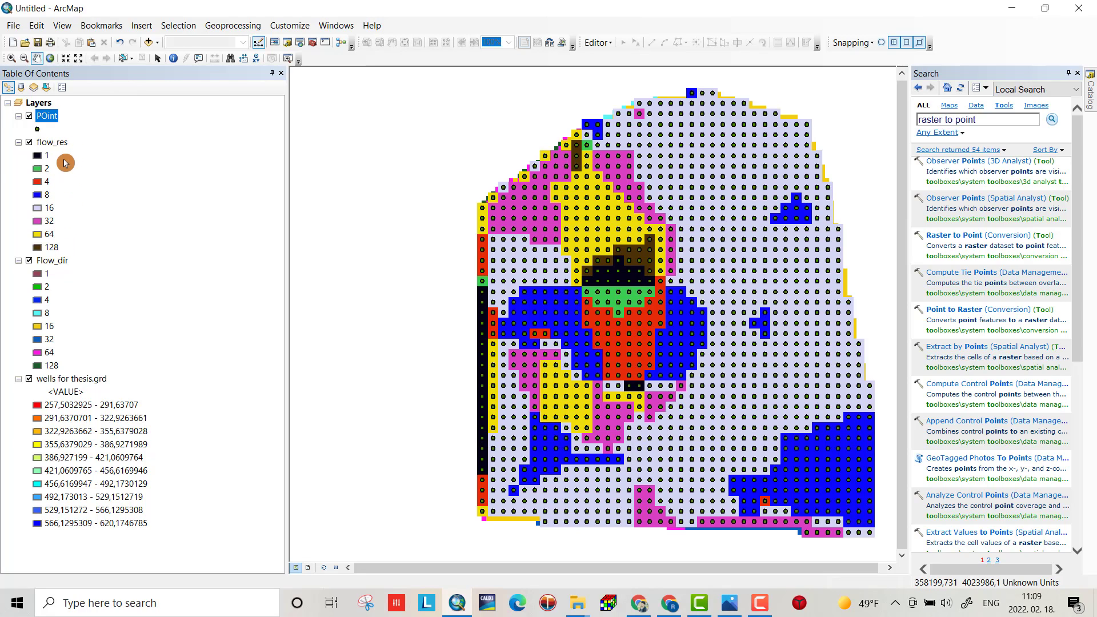
pyautogui.moveTo(450, 251)
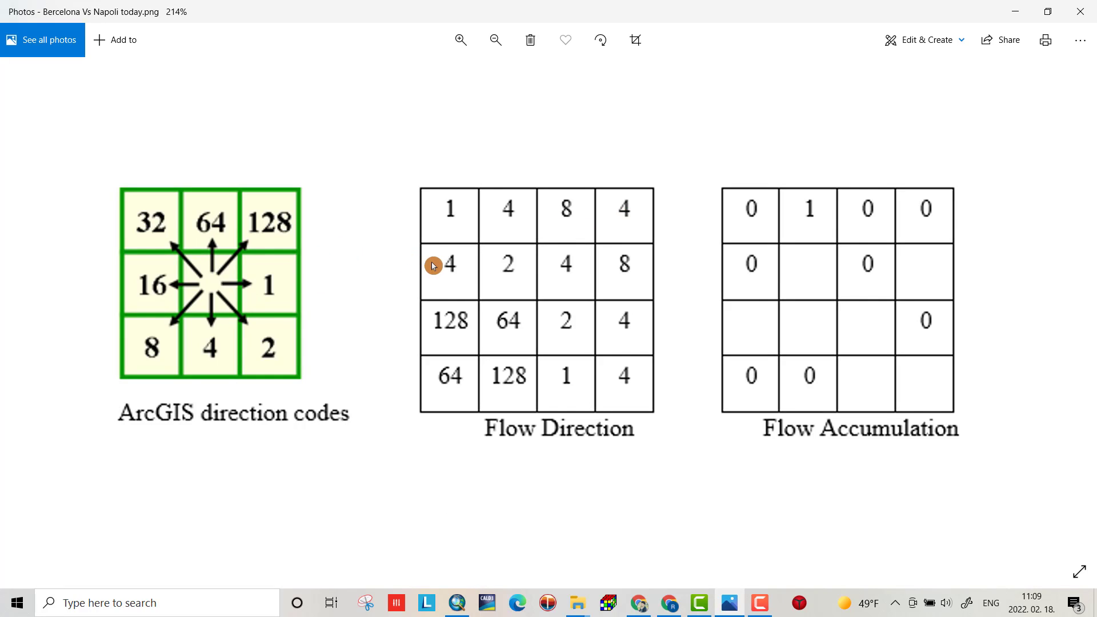
pyautogui.moveTo(257, 367)
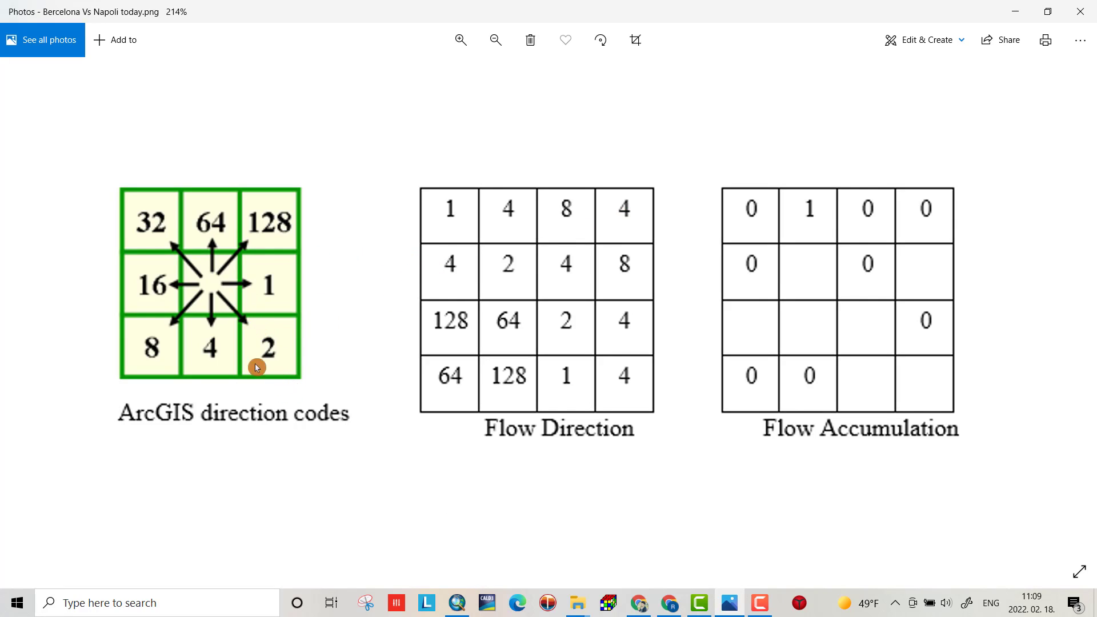
pyautogui.moveTo(174, 331)
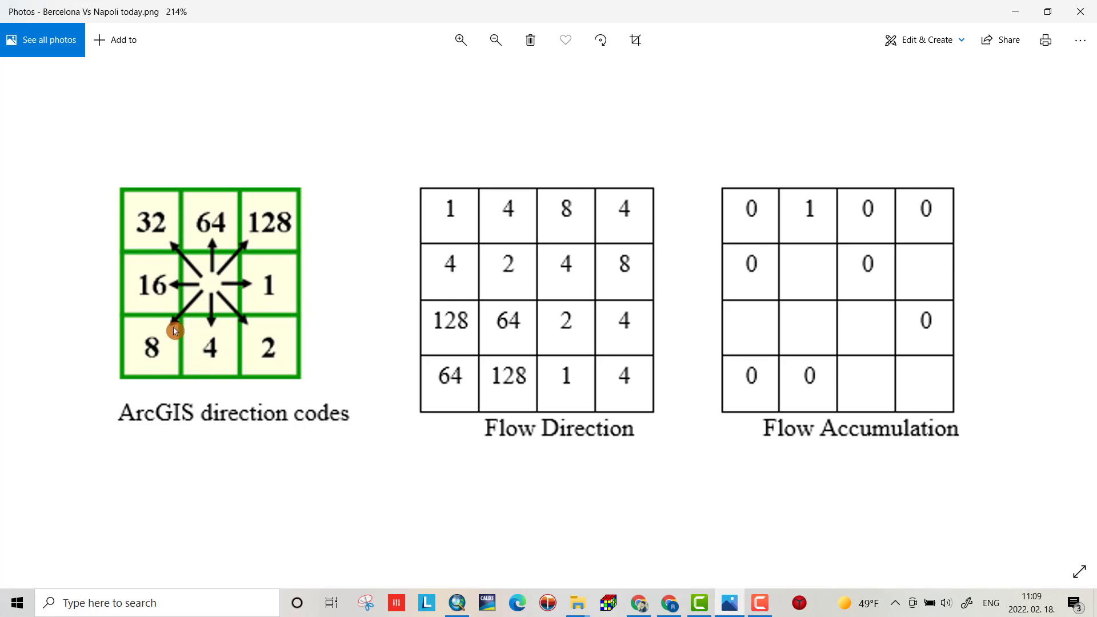
pyautogui.moveTo(191, 278)
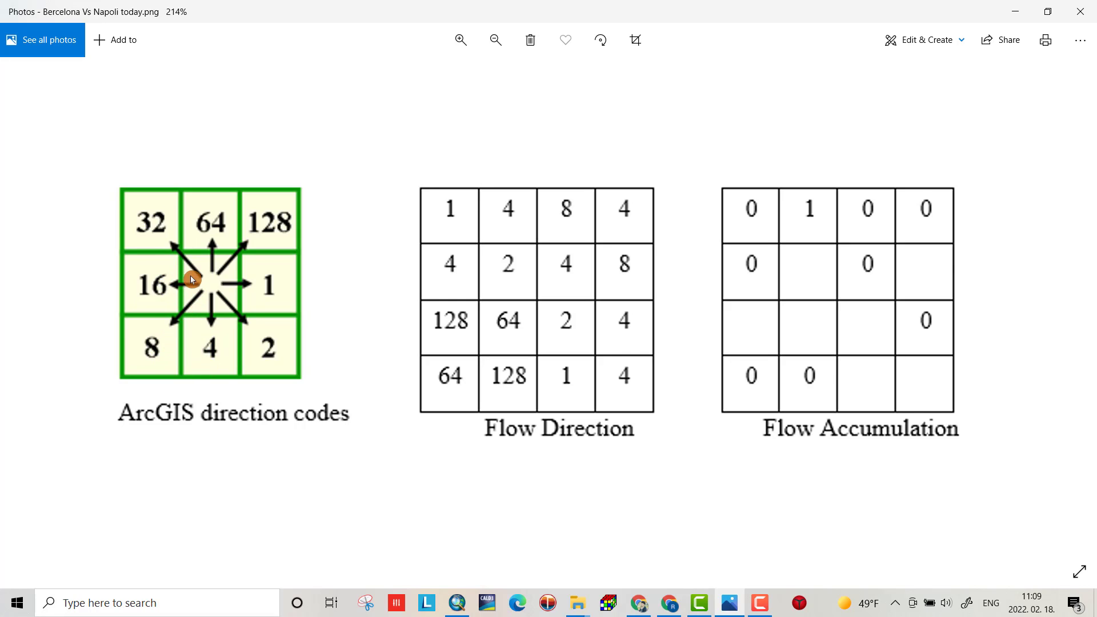
pyautogui.moveTo(273, 218)
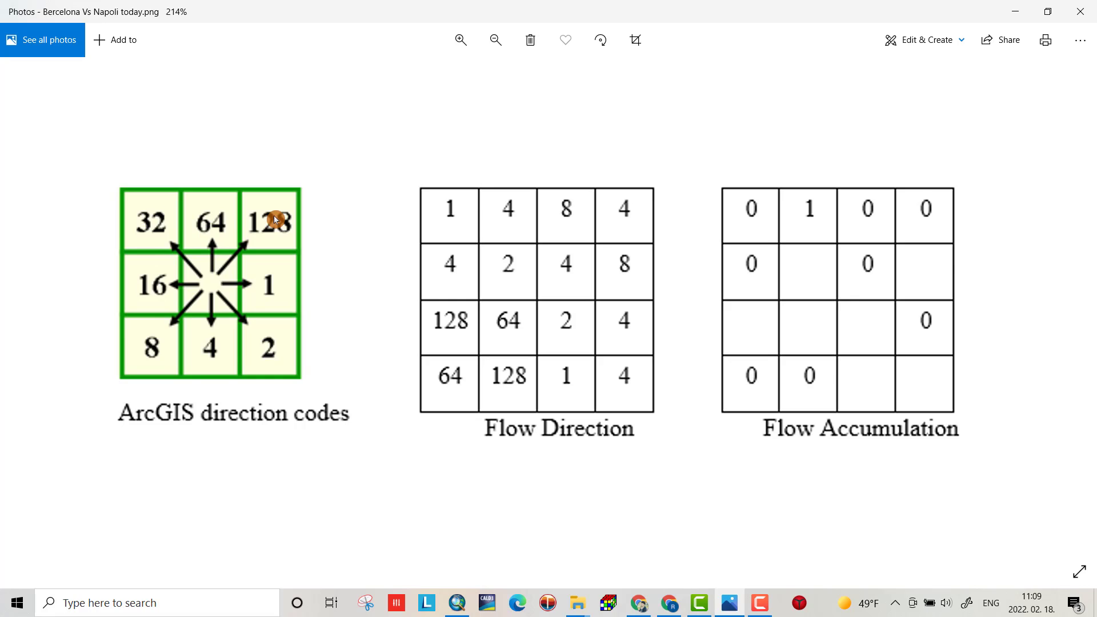
pyautogui.moveTo(694, 536)
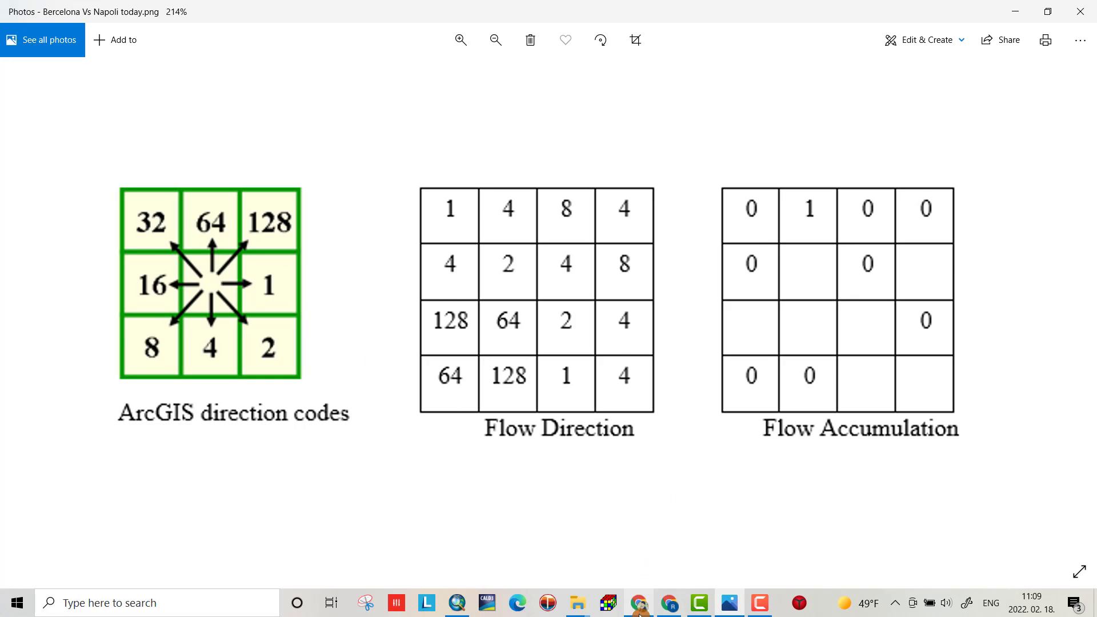
pyautogui.moveTo(697, 602)
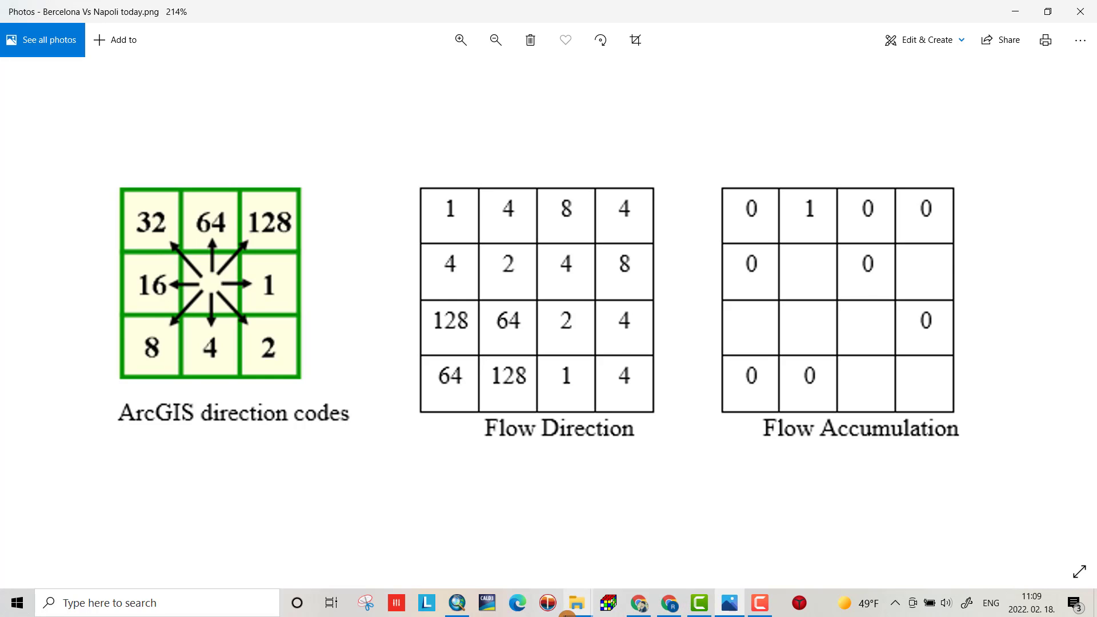
pyautogui.moveTo(501, 602)
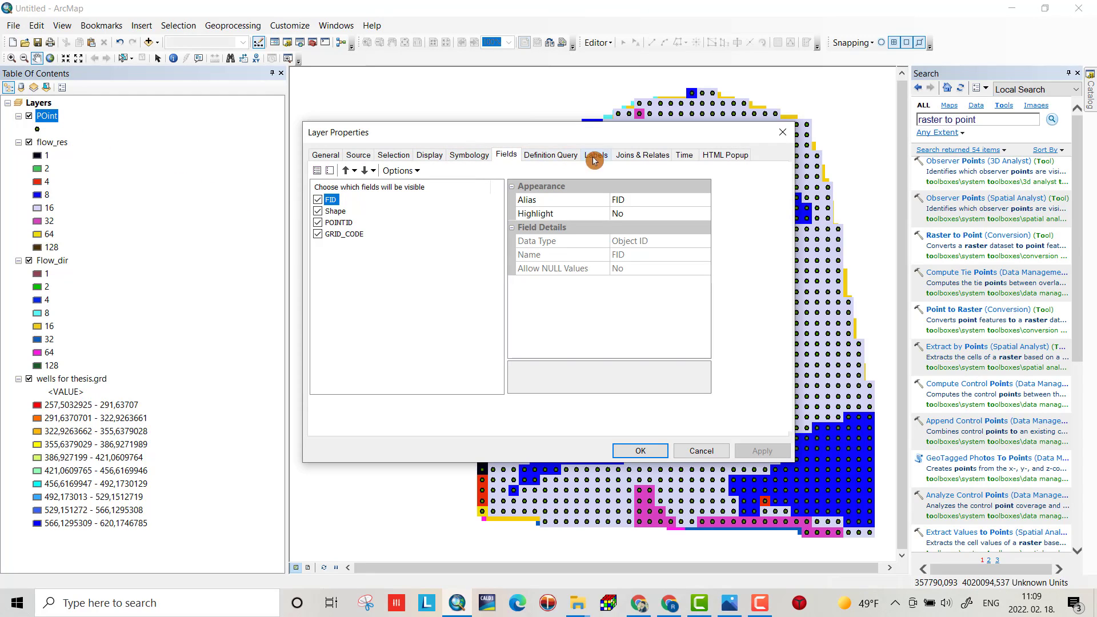
# Step: Symbolize POint by unique GRID_CODE values 1–128 with all values added, and confirm
pyautogui.click(468, 154)
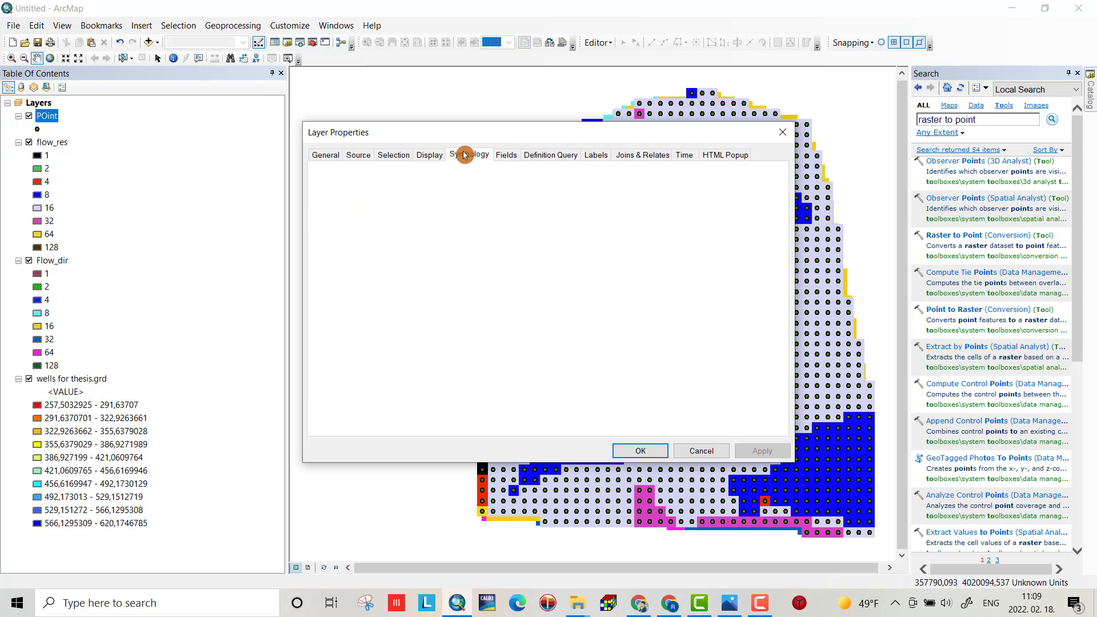
pyautogui.click(469, 154)
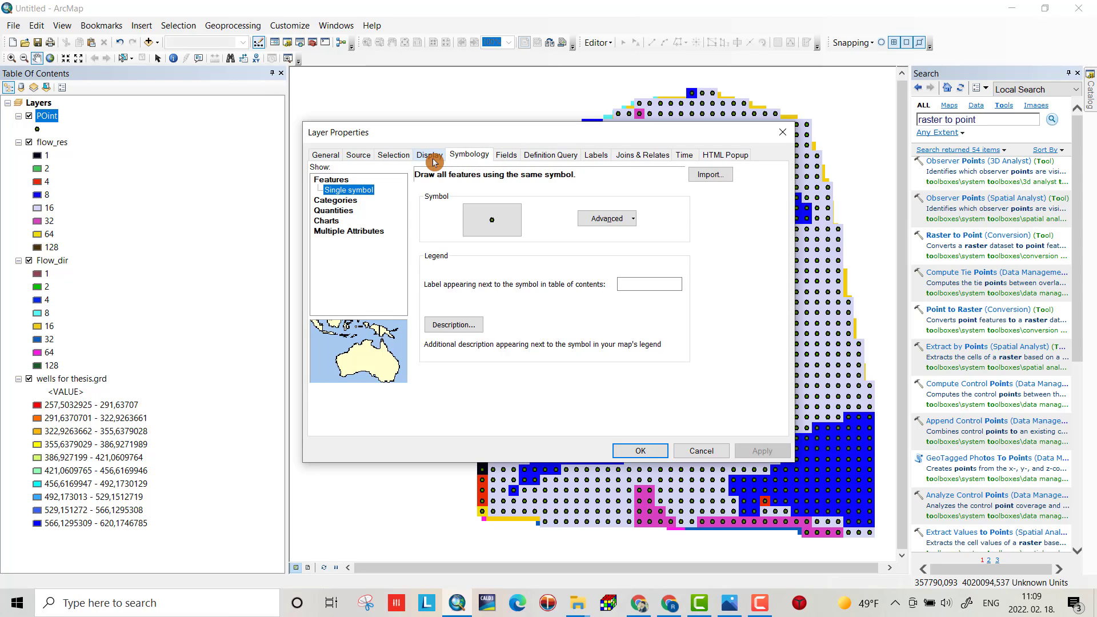
pyautogui.click(349, 201)
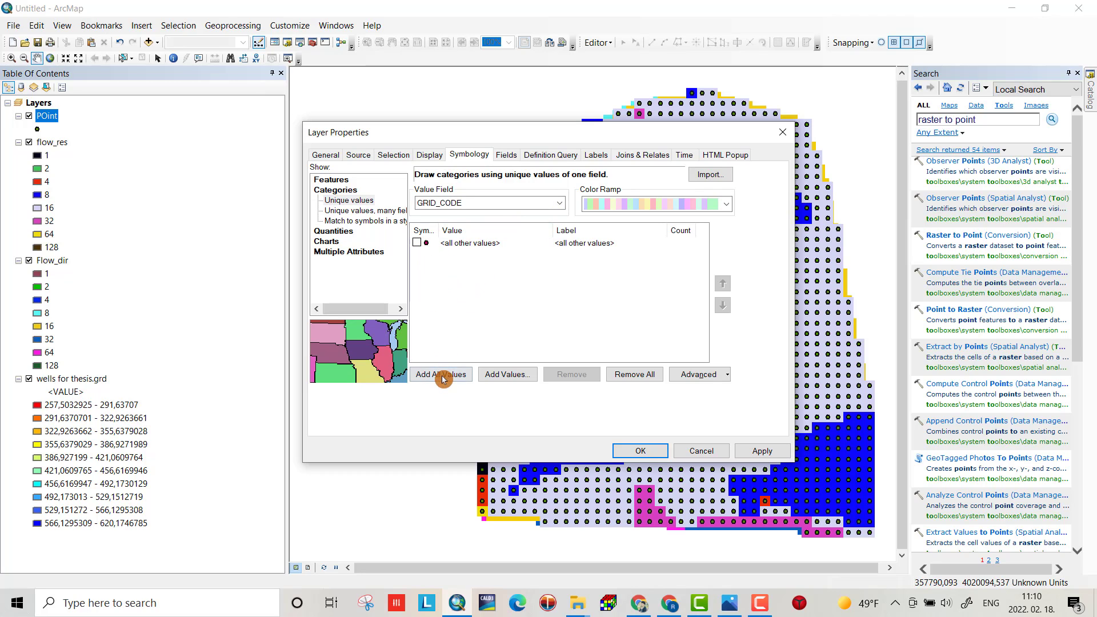
pyautogui.click(441, 375)
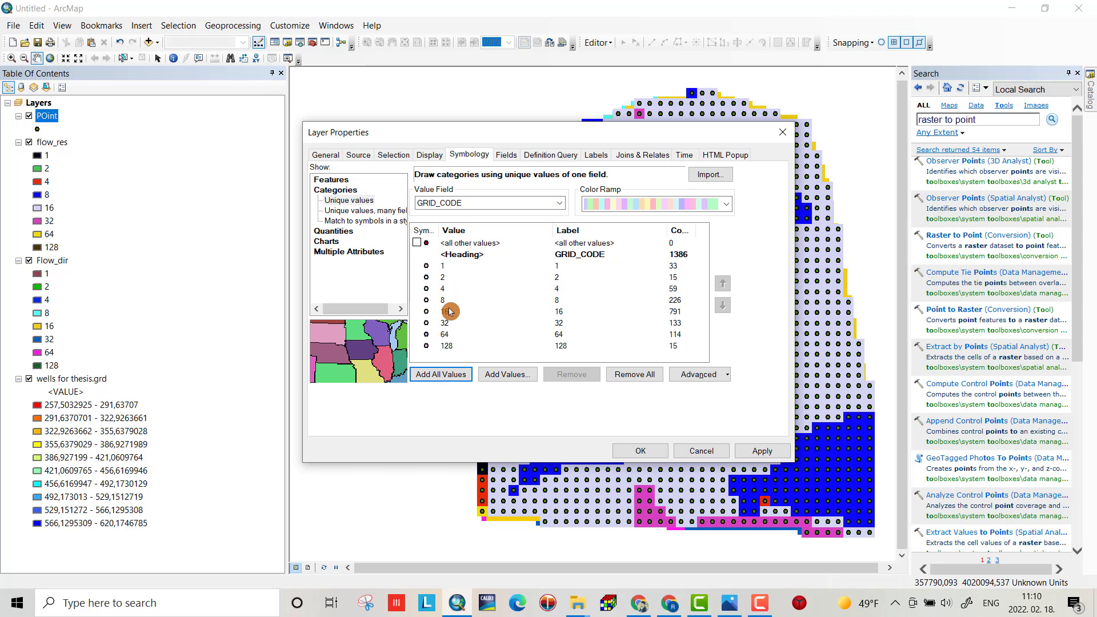
pyautogui.click(638, 450)
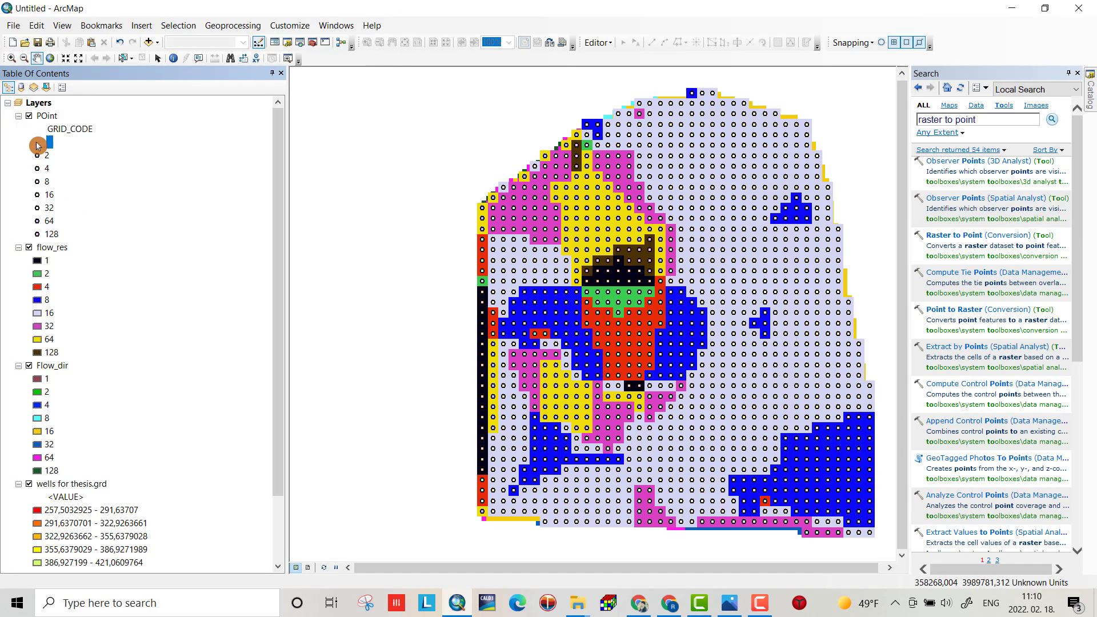
# Step: Search 'cutting' in the Symbol Selector for GRID_CODE 1 to find the Cutting Plane Arrow
pyautogui.click(37, 144)
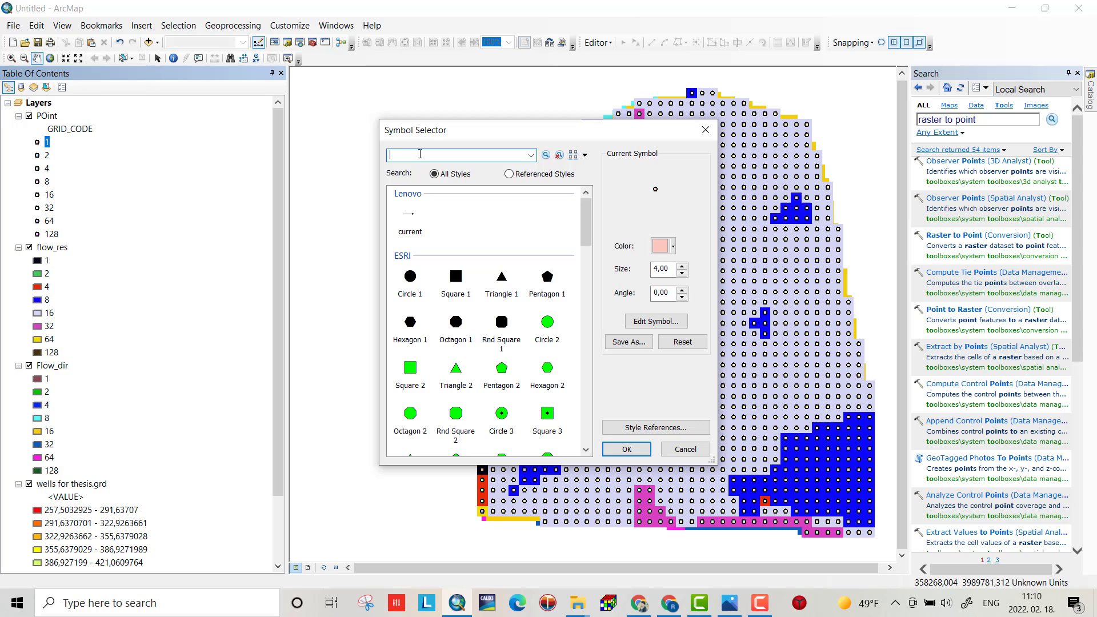
pyautogui.write('cutting')
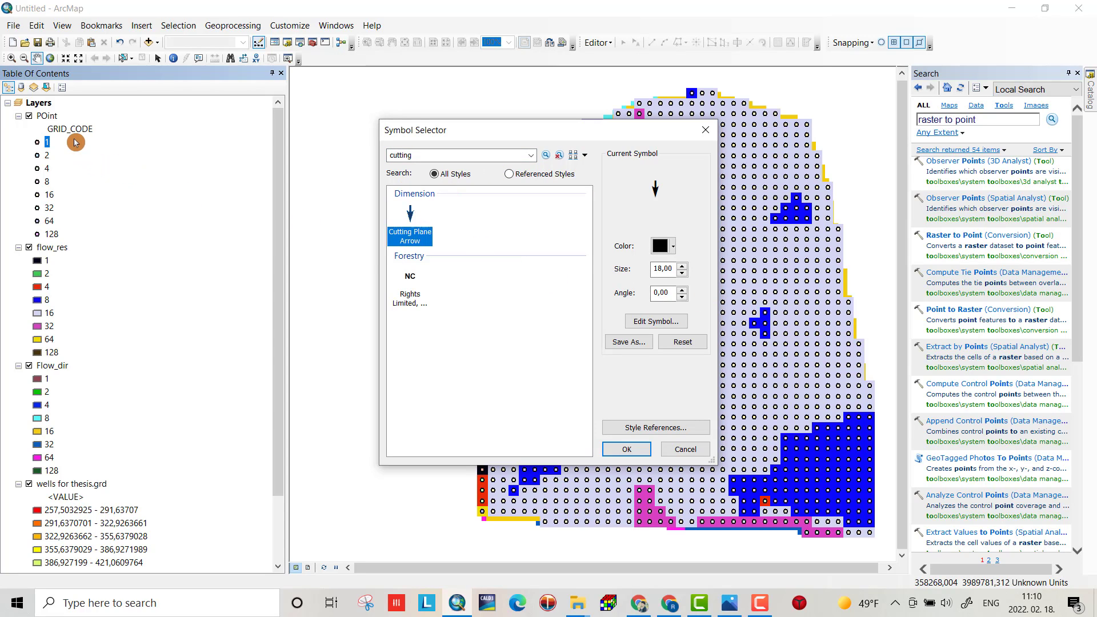
pyautogui.moveTo(688, 561)
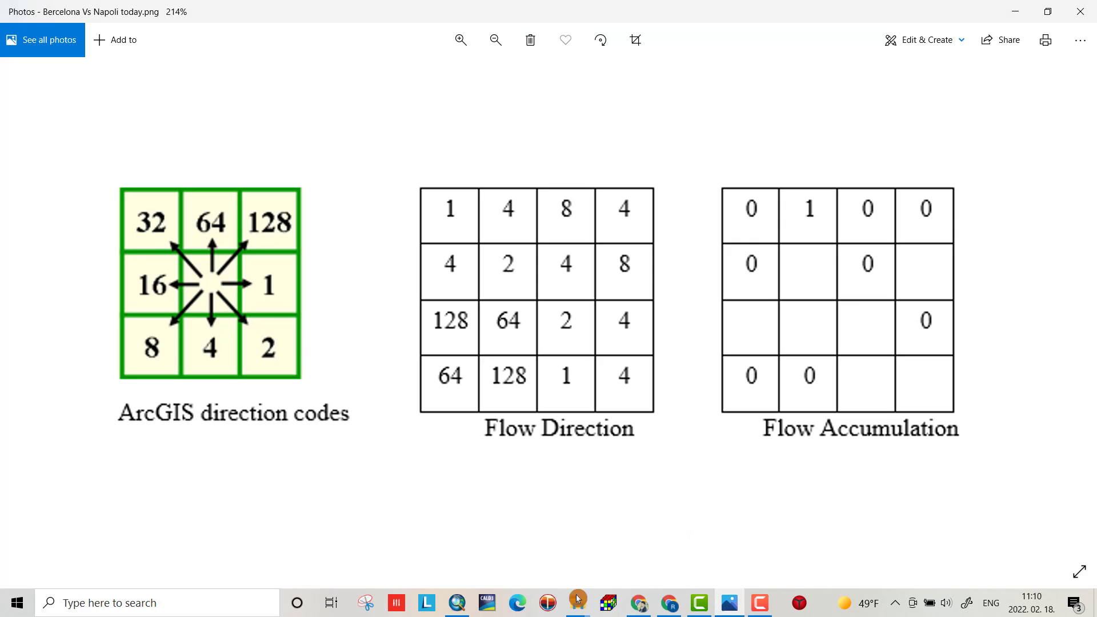
# Step: Return from the Photos direction-codes diagram to the ArcMap map project
pyautogui.click(575, 602)
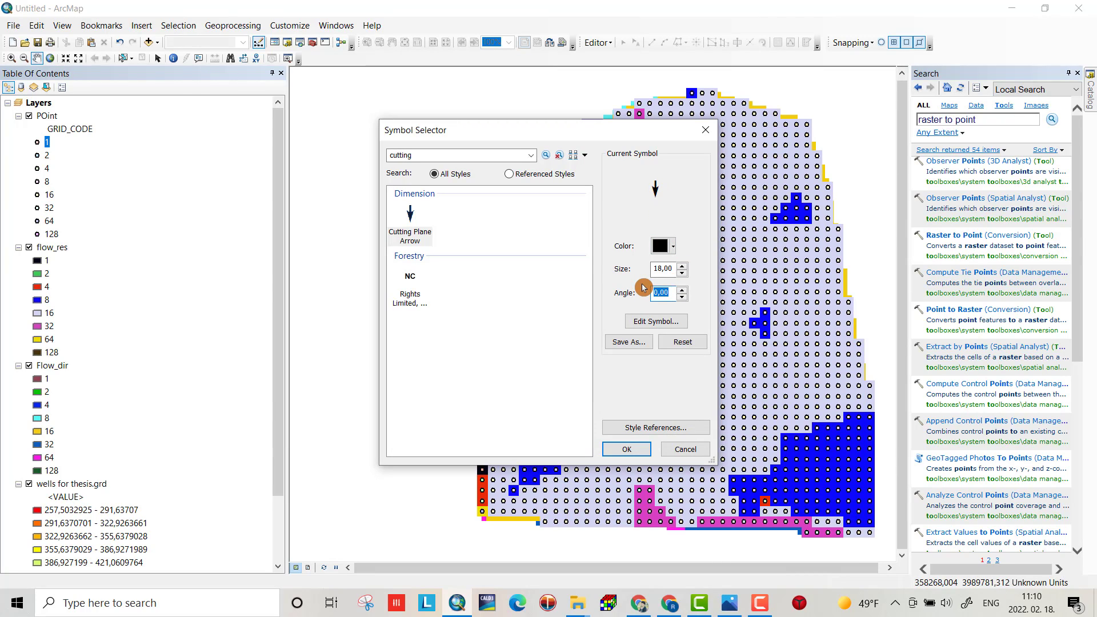
# Step: Apply a size-12 Cutting Plane Arrow at angle 90° to GRID_CODE 1 points
pyautogui.write('90')
pyautogui.click(662, 268)
pyautogui.write('12')
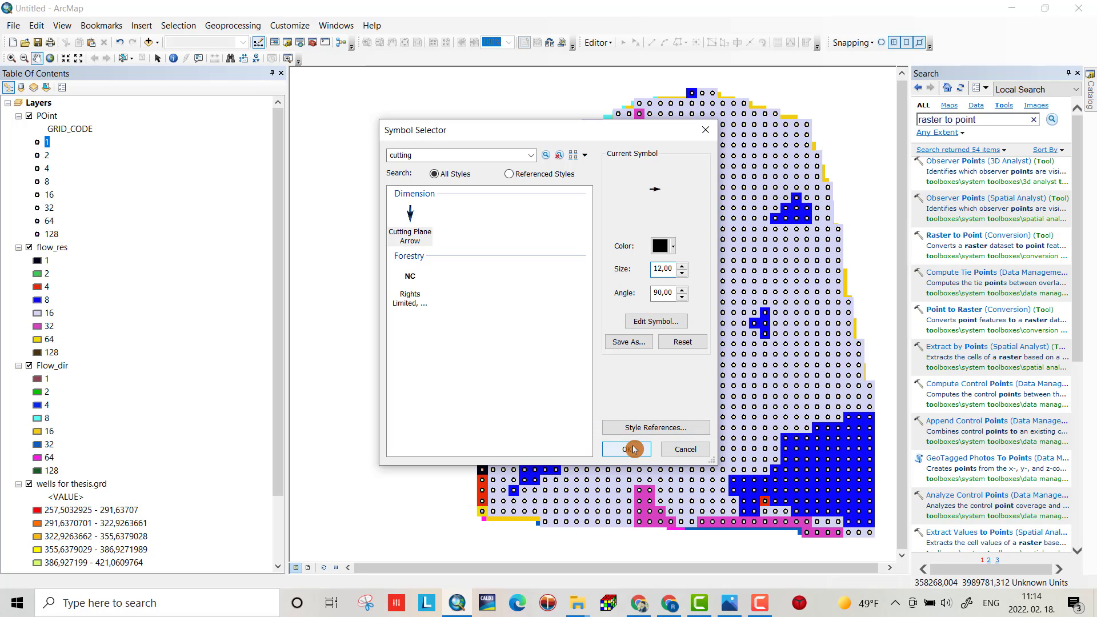
pyautogui.click(625, 448)
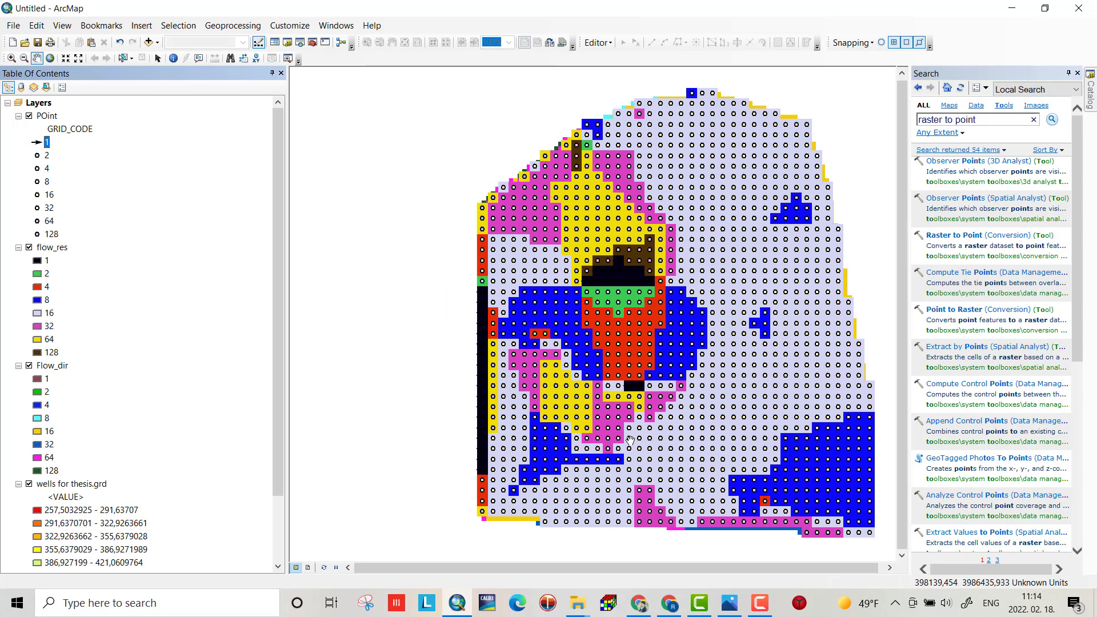
pyautogui.moveTo(425, 261)
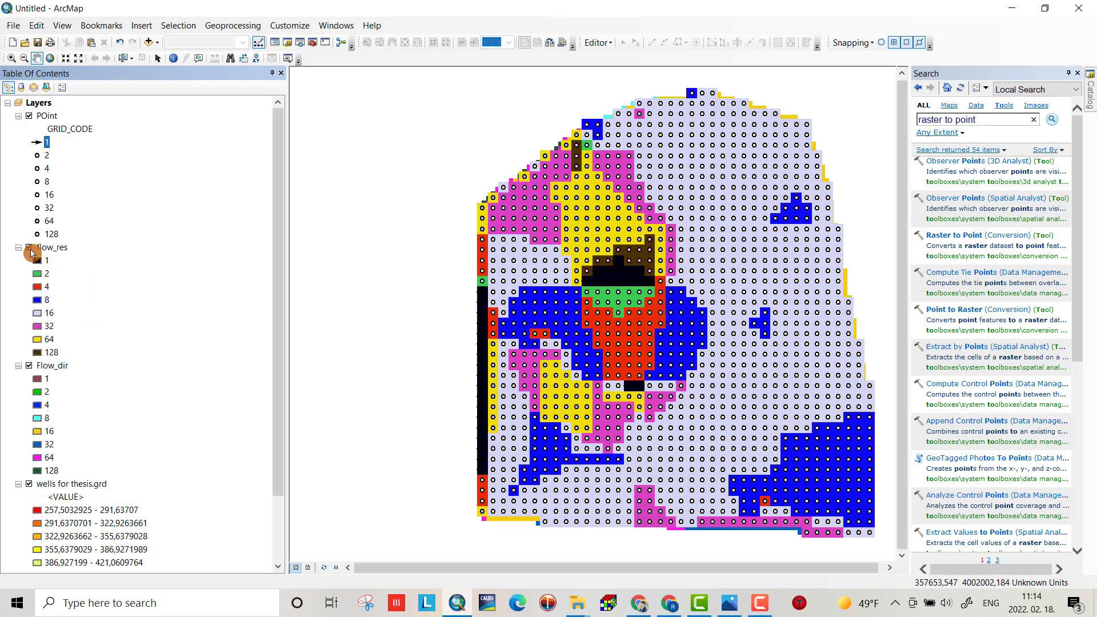
# Step: Turn off the flow_res raster layer so points show over the water level raster
pyautogui.click(30, 250)
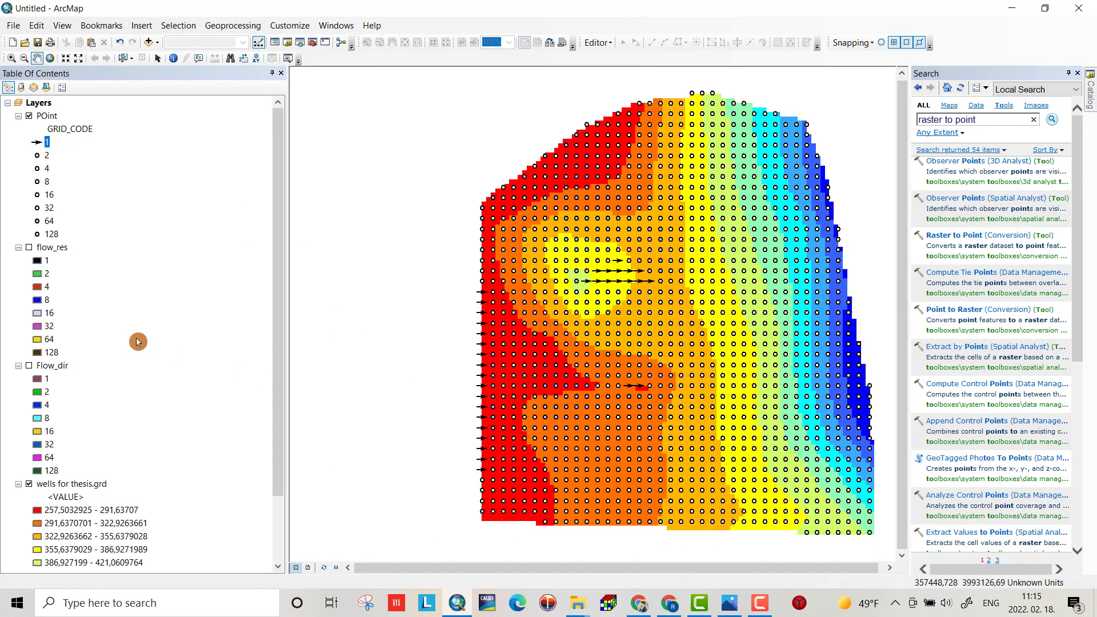
pyautogui.moveTo(22, 266)
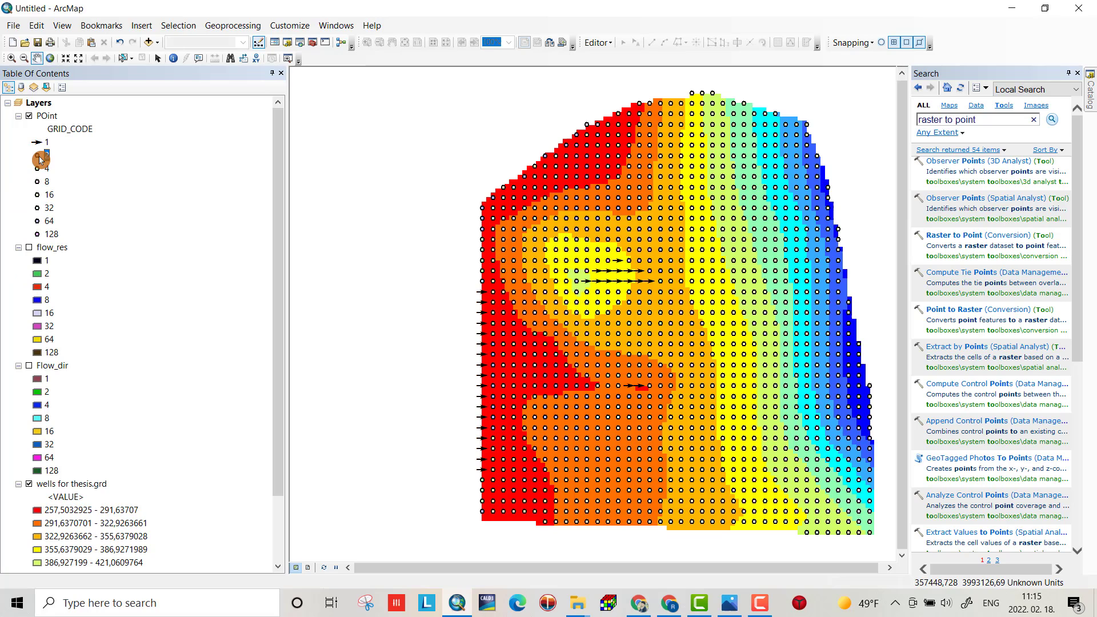
# Step: Choose the Cutting Plane Arrow symbol for GRID_CODE 2 points via a 'cutting' search
pyautogui.click(40, 154)
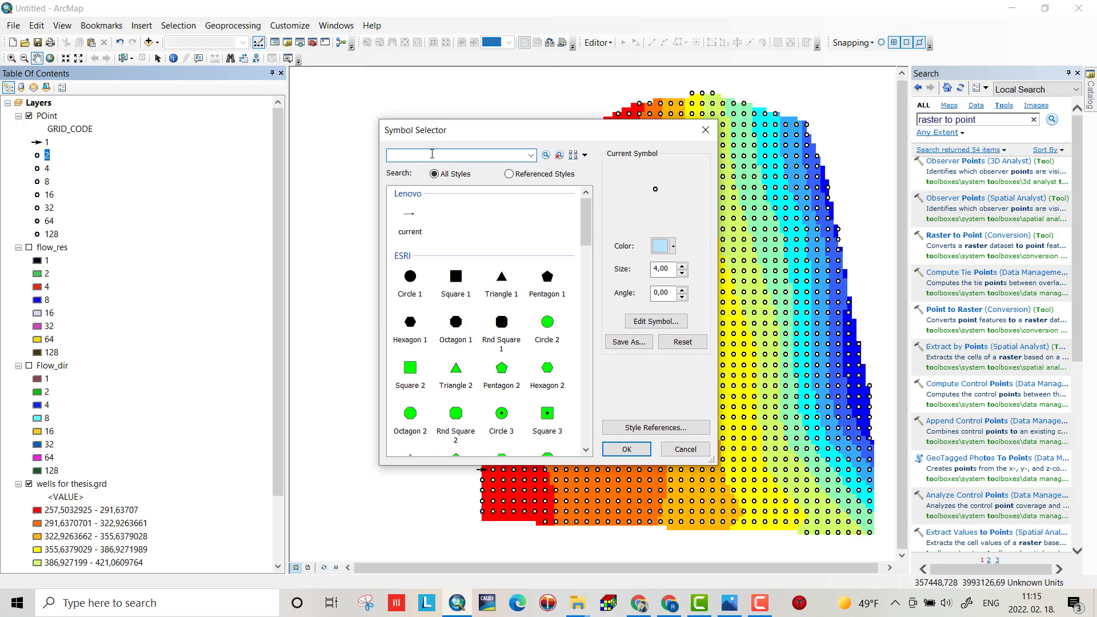
pyautogui.write('d')
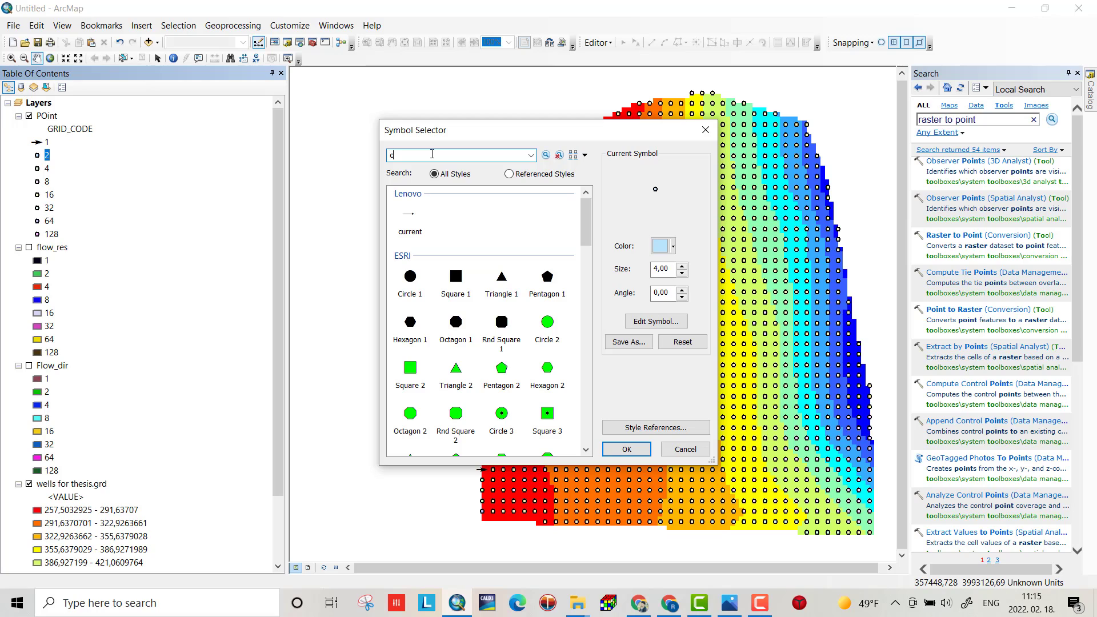
pyautogui.write('utting')
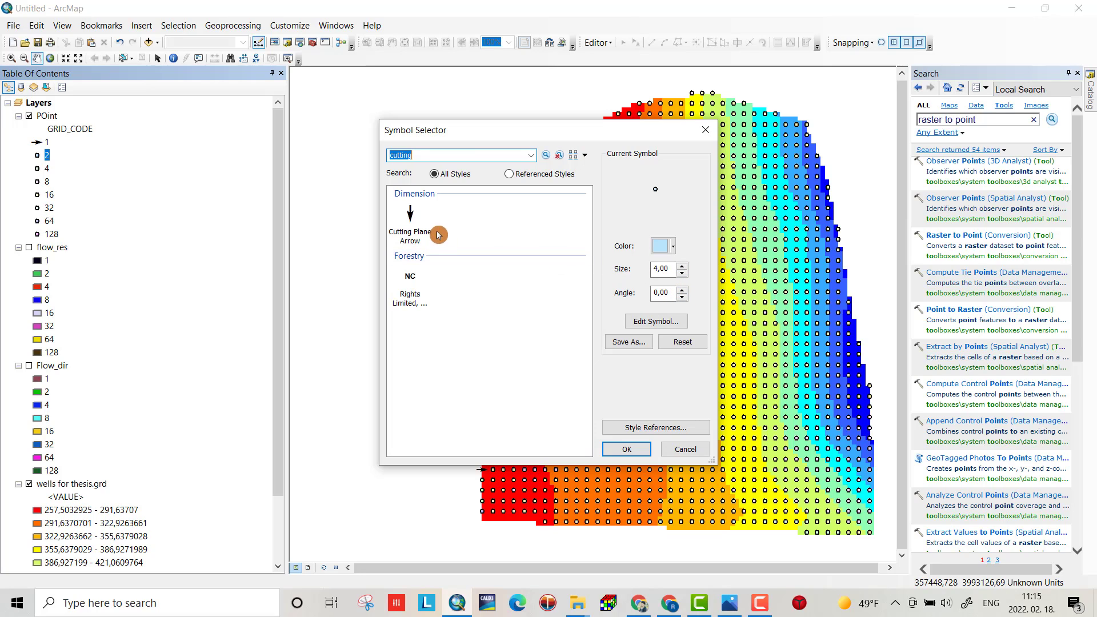
pyautogui.click(409, 236)
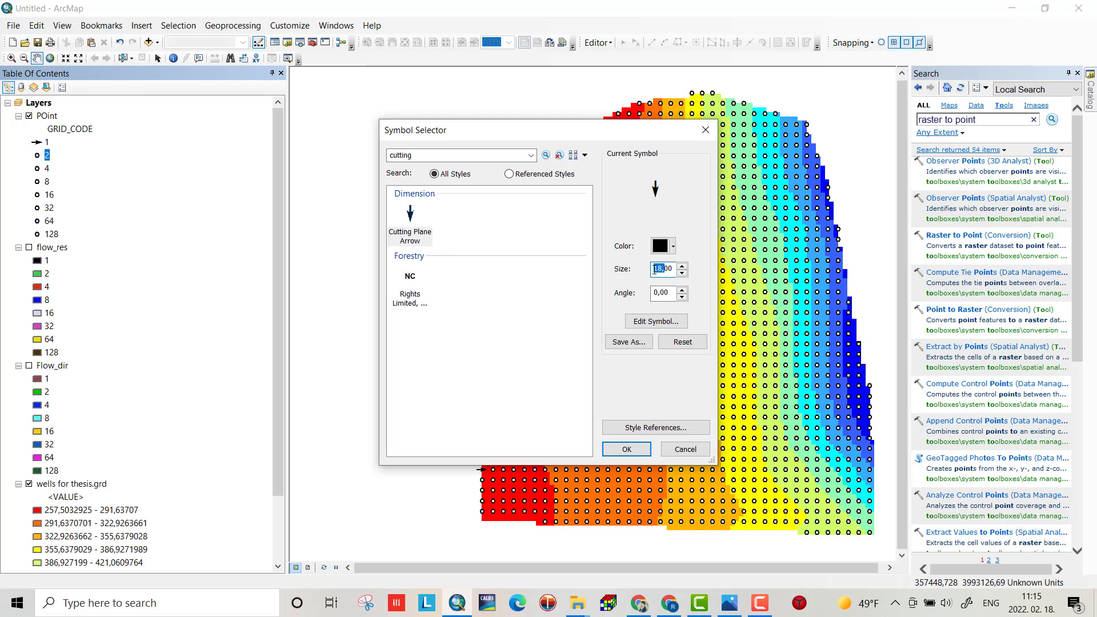
# Step: Set the GRID_CODE 2 arrow to size 12 and angle 45° and apply it
pyautogui.write('1200')
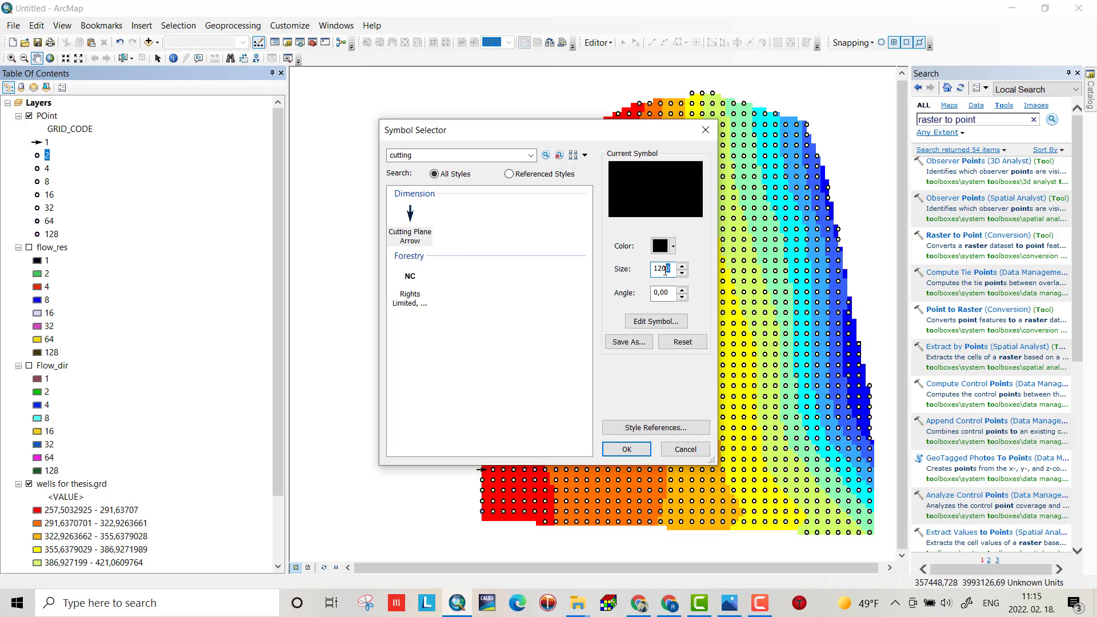
pyautogui.write('12')
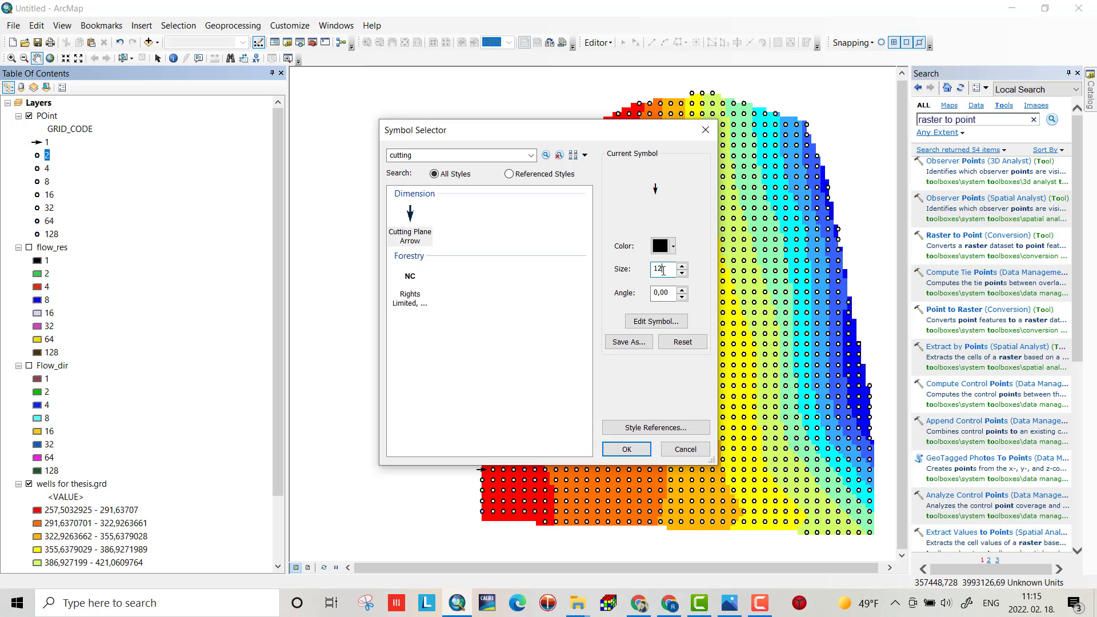
pyautogui.click(662, 292)
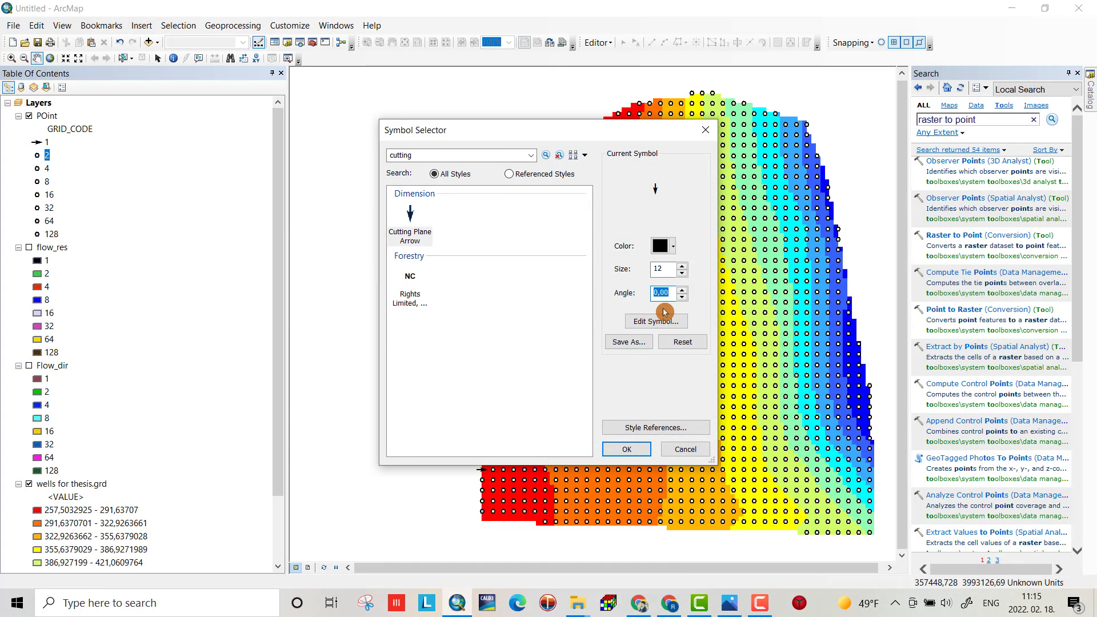
pyautogui.click(680, 289)
pyautogui.write('45')
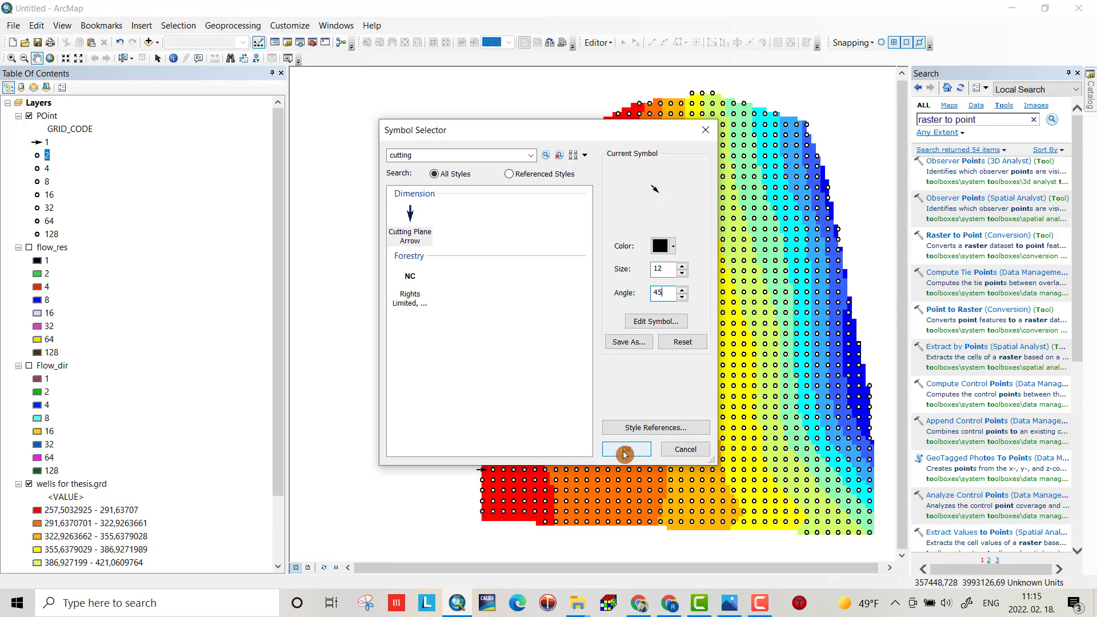
pyautogui.click(624, 449)
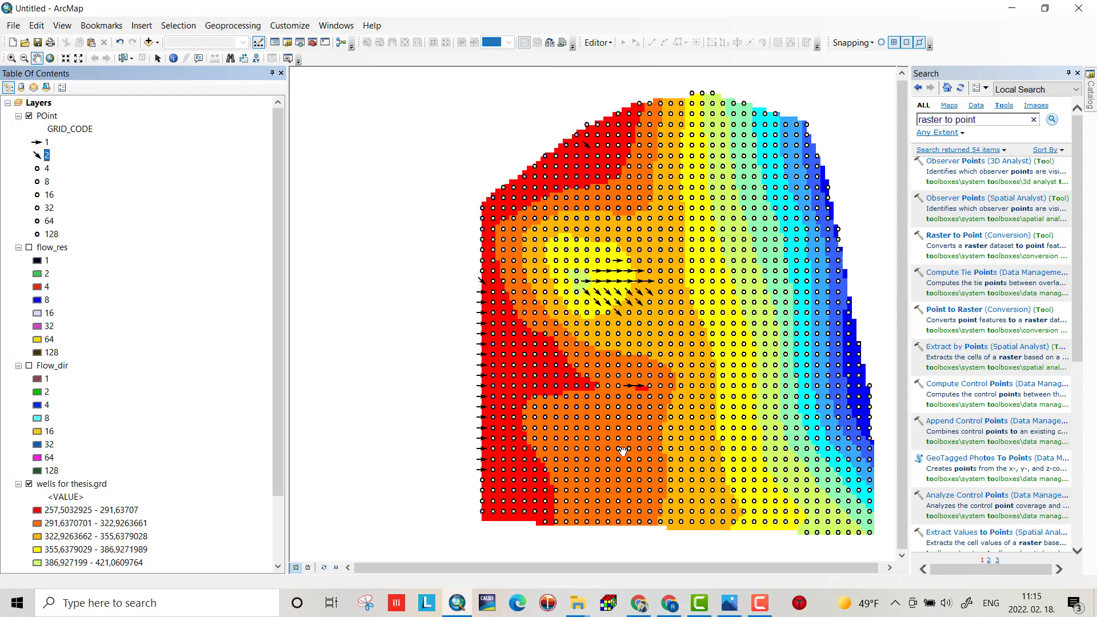
pyautogui.moveTo(610, 465)
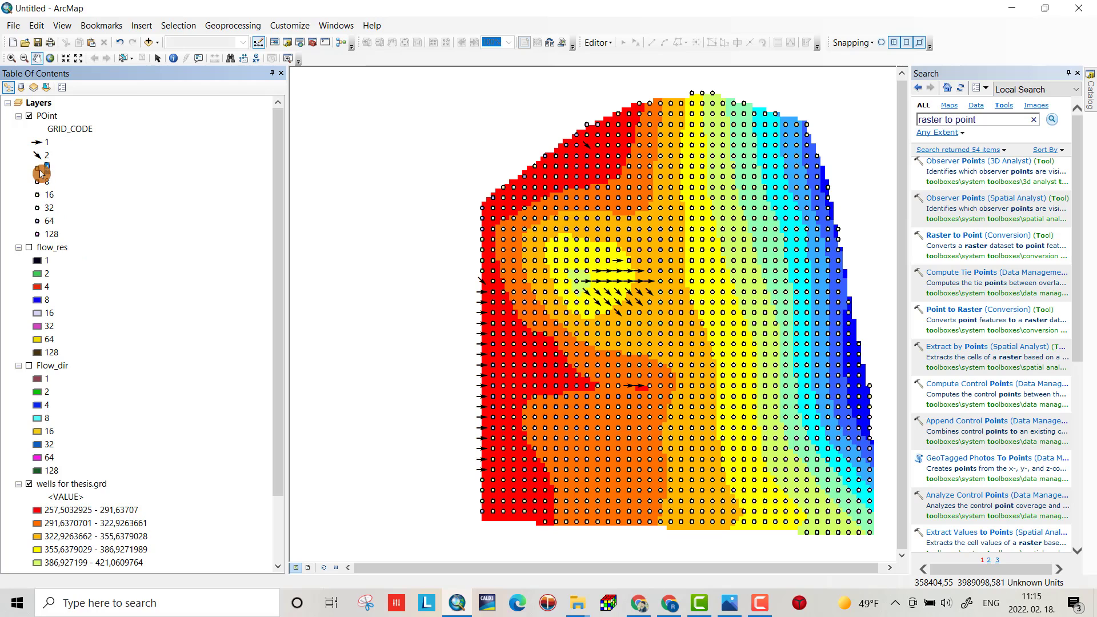
# Step: Apply a size-12 Cutting Plane Arrow pointing down to GRID_CODE 4 points
pyautogui.click(40, 168)
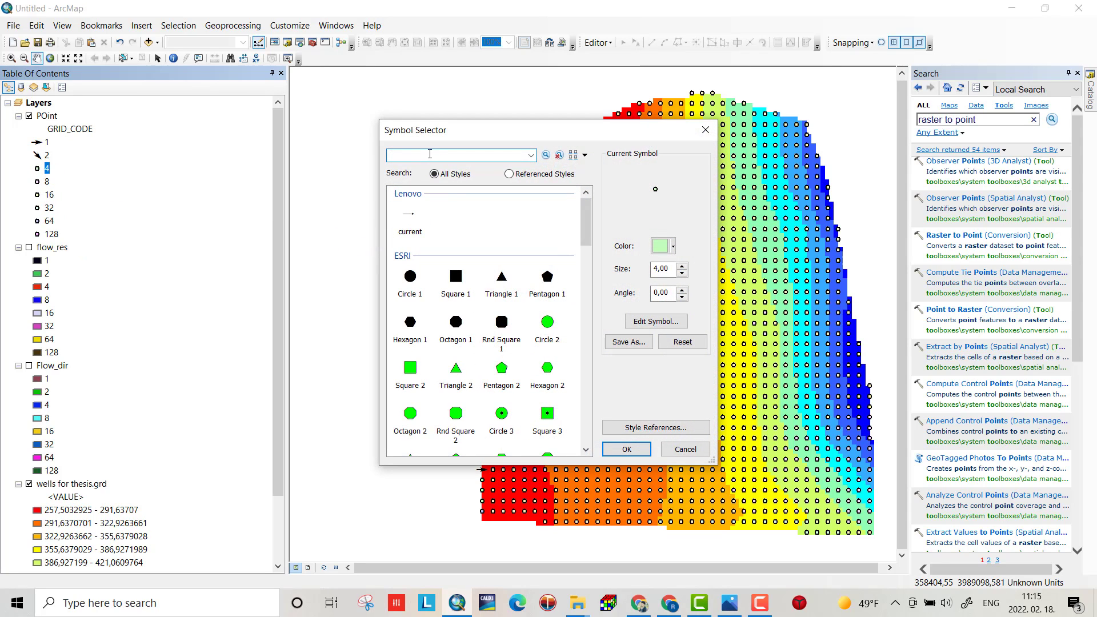
pyautogui.write('cutting')
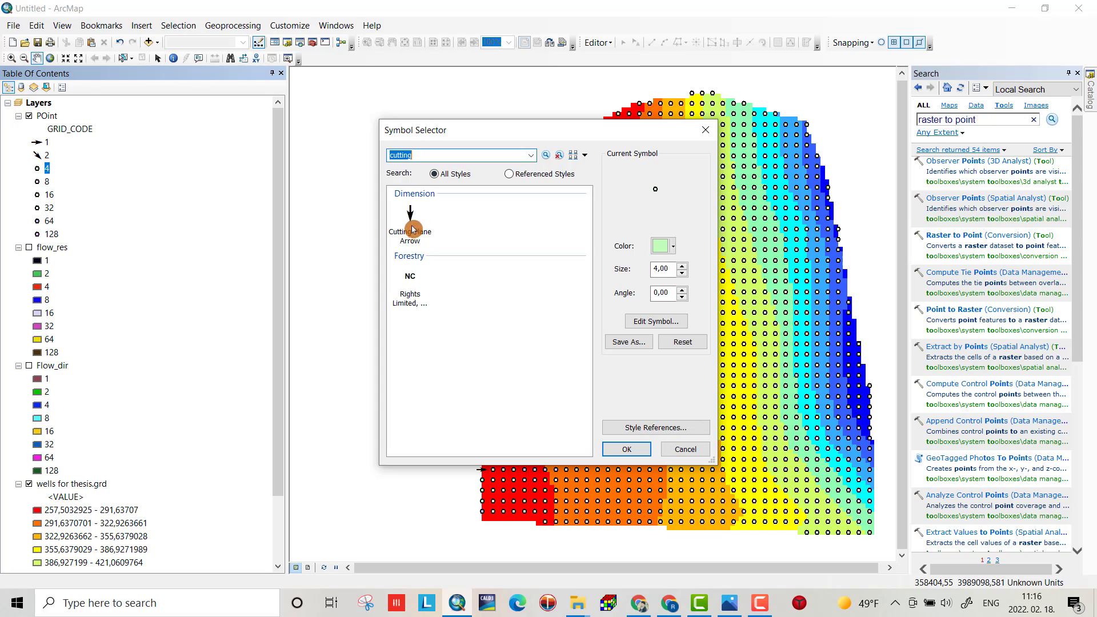
pyautogui.click(409, 225)
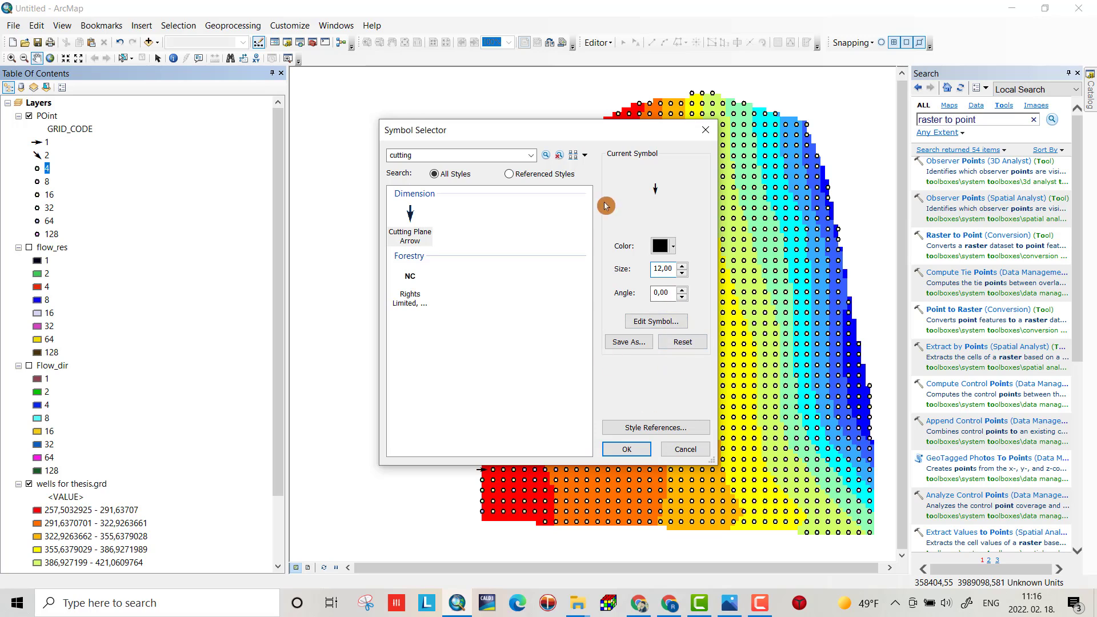
pyautogui.click(624, 447)
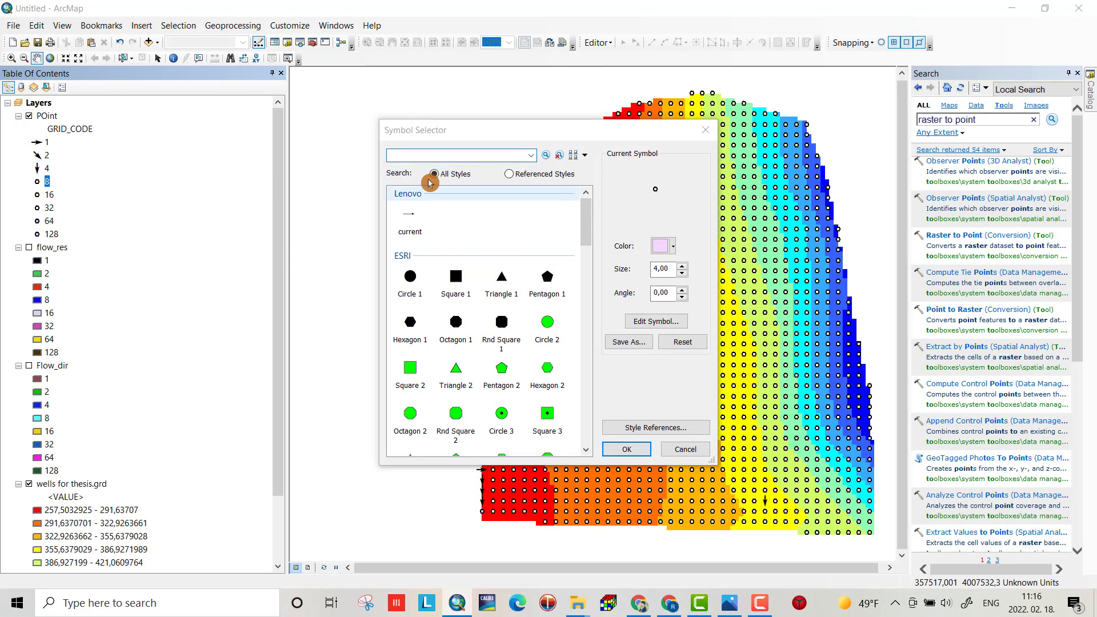
# Step: Apply a size-18 Cutting Plane Arrow at angle -45° to GRID_CODE 8 points
pyautogui.write('cutting')
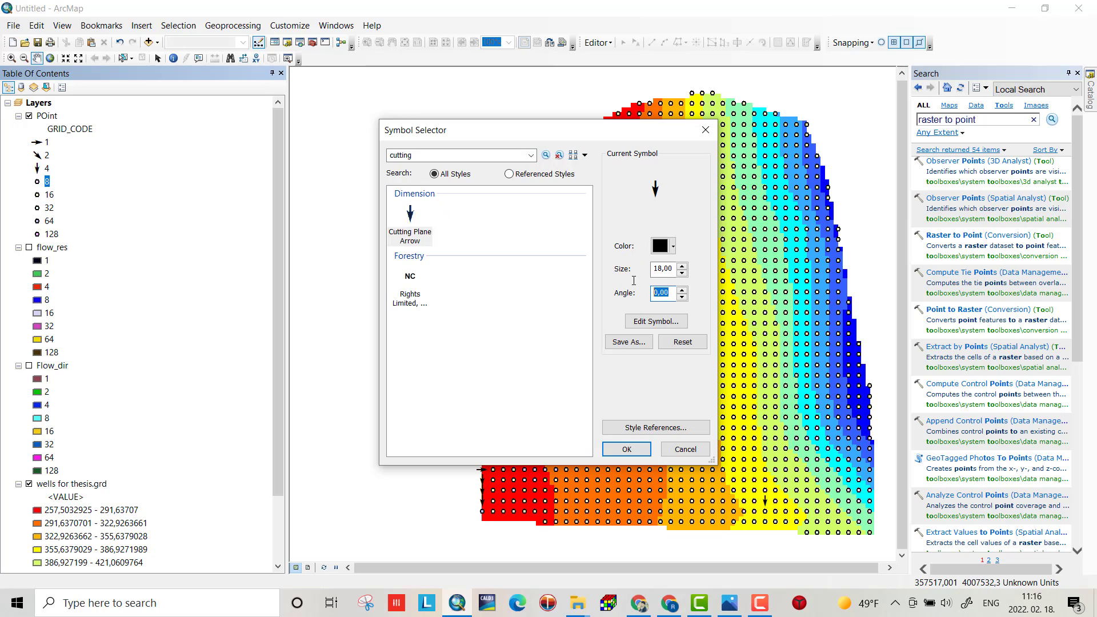
pyautogui.write('-45')
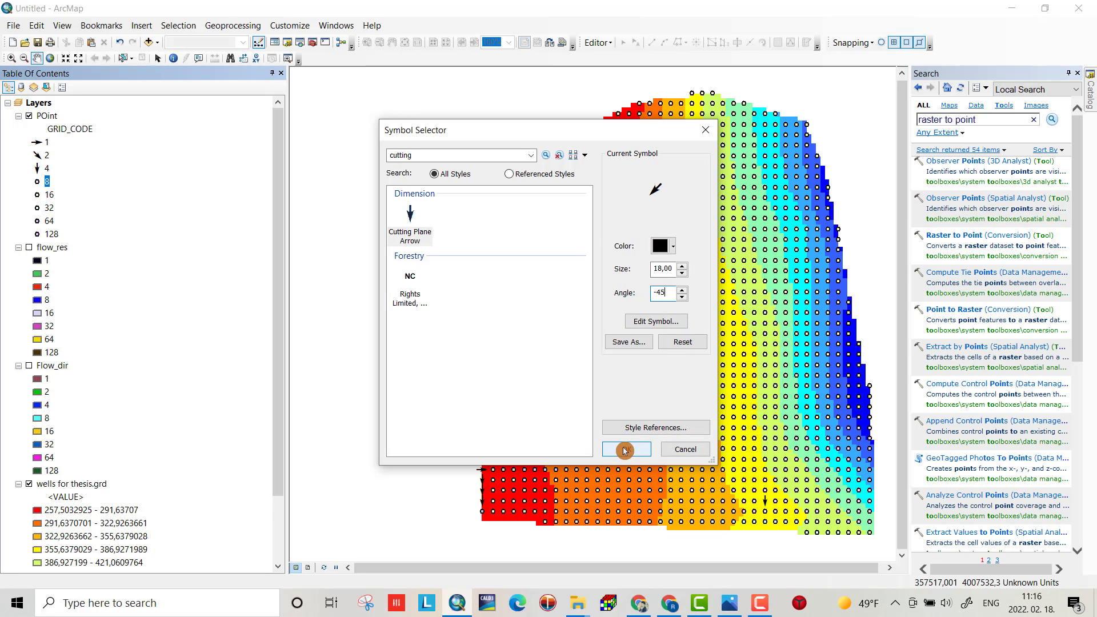
pyautogui.click(624, 449)
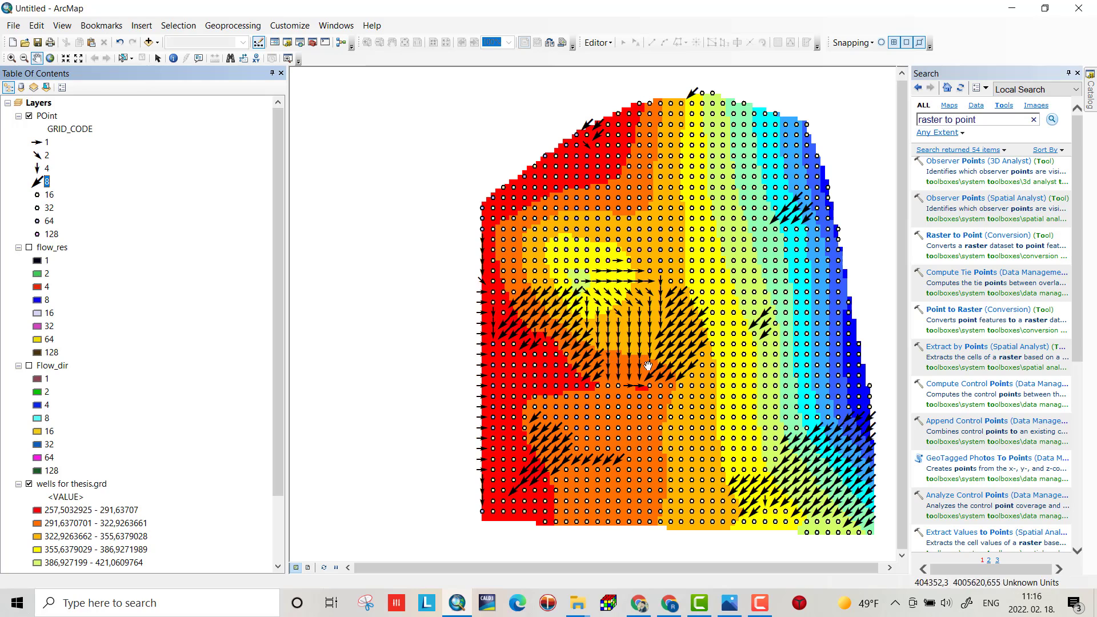
pyautogui.moveTo(665, 369)
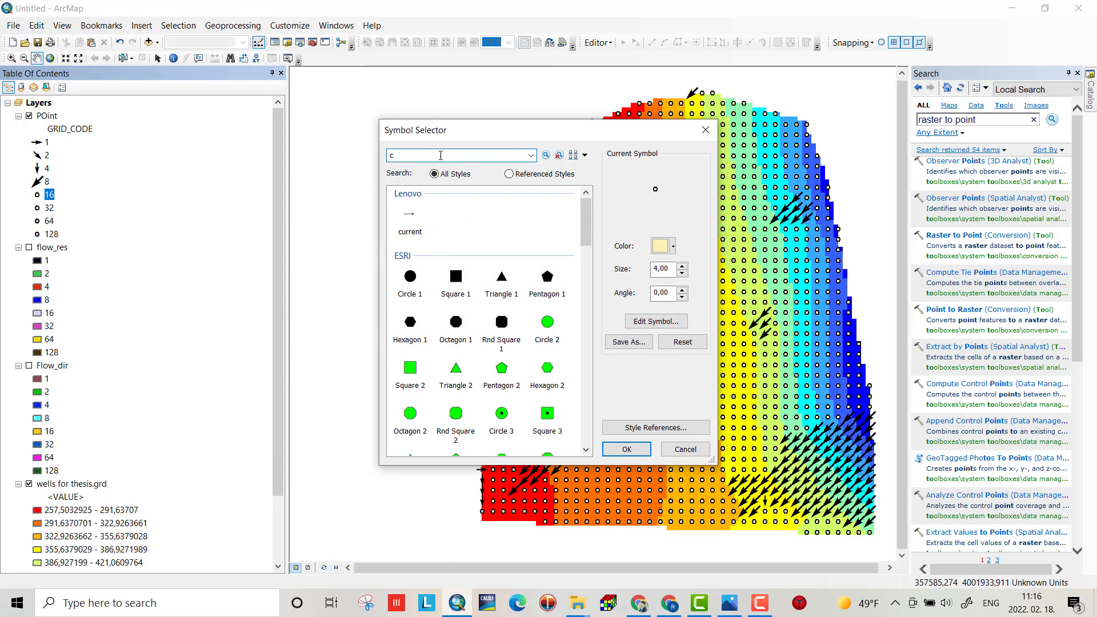
# Step: Apply a size-12 Cutting Plane Arrow at angle -90° to GRID_CODE 16 points
pyautogui.write('cutting')
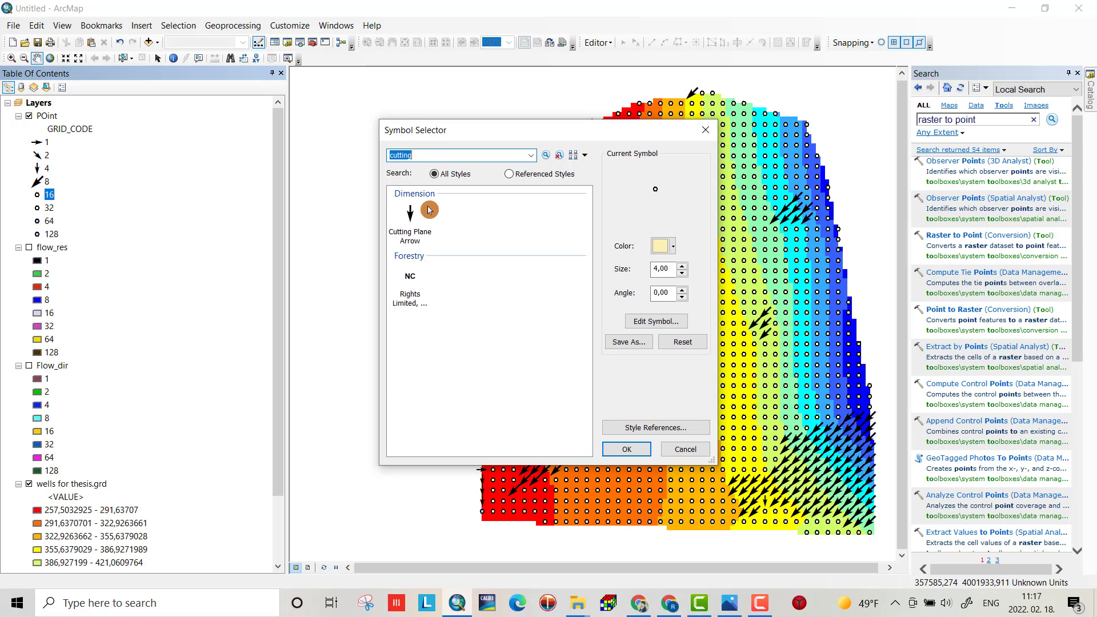
pyautogui.click(409, 210)
pyautogui.write('-90')
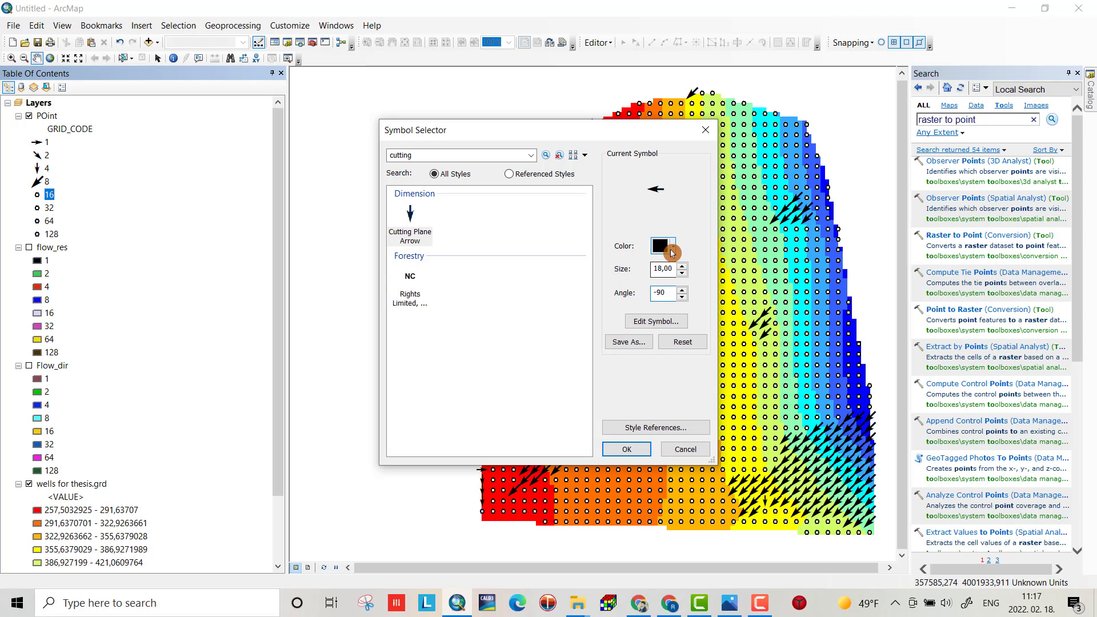
pyautogui.click(662, 268)
pyautogui.write('12')
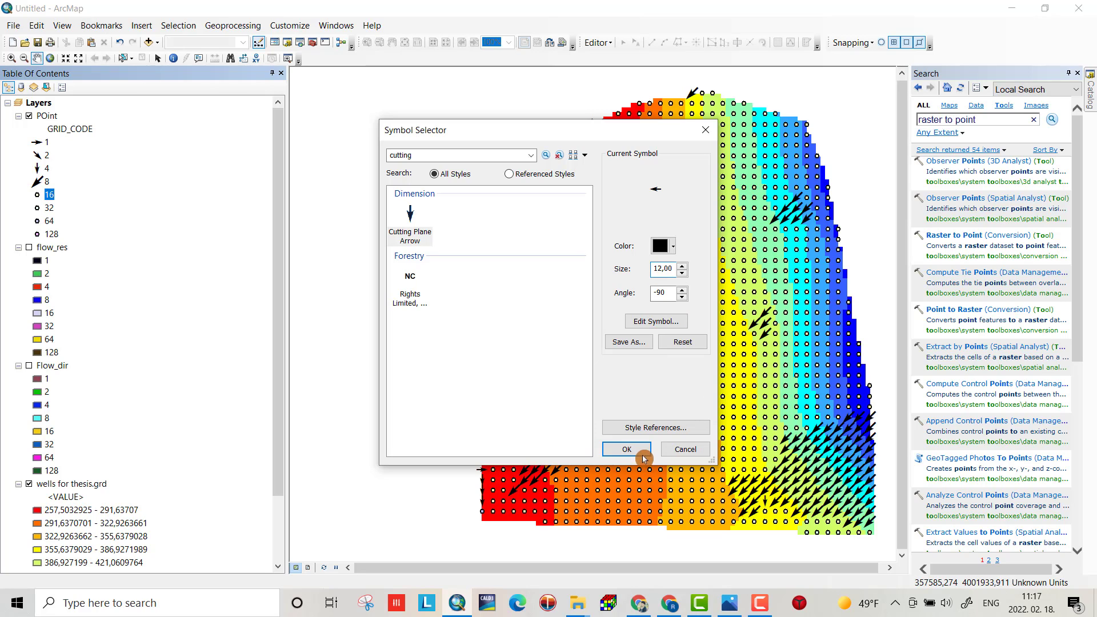
pyautogui.click(625, 448)
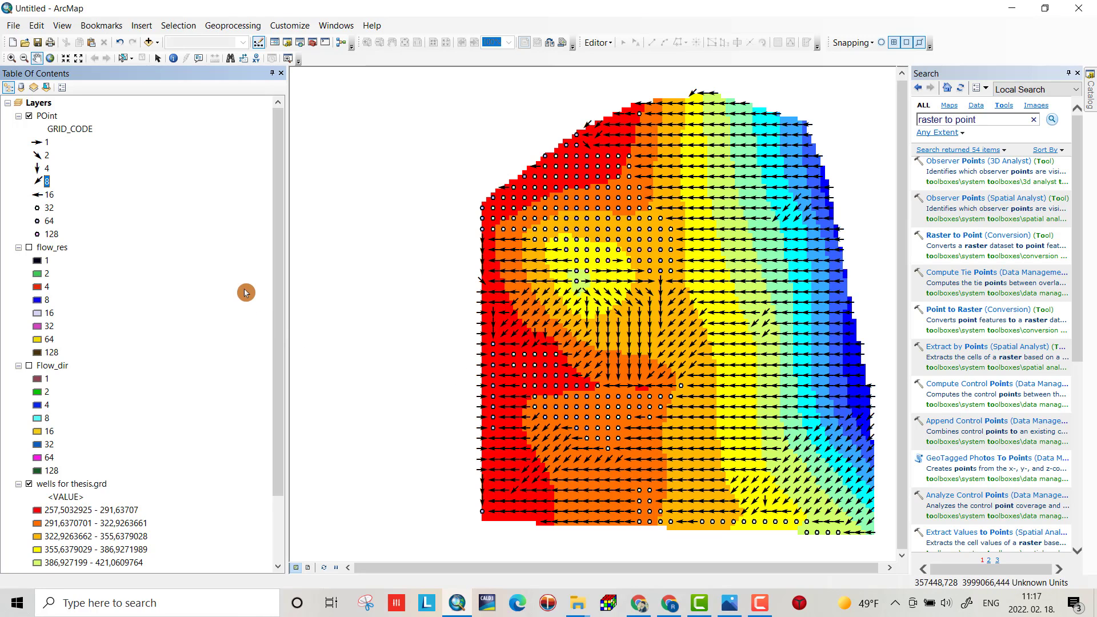
pyautogui.moveTo(43, 213)
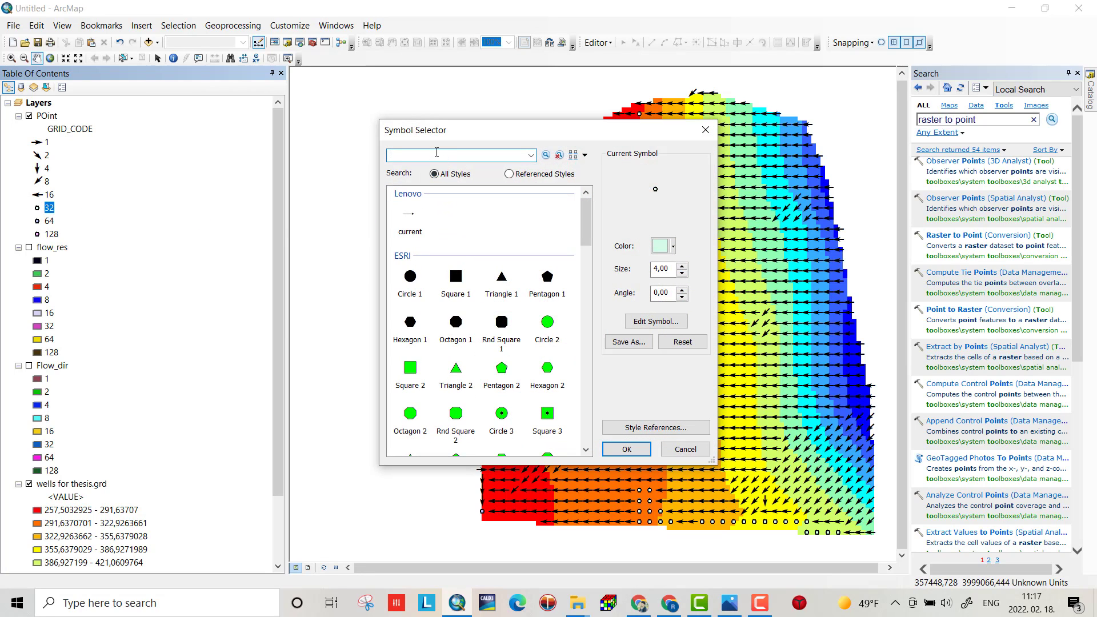
# Step: Apply a size-12 Cutting Plane Arrow with a negative angle pointing northwest to GRID_CODE 32 points
pyautogui.write('cutting')
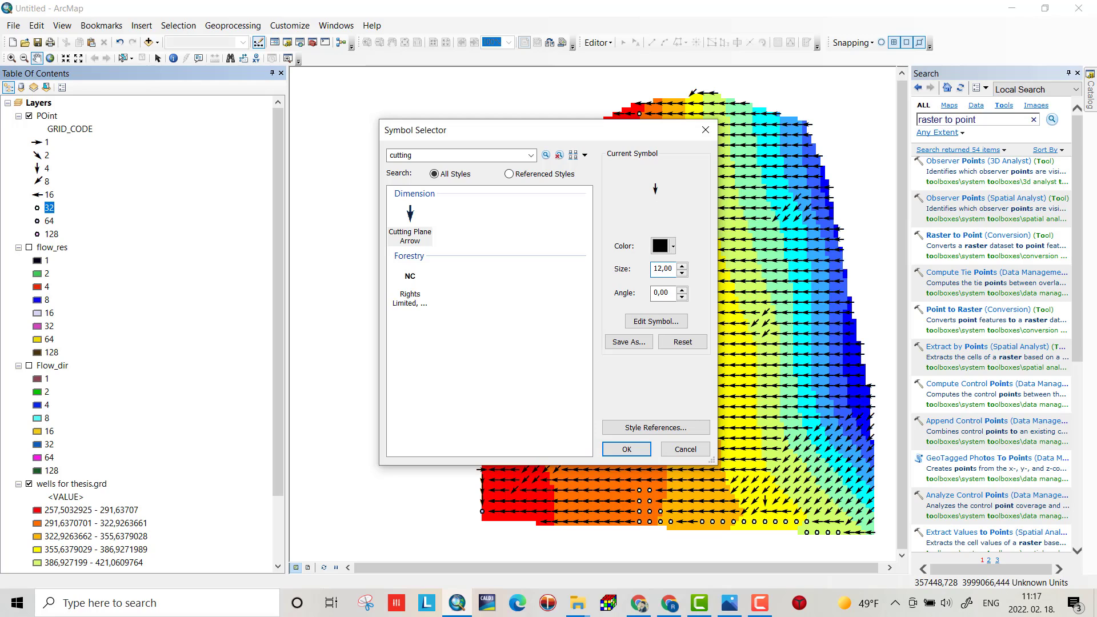
pyautogui.click(663, 292)
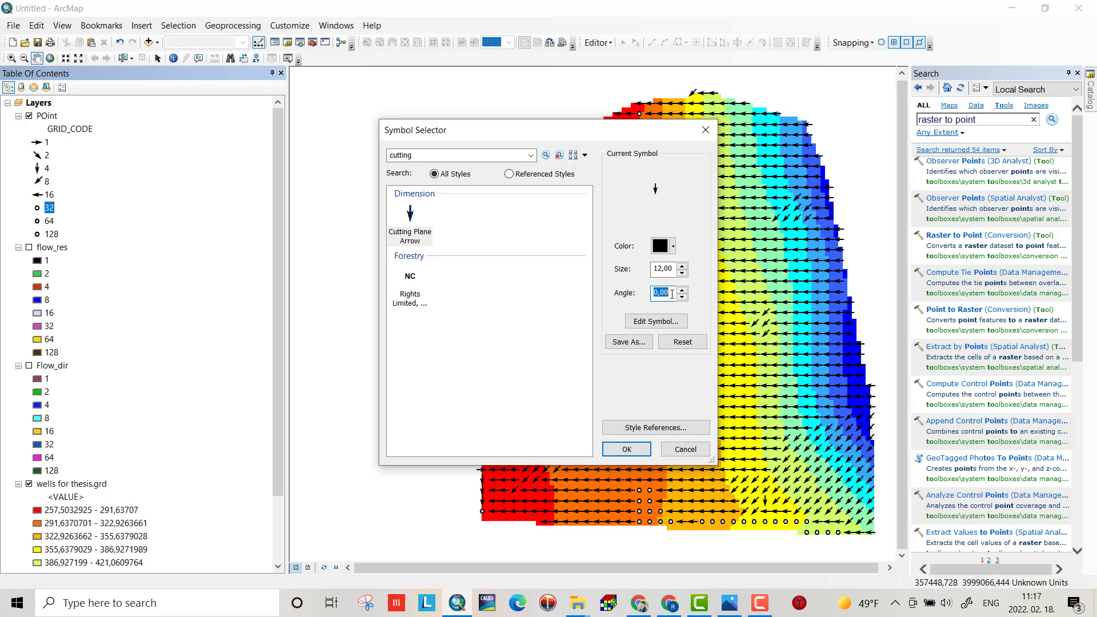
pyautogui.write('1')
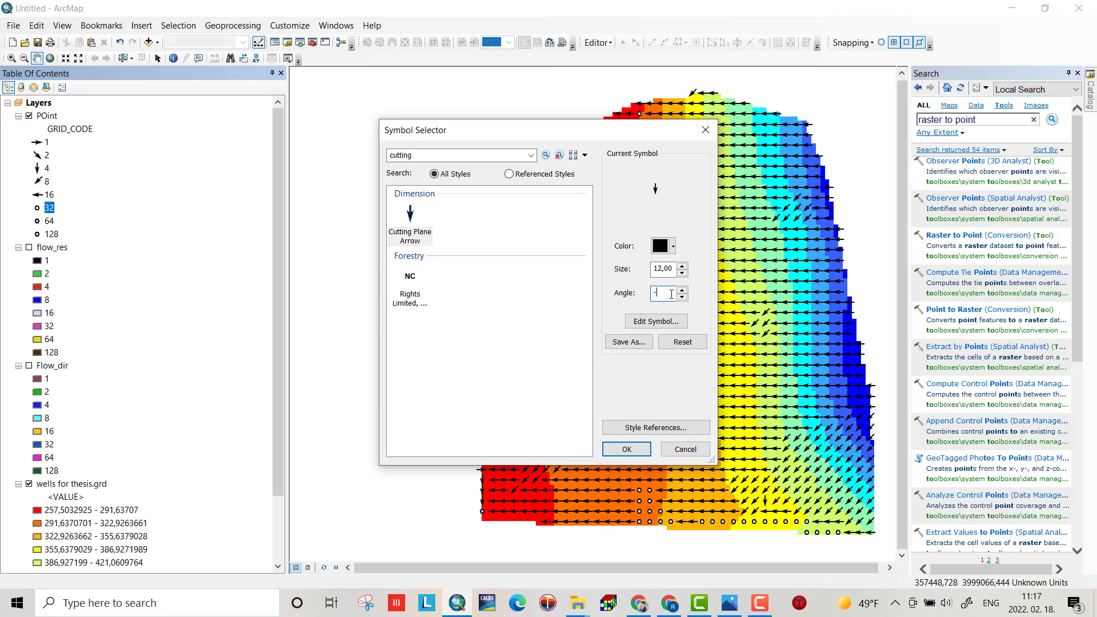
pyautogui.write('-1')
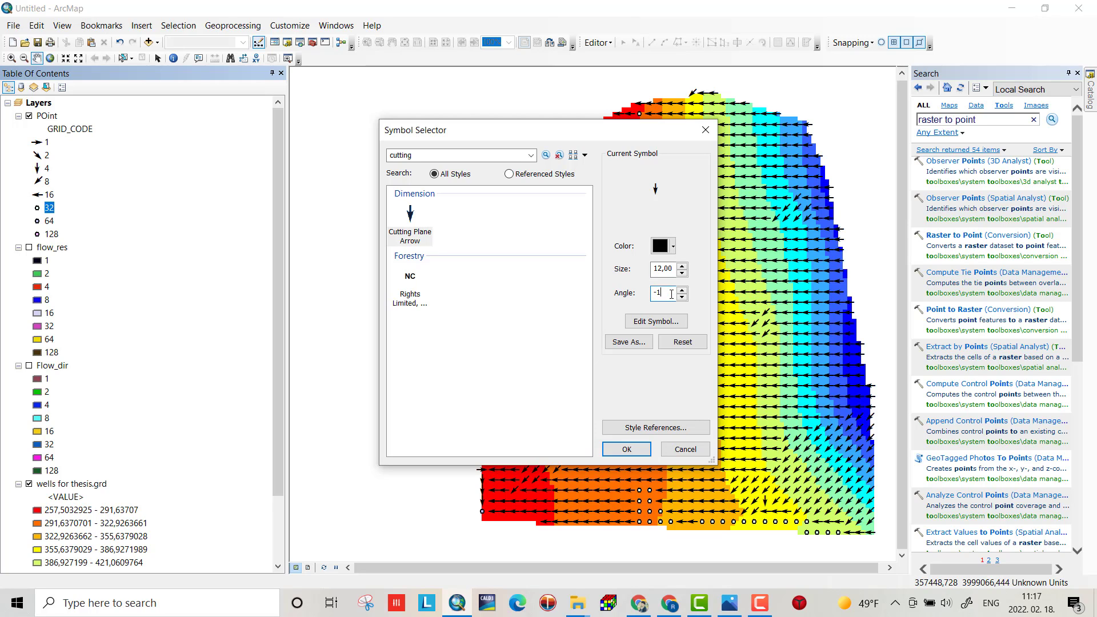
pyautogui.click(625, 447)
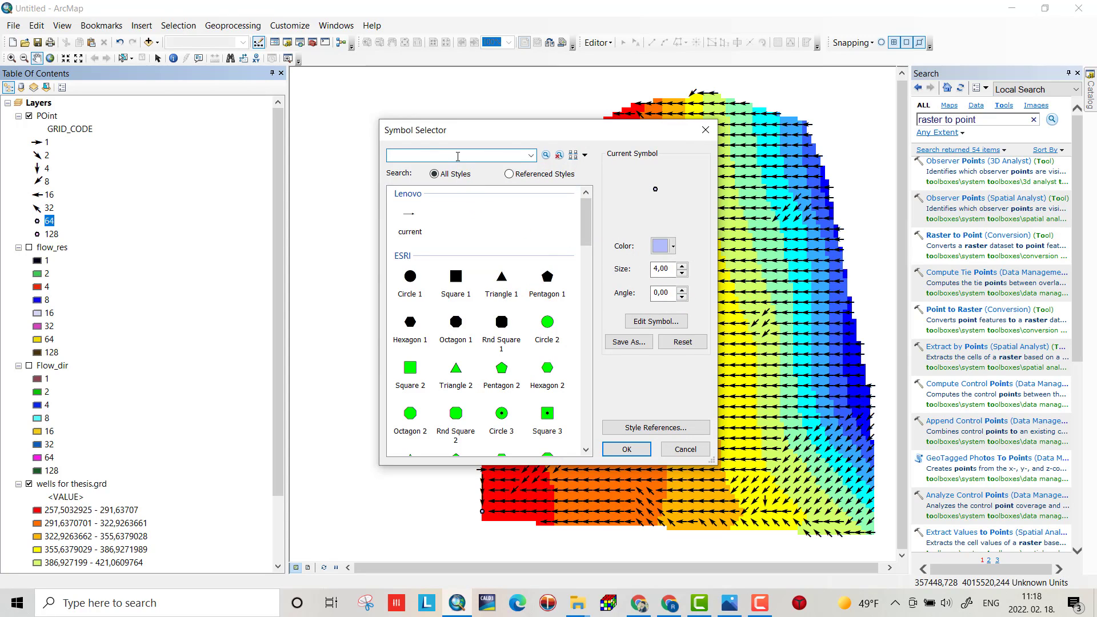
# Step: Apply a size-12 Cutting Plane Arrow at angle -180° to GRID_CODE 64 points
pyautogui.write('cutting')
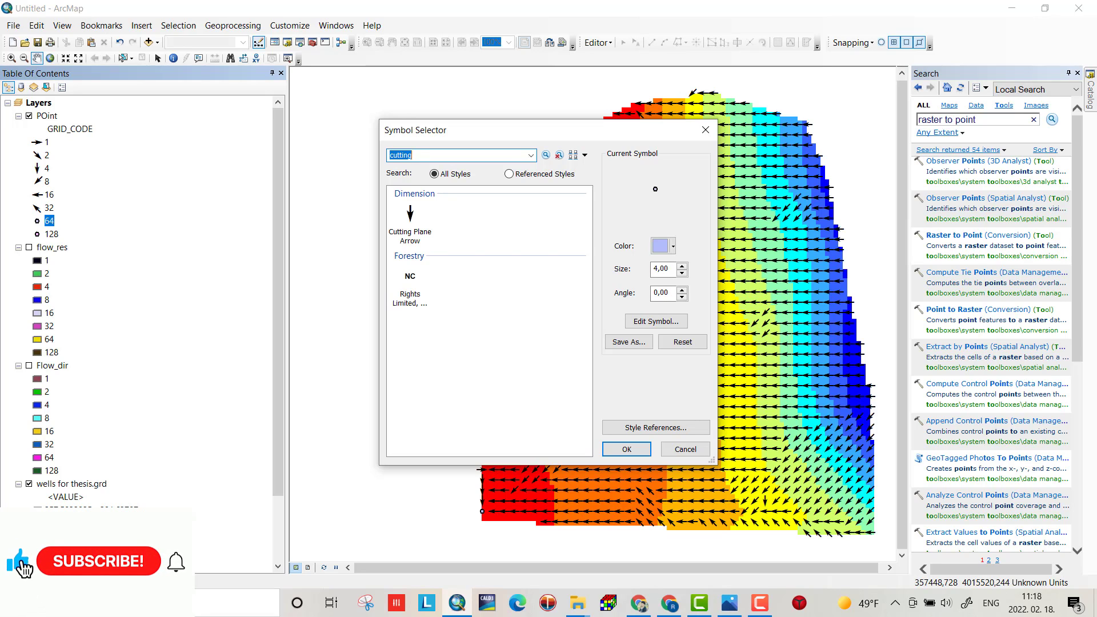
pyautogui.click(408, 216)
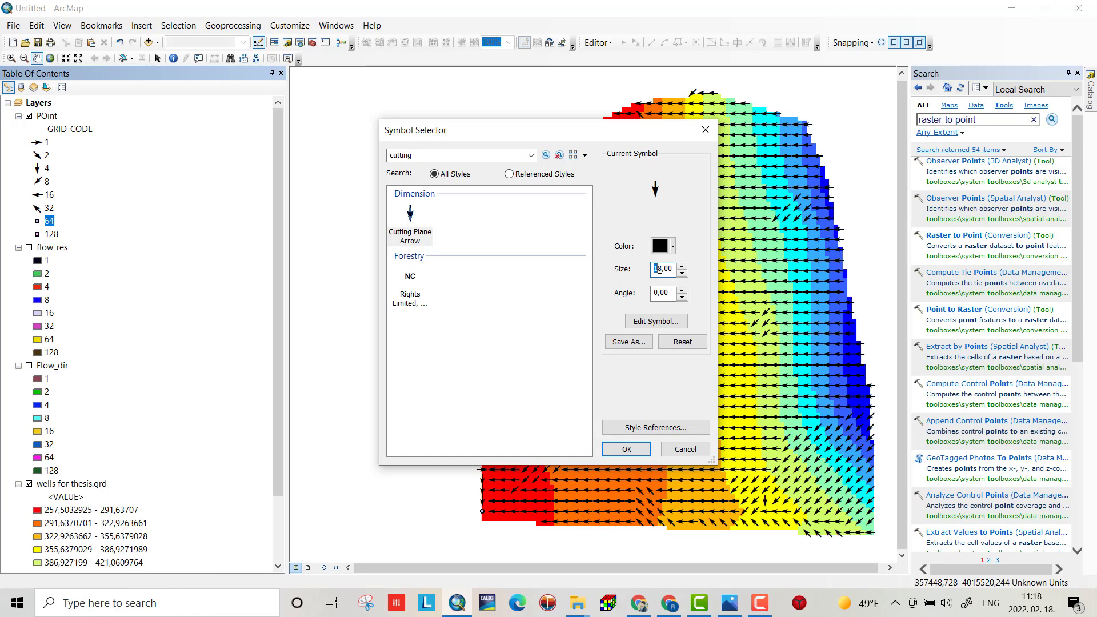
pyautogui.write('12,00')
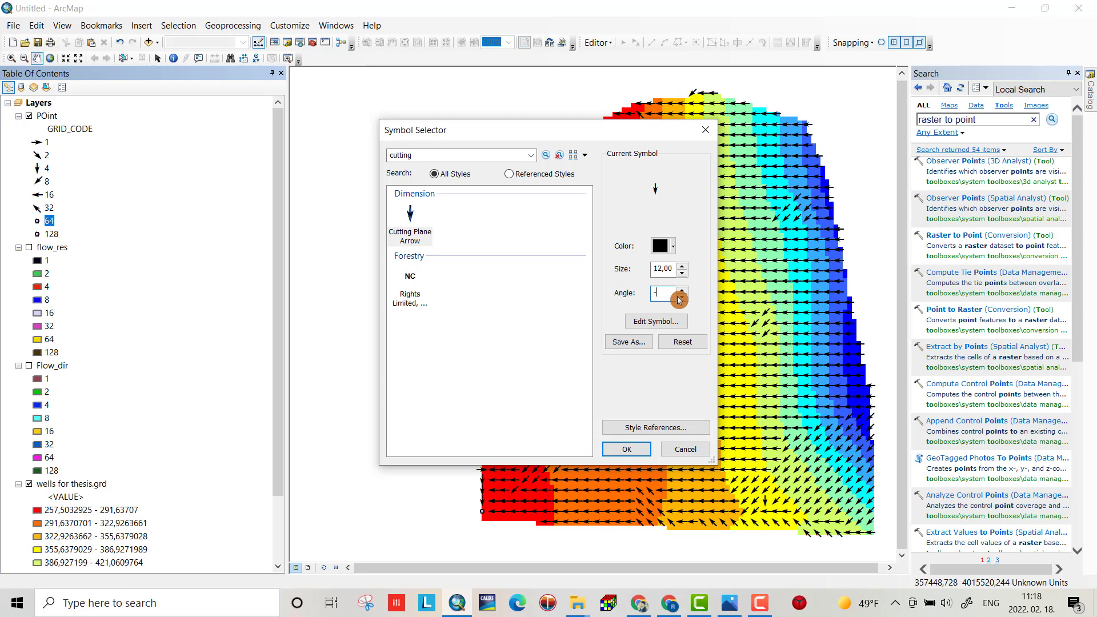
pyautogui.write('-180')
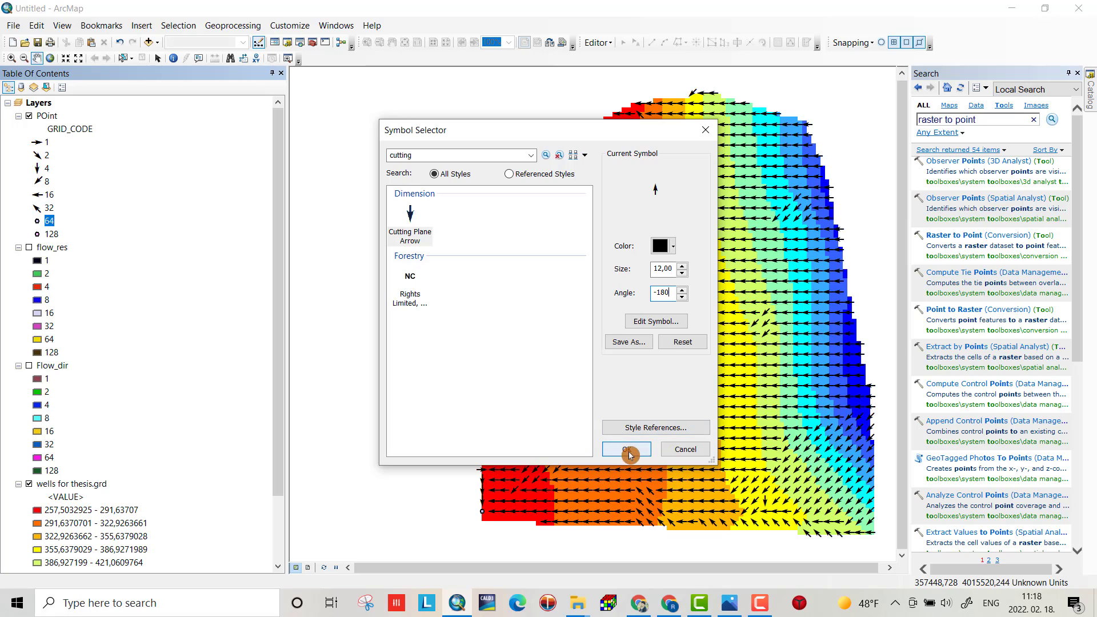
pyautogui.click(624, 448)
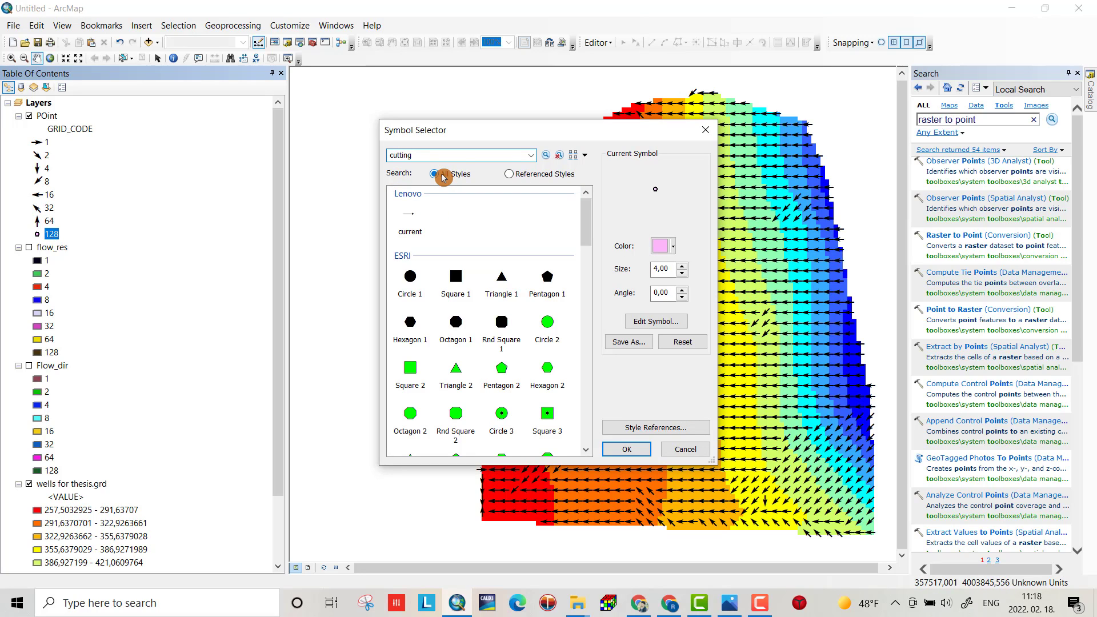
# Step: Give GRID_CODE 128 points a Cutting Plane Arrow symbol rotated by a negative angle to point northeast
pyautogui.click(435, 173)
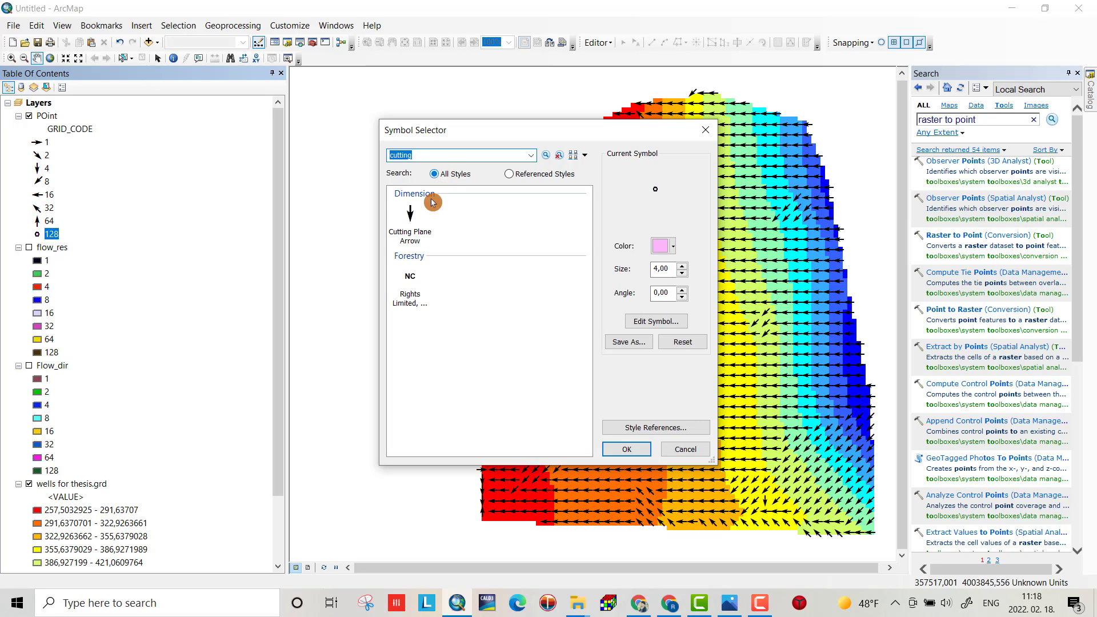
pyautogui.click(409, 235)
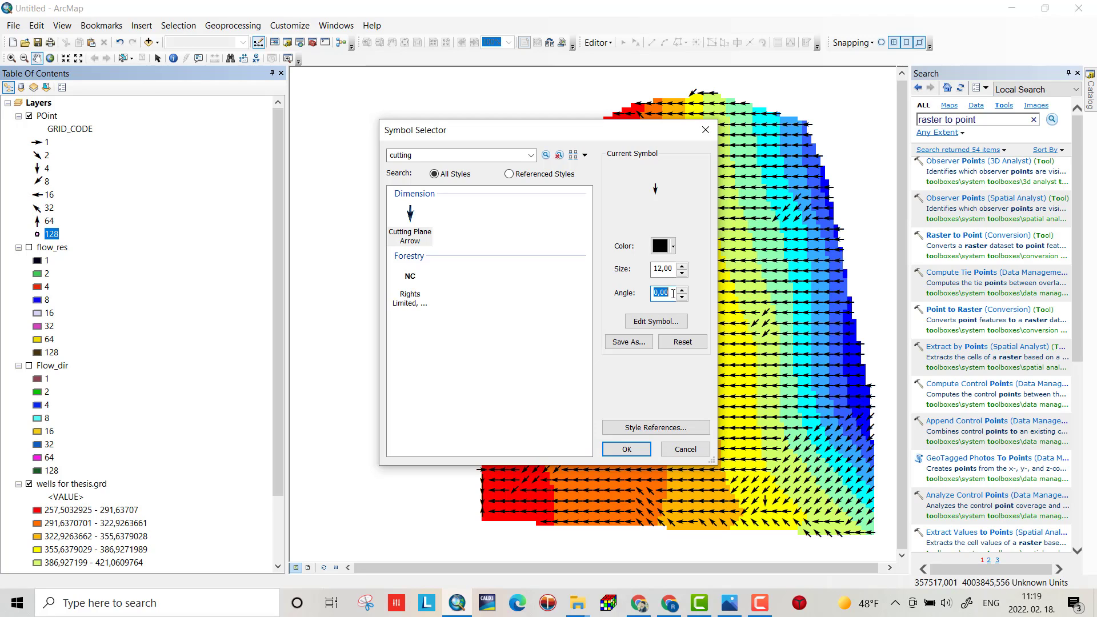
pyautogui.write('-2')
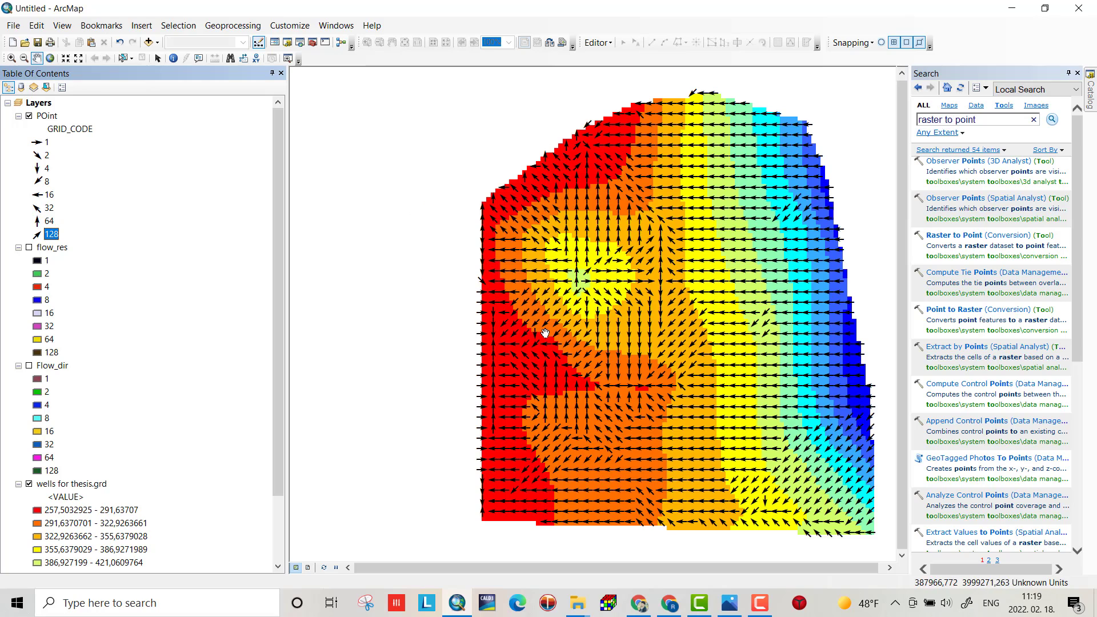
pyautogui.moveTo(731, 261)
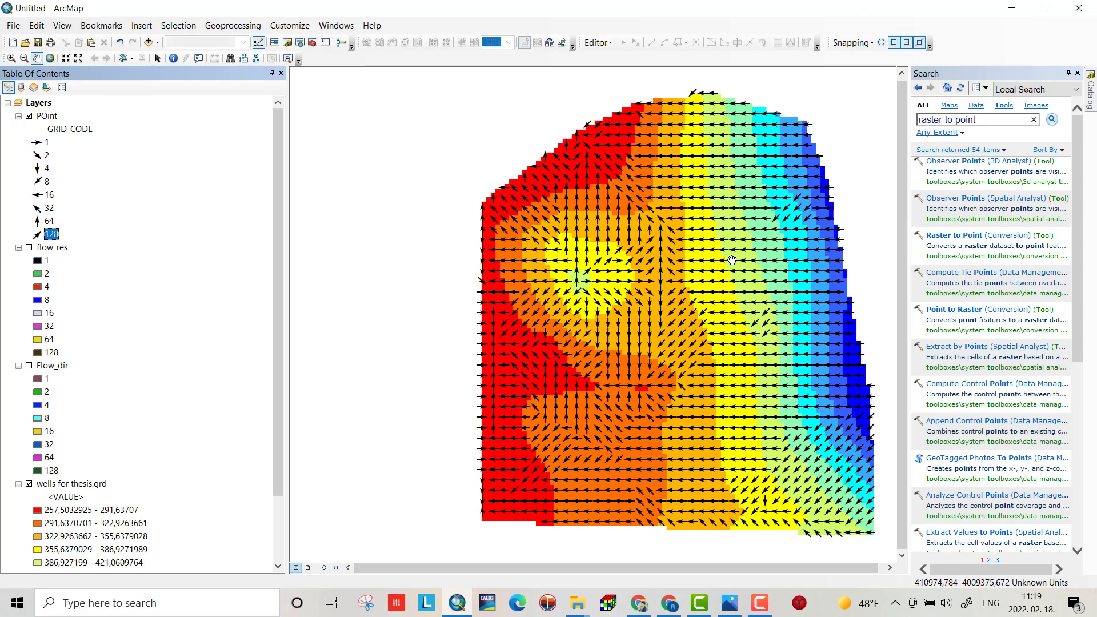
pyautogui.moveTo(729, 253)
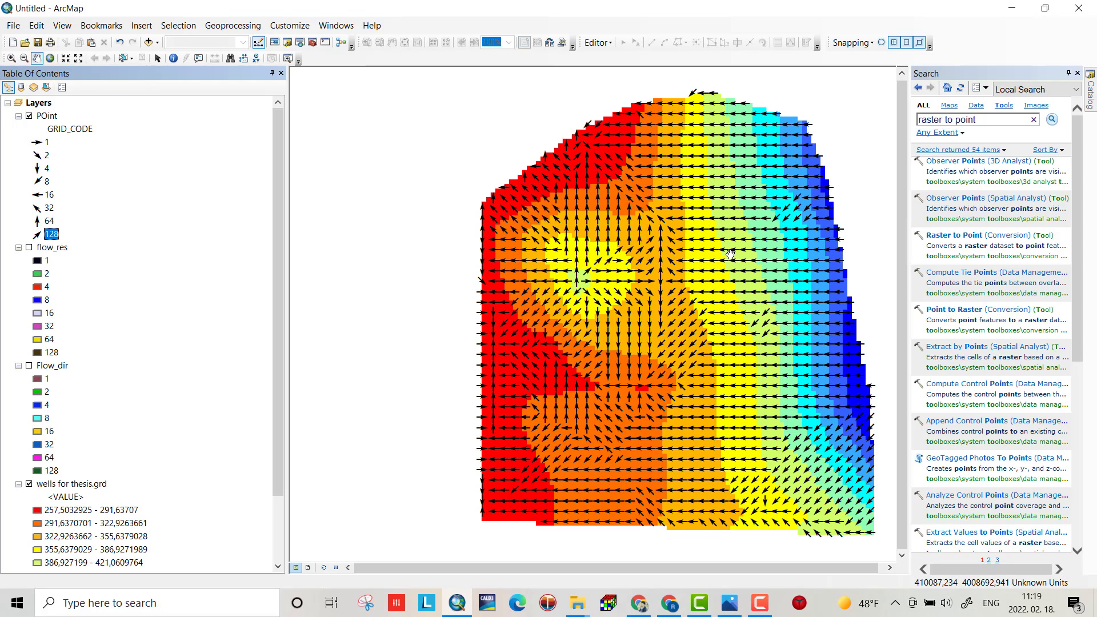